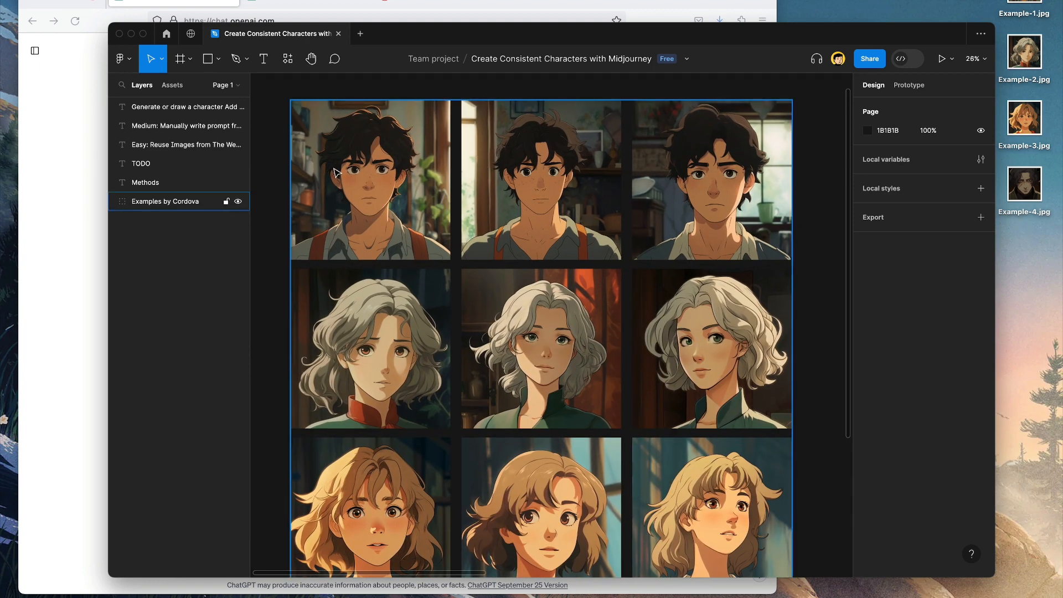
mouse_move(366, 195)
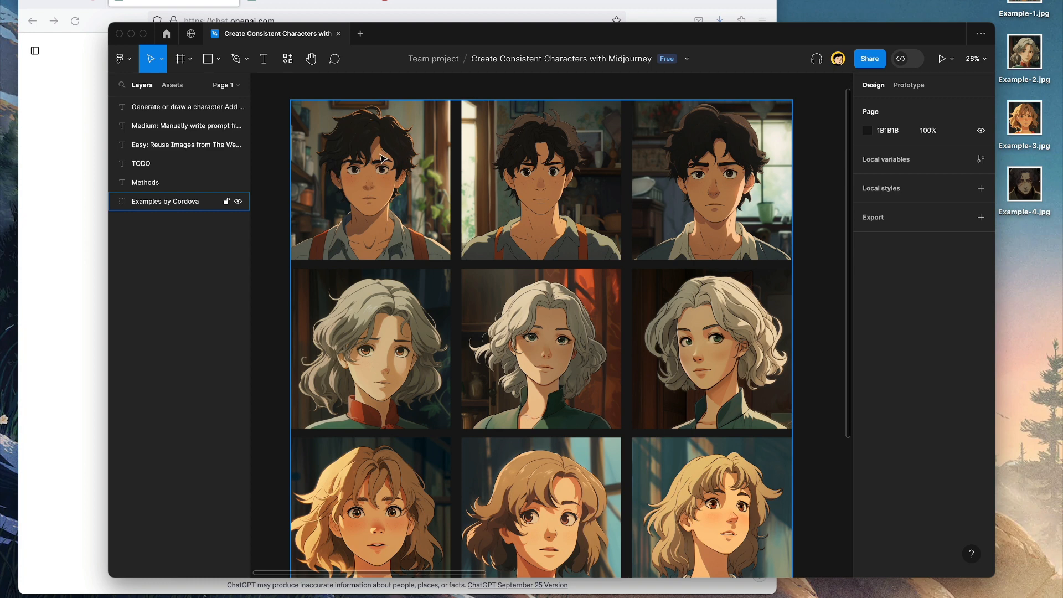
mouse_move(376, 184)
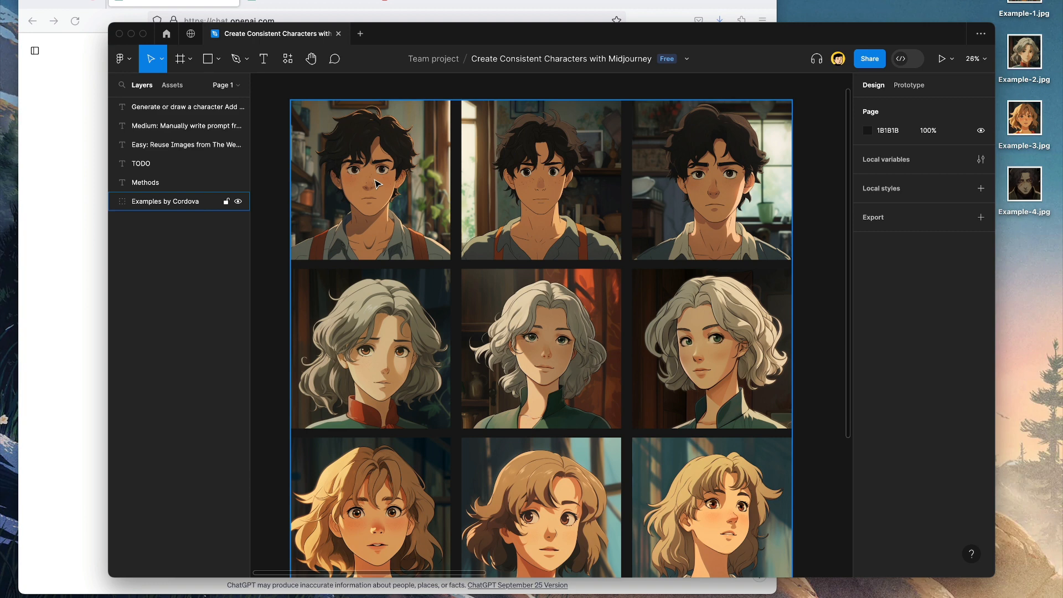
mouse_move(382, 173)
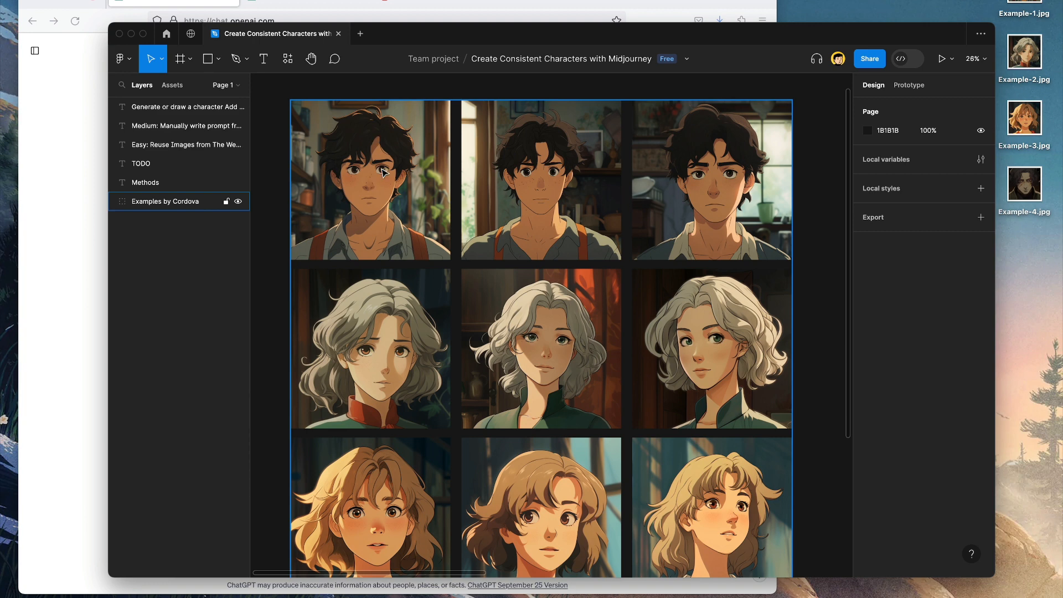
mouse_move(378, 202)
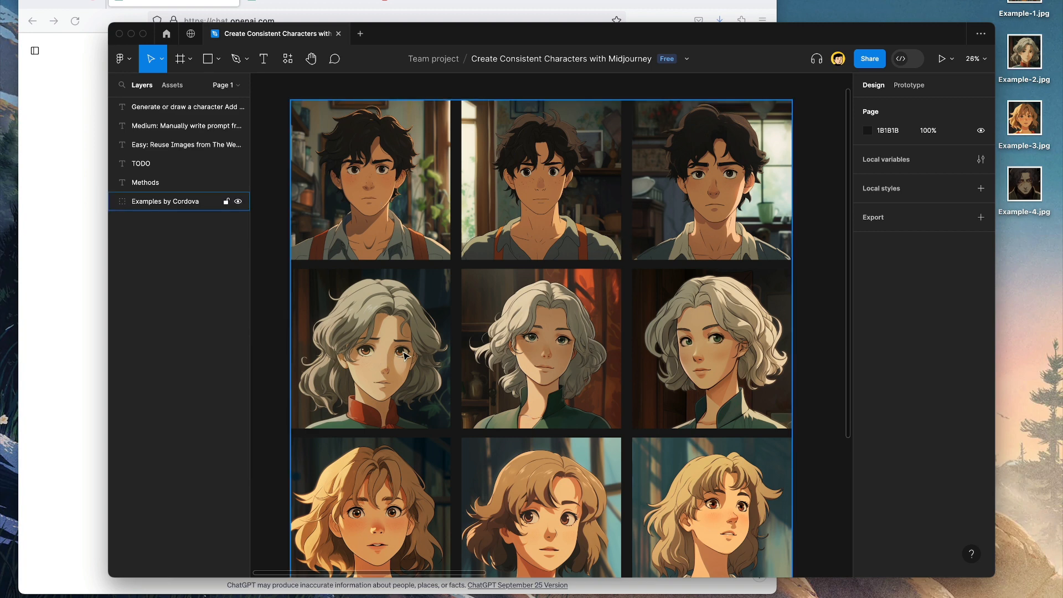
mouse_move(570, 304)
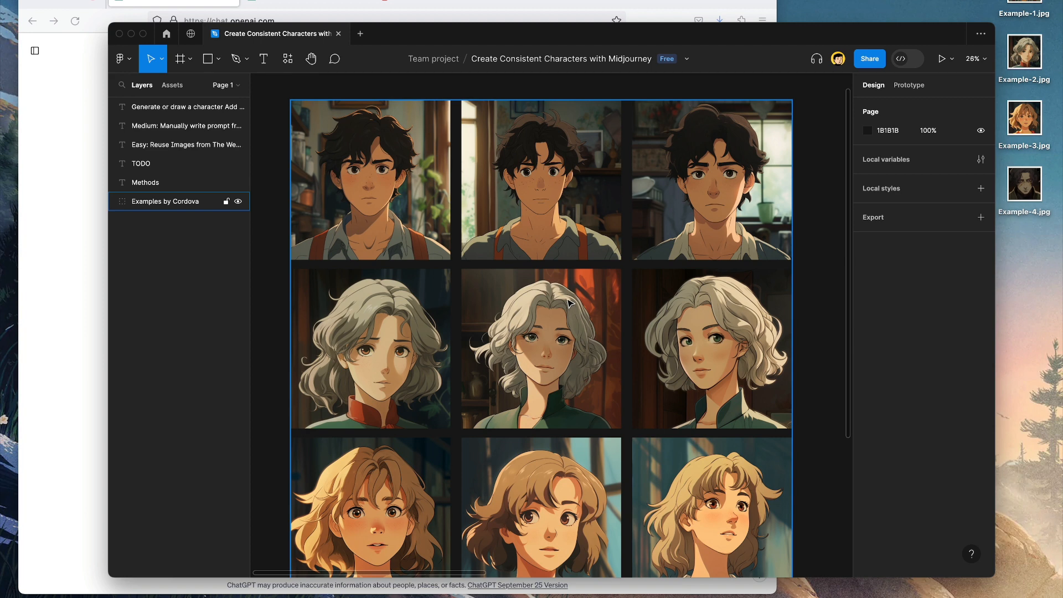
mouse_move(407, 227)
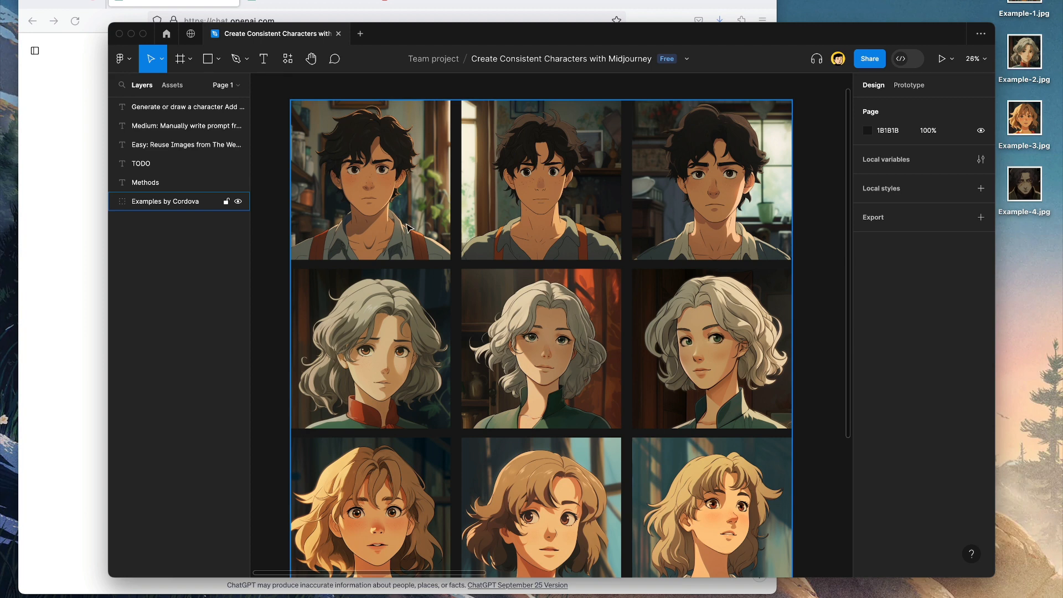
mouse_move(432, 308)
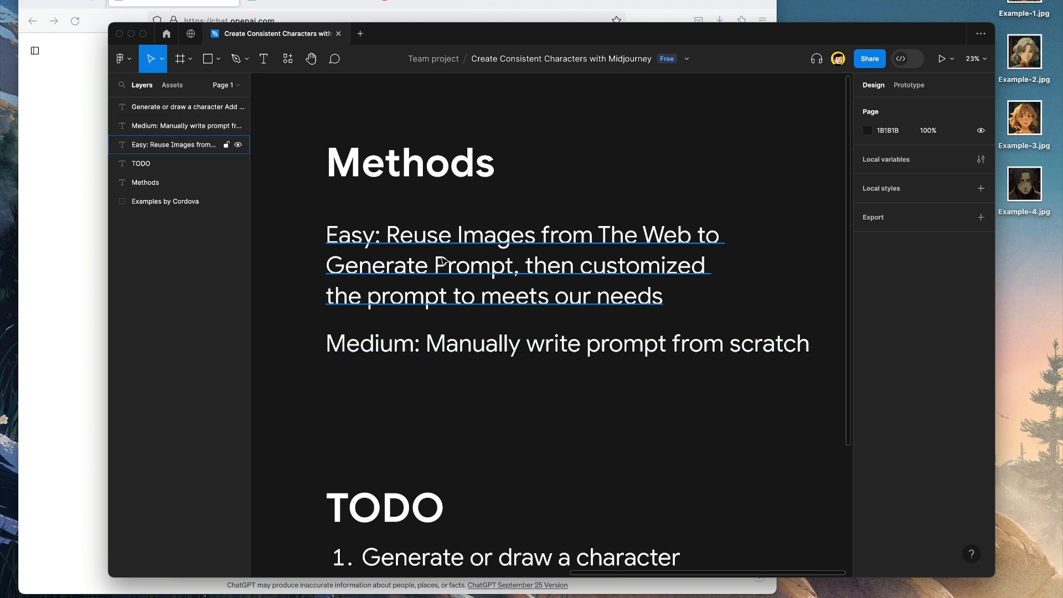
Bring the ChatGPT window forward and dismiss the GPT-4 mode options
click(173, 3)
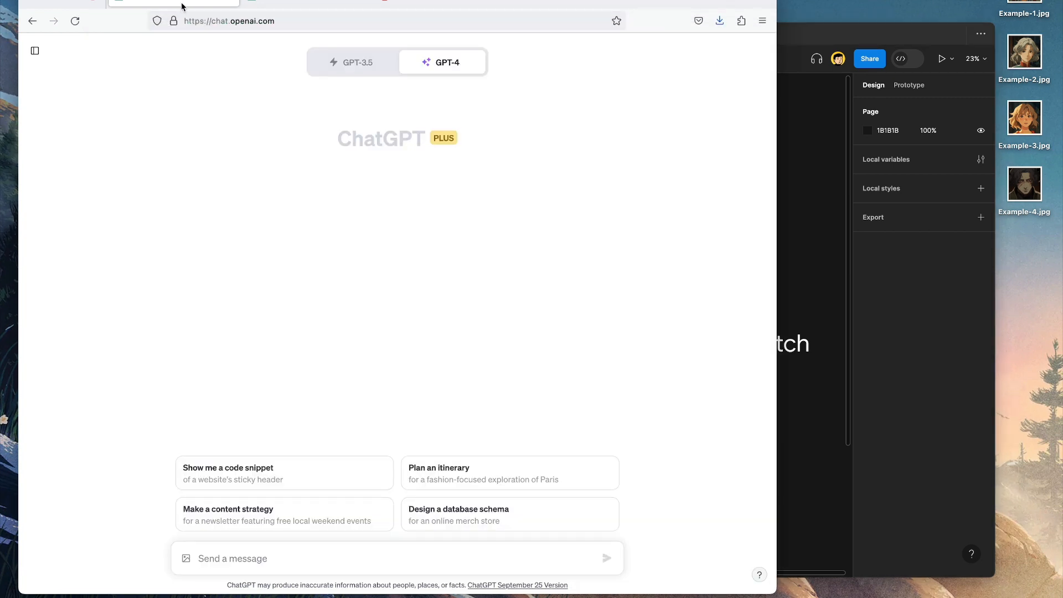
mouse_move(271, 122)
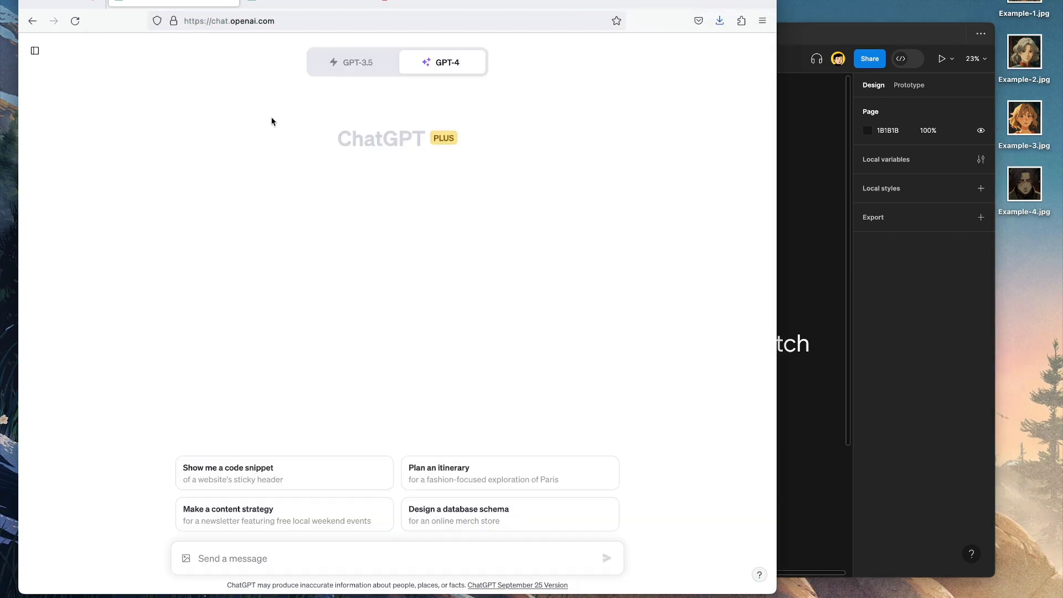
click(446, 61)
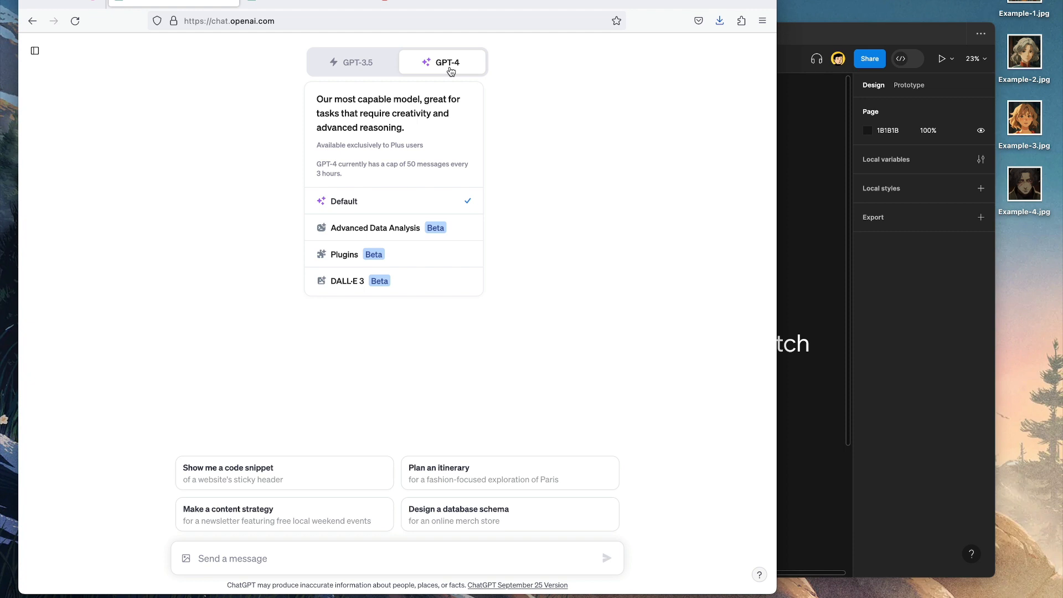
click(602, 126)
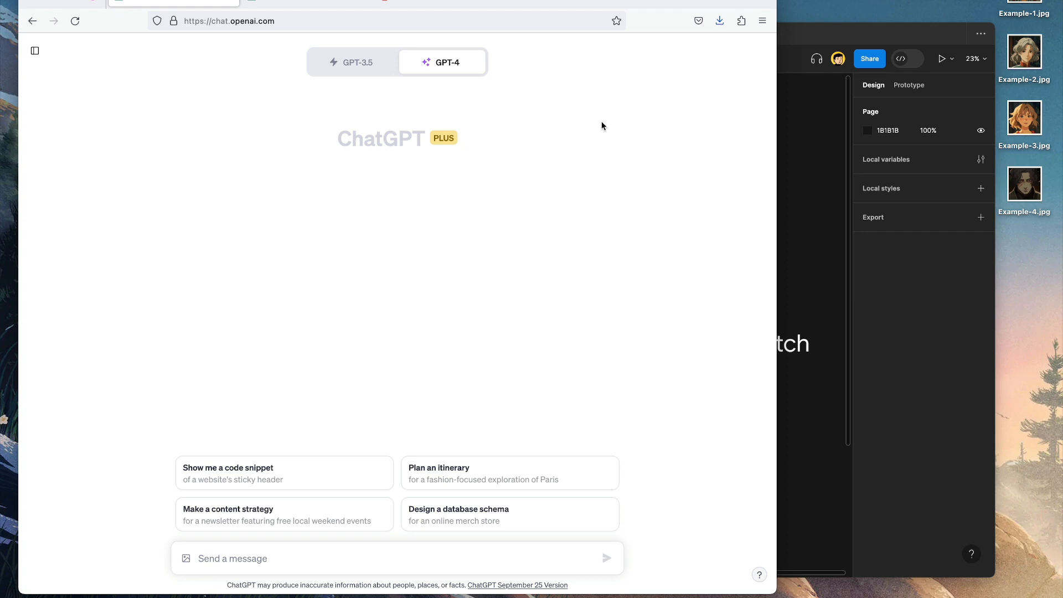
mouse_move(179, 522)
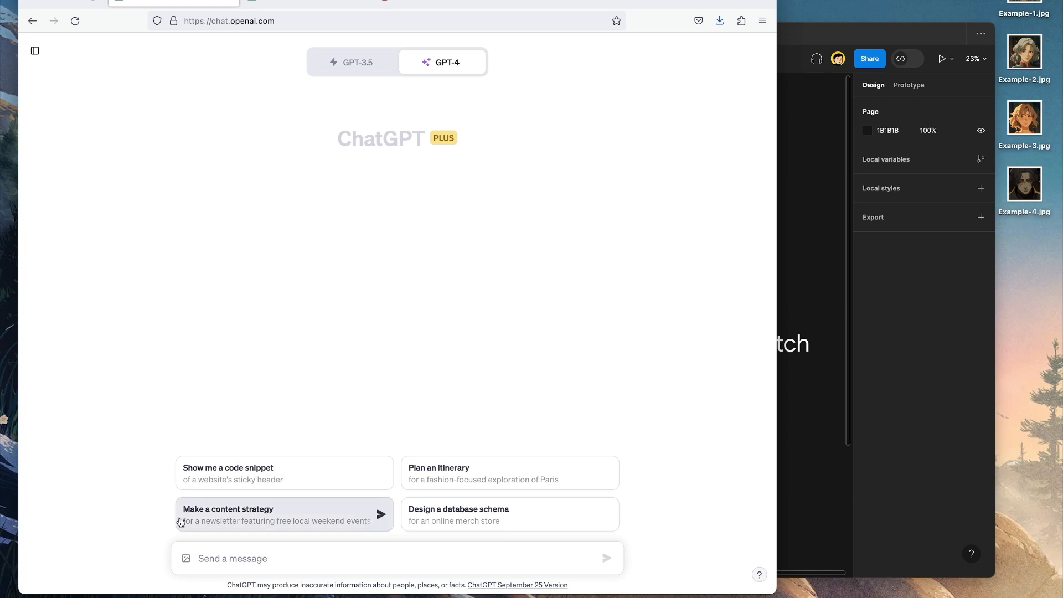
Attach Example-2.jpg and type 'Describe this image for me'
click(185, 558)
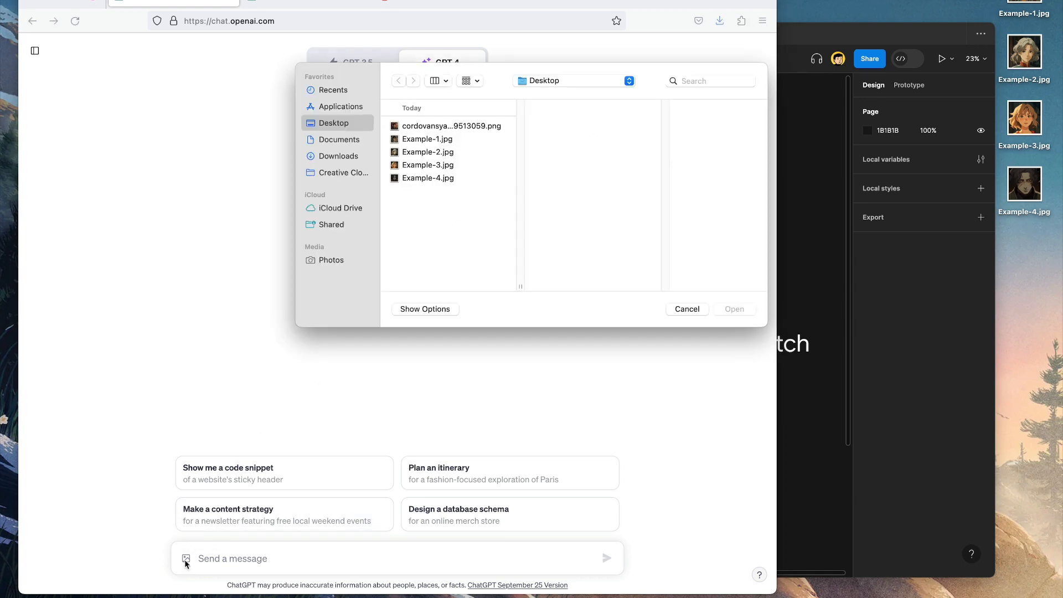
click(429, 139)
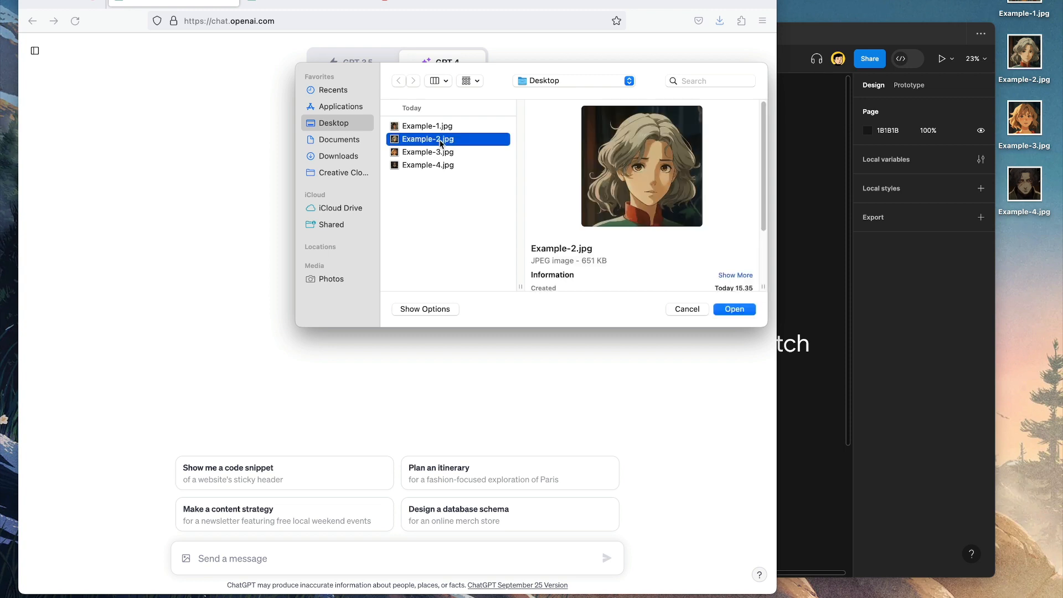
mouse_move(737, 299)
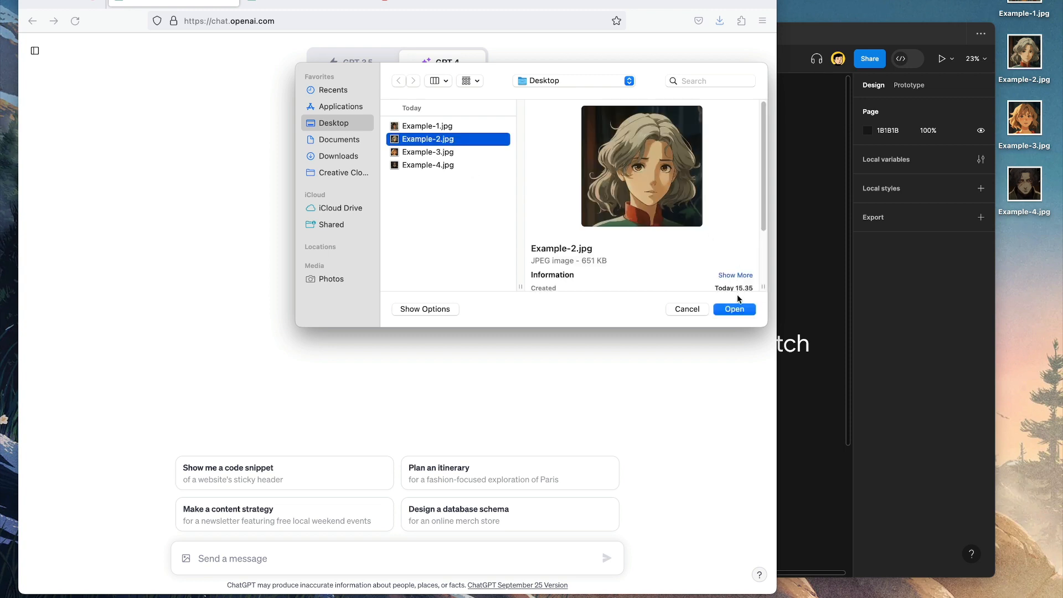
click(734, 309)
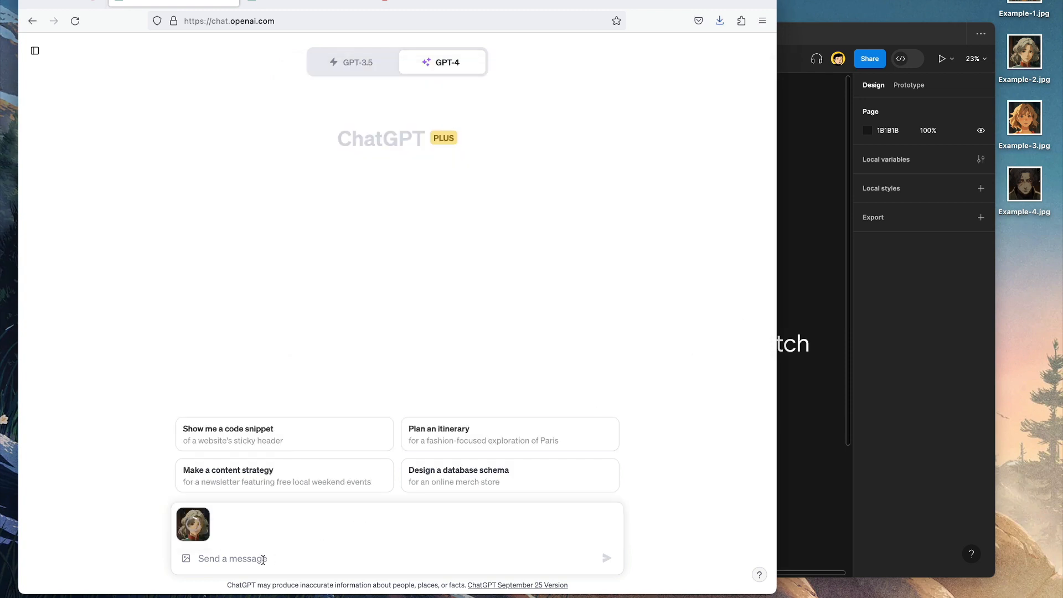
text(Describe t)
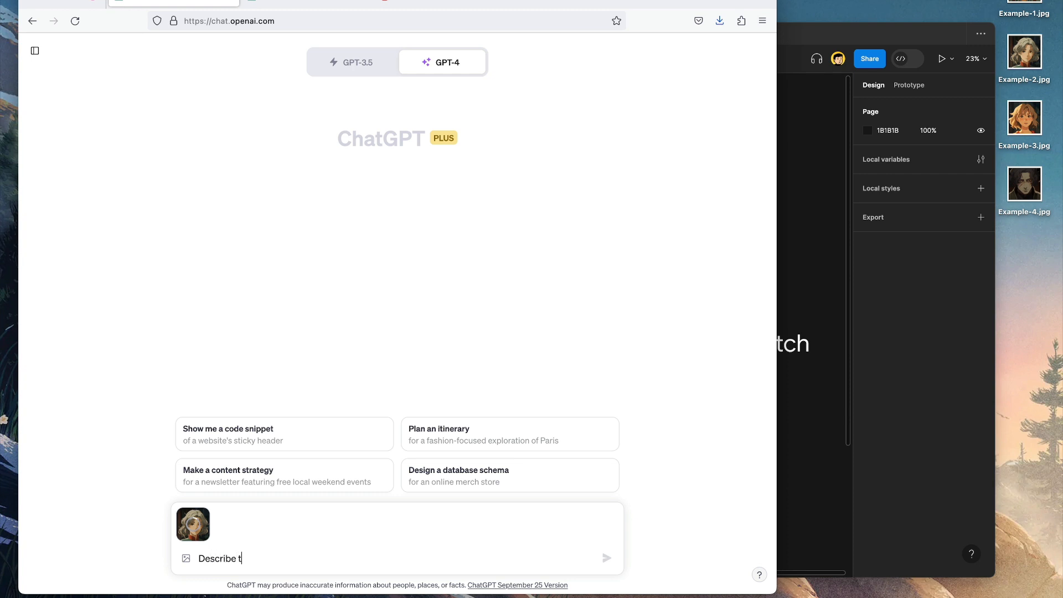
text(his image for)
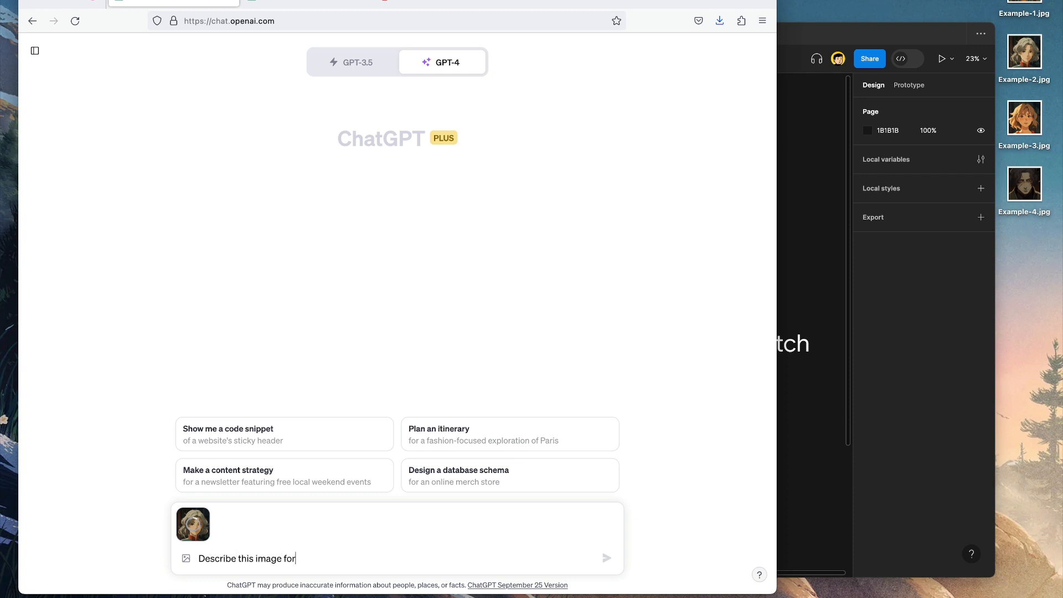
text(me)
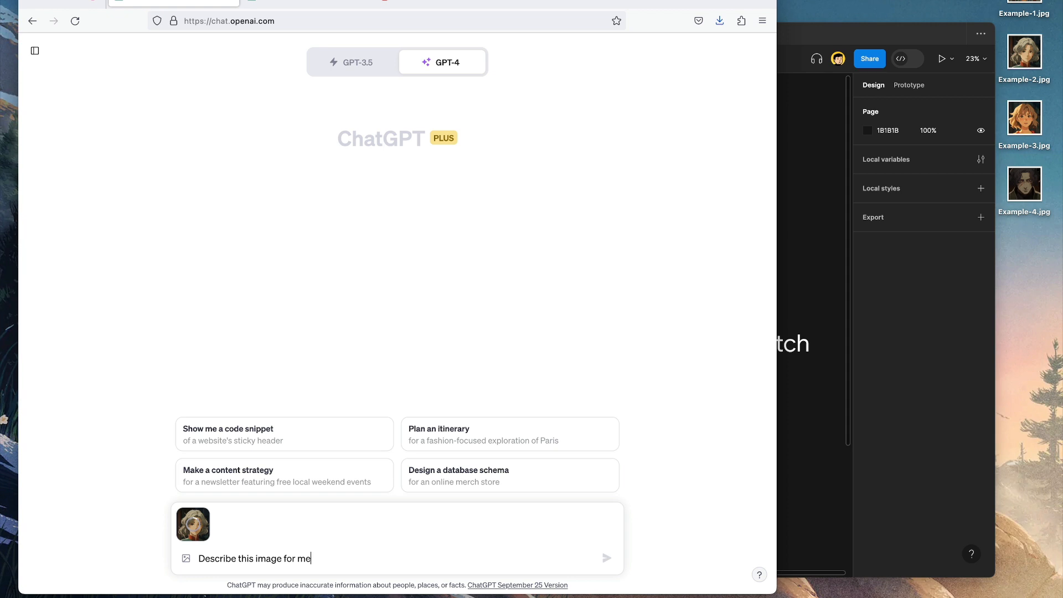
mouse_move(606, 558)
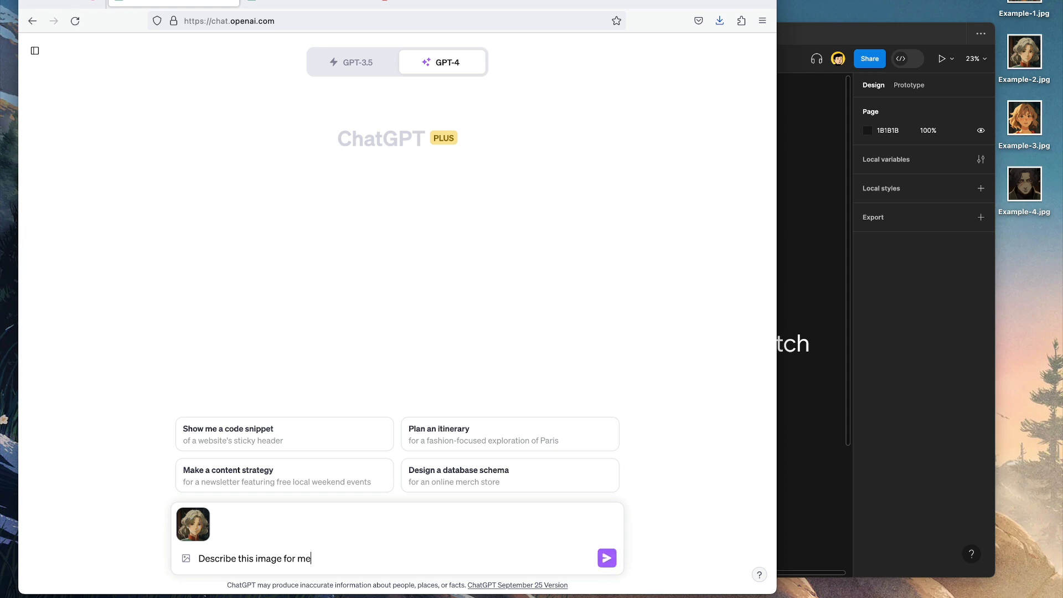
Send the Example-2 portrait with its 'Describe this image for me' request
click(606, 558)
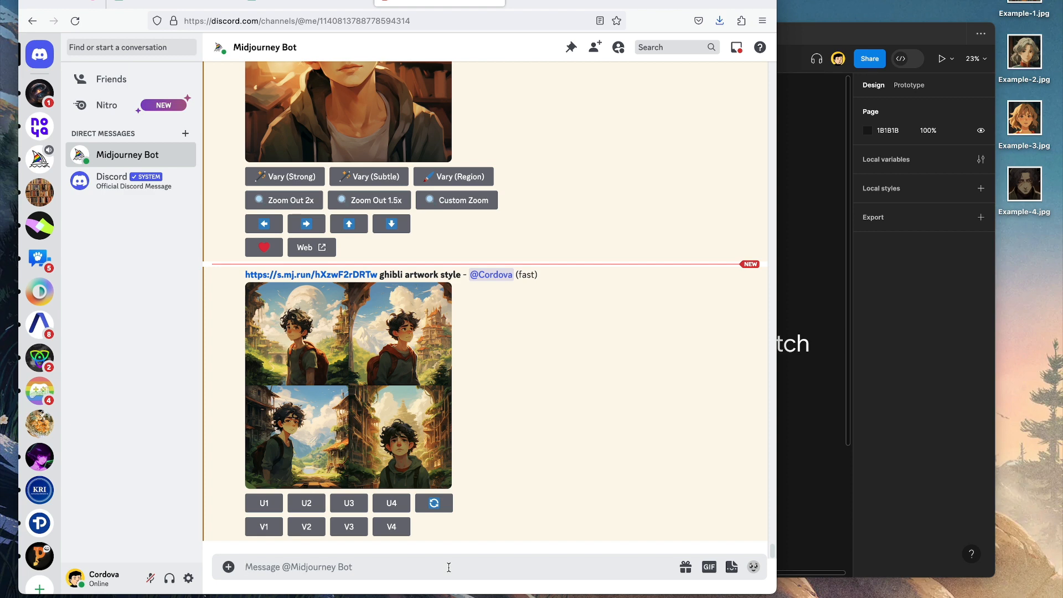
Run /imagine with the description of a freckled girl with wavy hair and red ribbon
text(/imag)
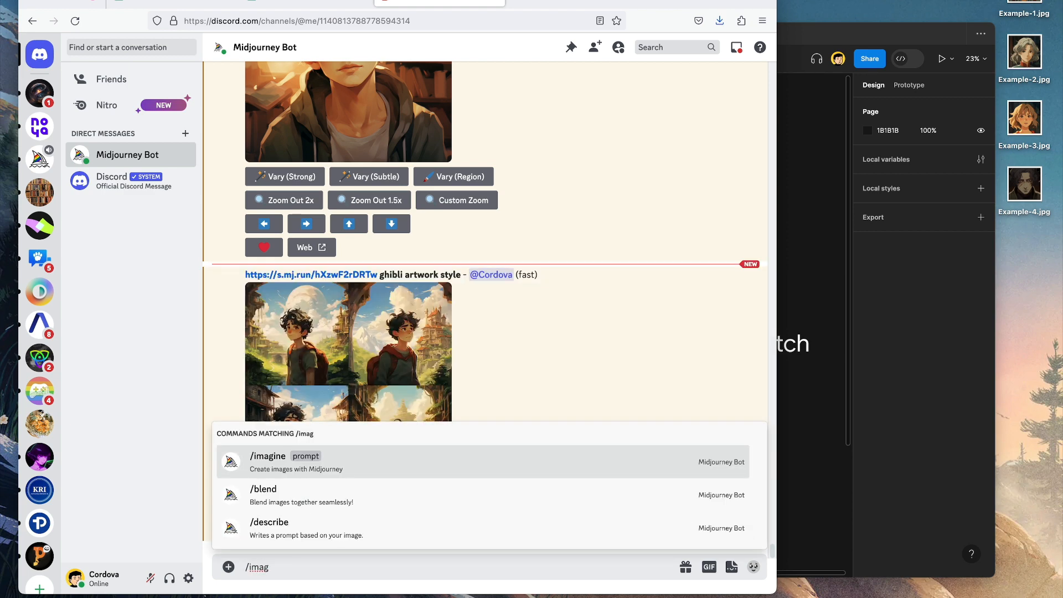
click(269, 455)
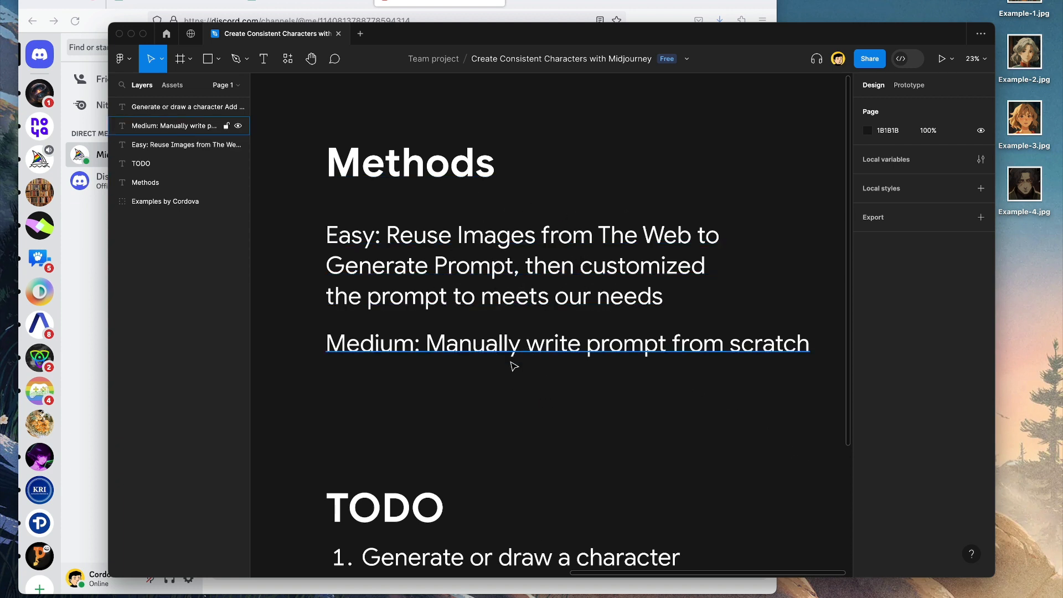
mouse_move(644, 359)
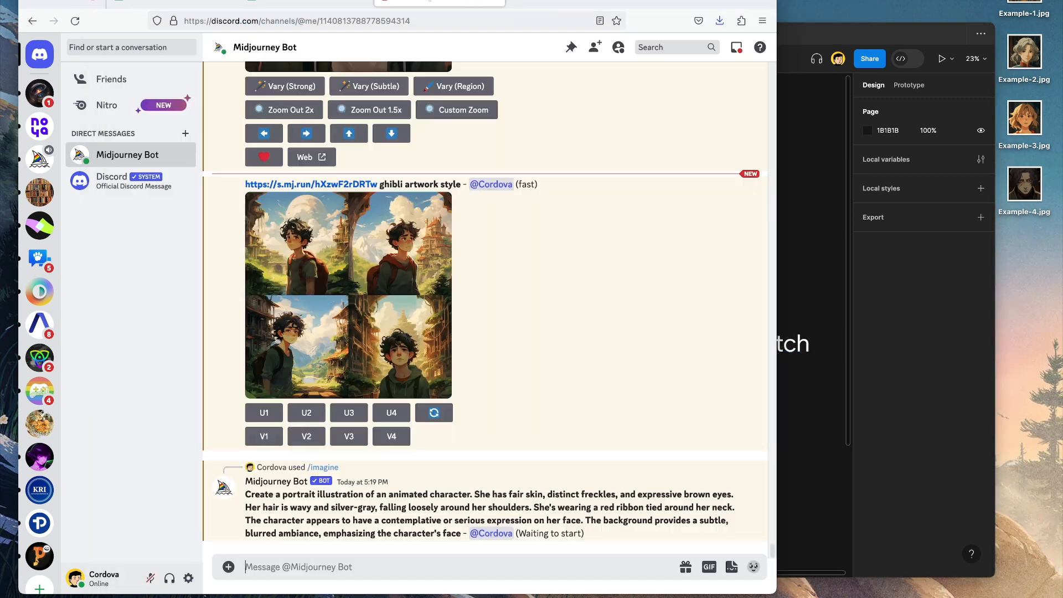
mouse_move(529, 298)
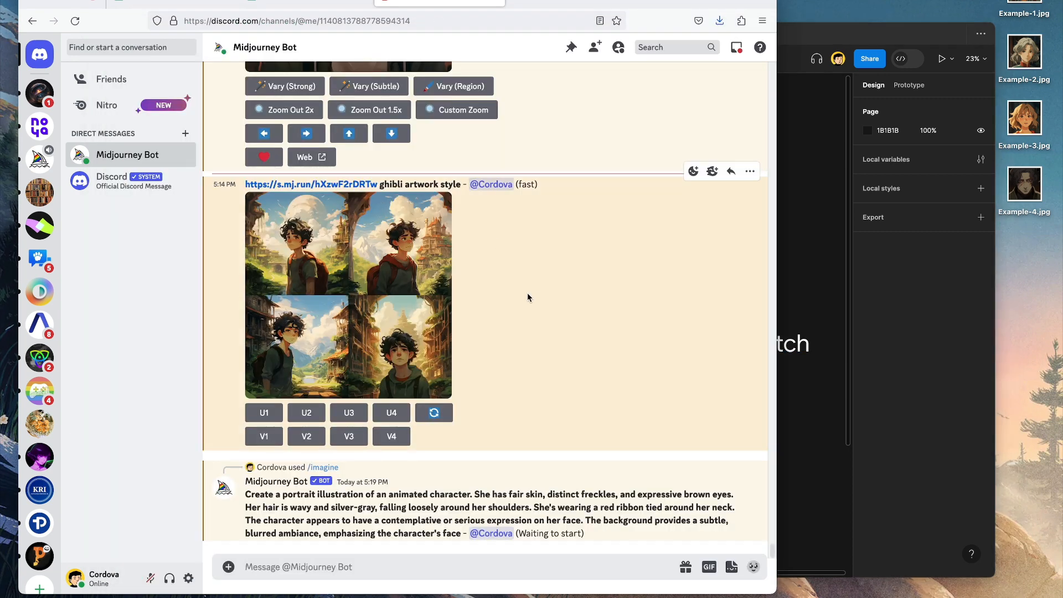
scroll(down, 3)
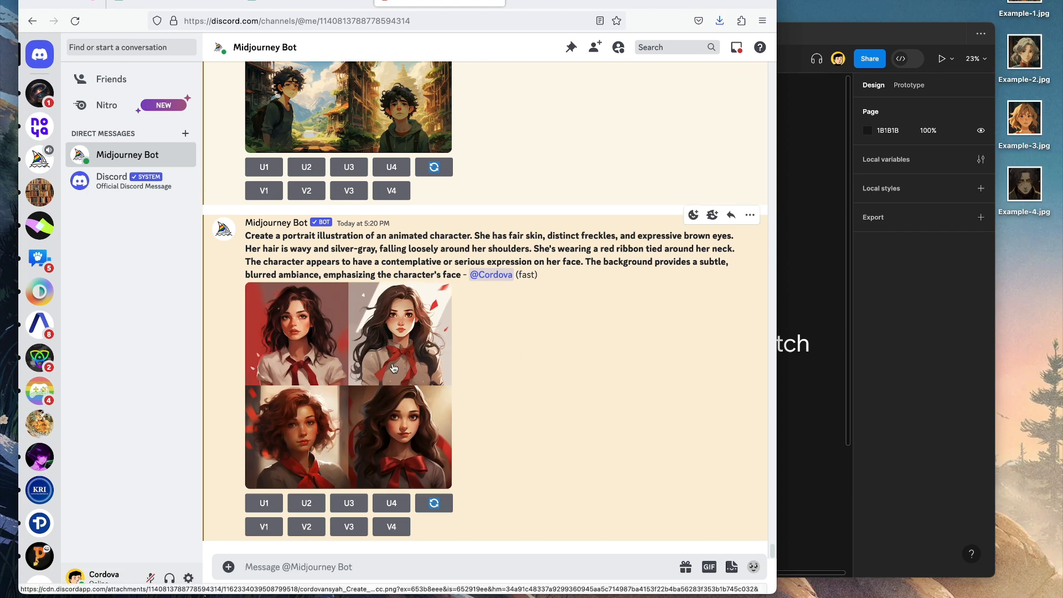
Enlarge the red-ribbon girl portrait grid for inspection, then close the preview
click(348, 384)
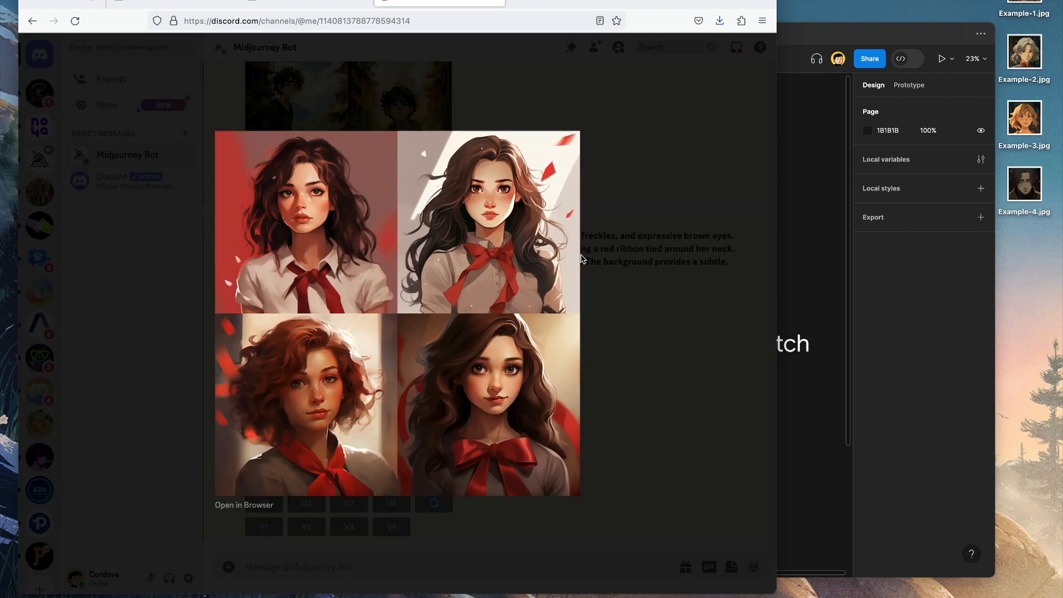
mouse_move(390, 259)
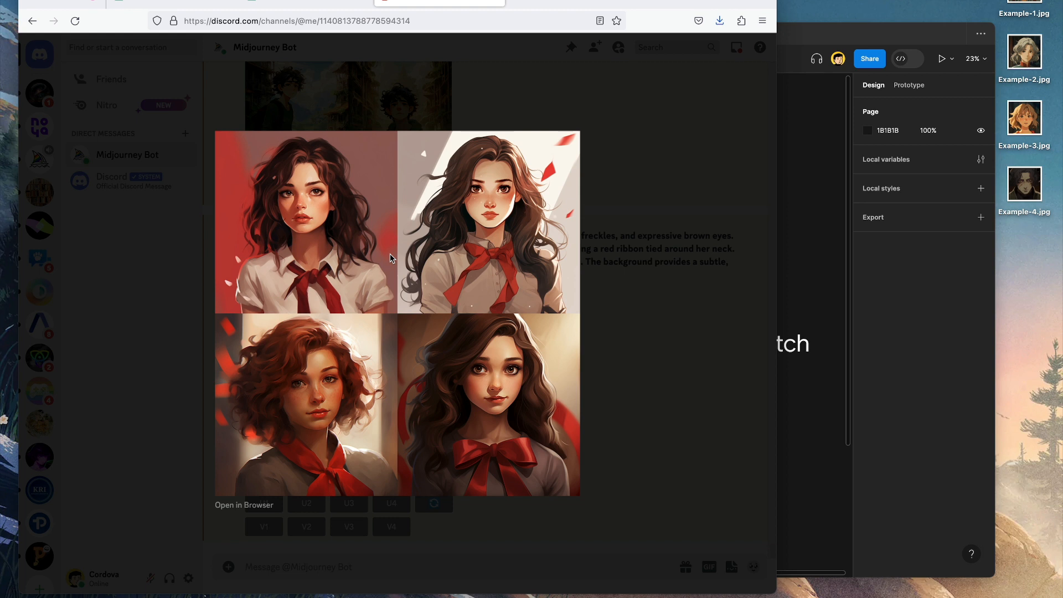
mouse_move(194, 13)
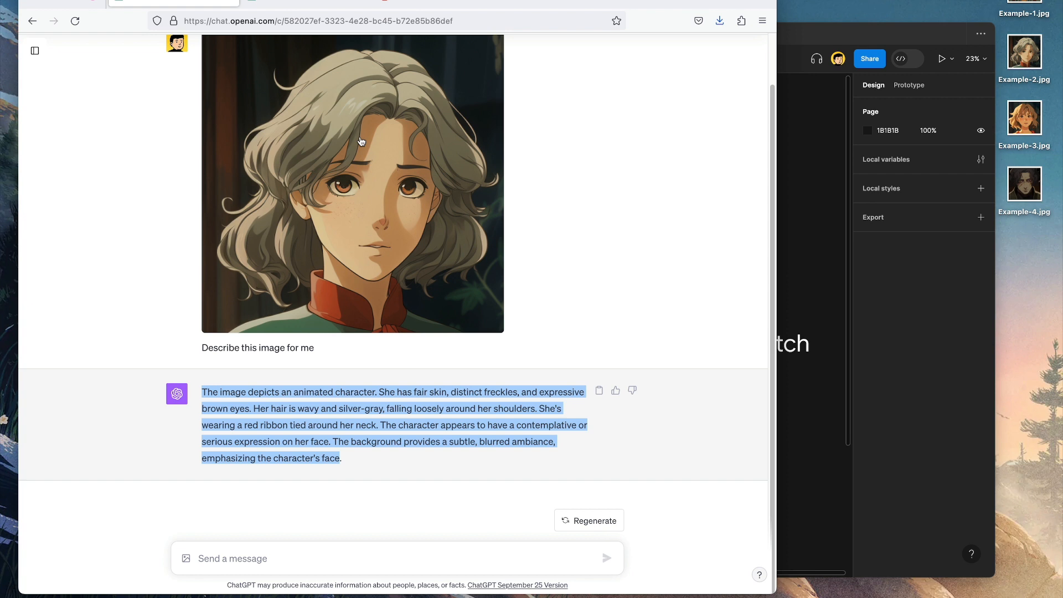
mouse_move(349, 170)
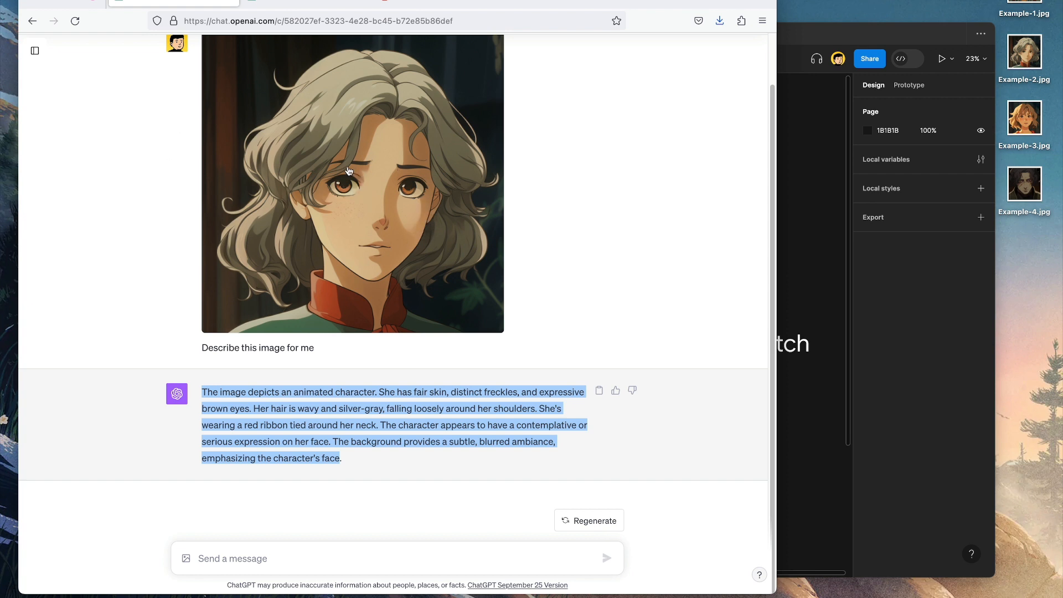
mouse_move(392, 142)
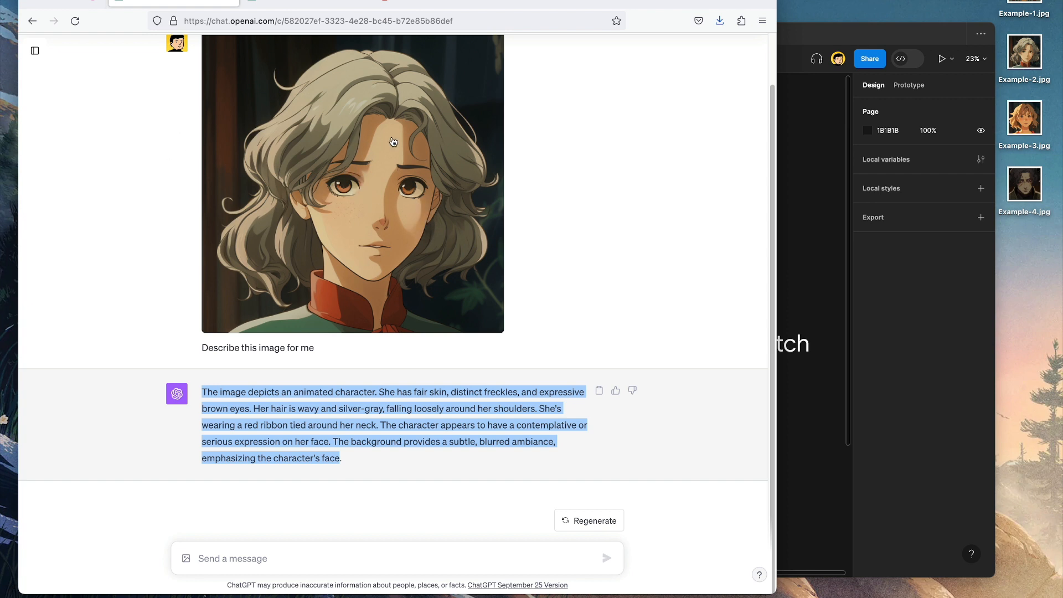
click(317, 20)
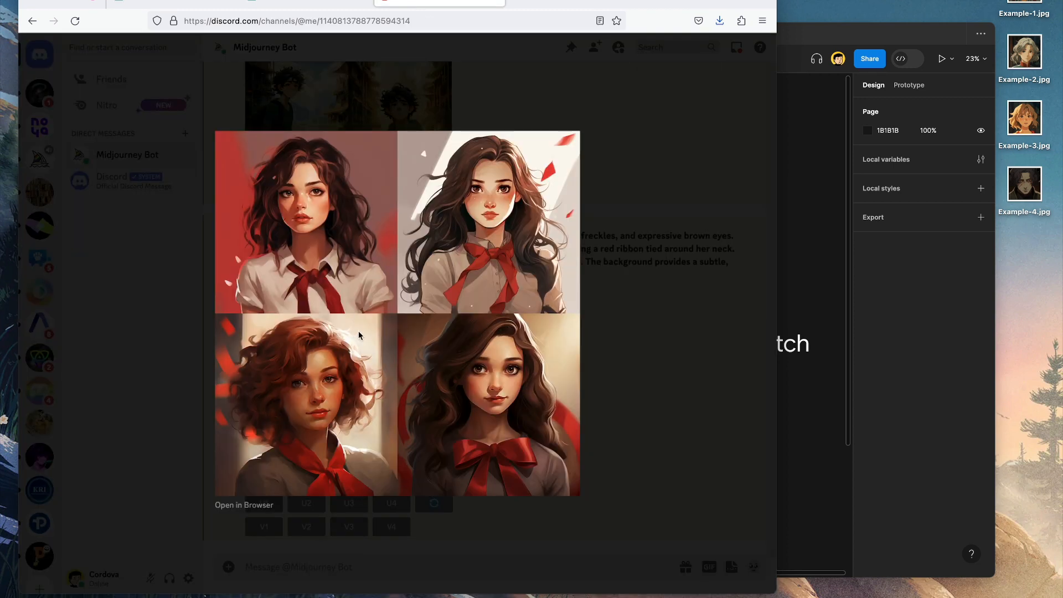
mouse_move(785, 282)
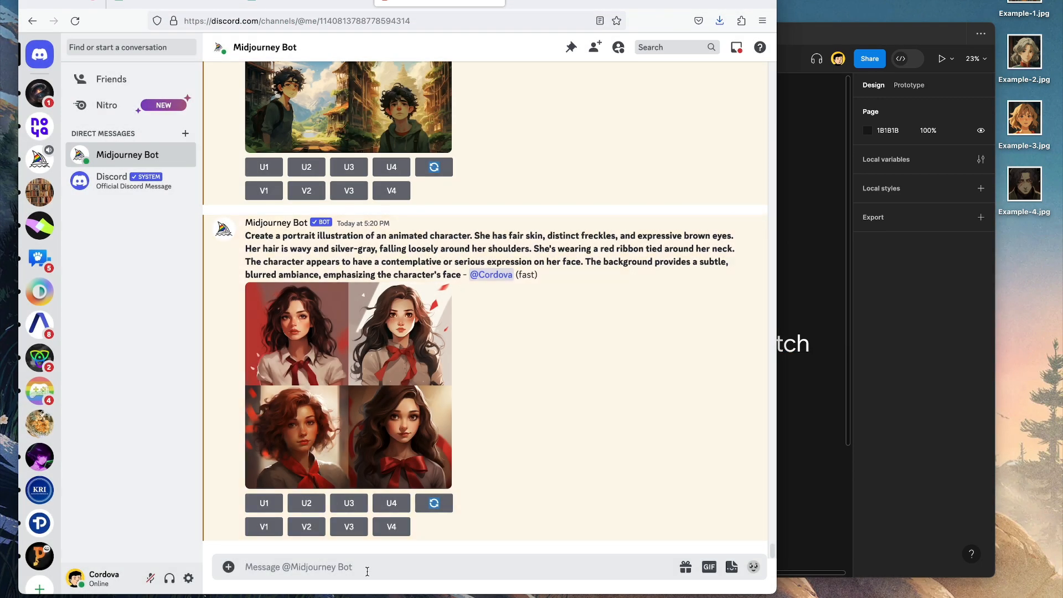
Imagine 'a portrait illustration of a male character, ghibli artwork style' and enlarge the resulting grid
text(/imagine prompt)
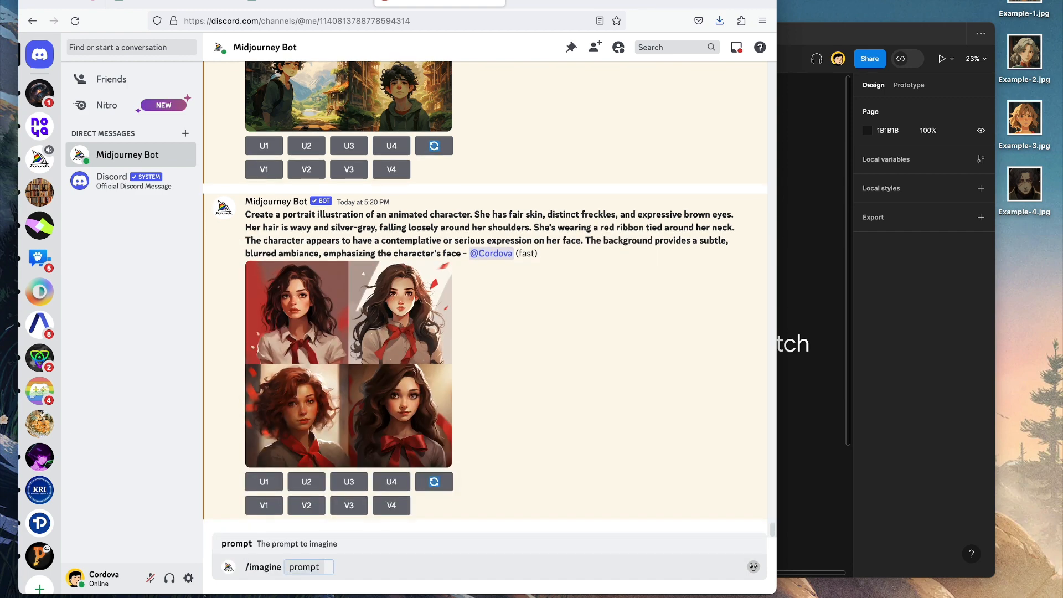
click(309, 566)
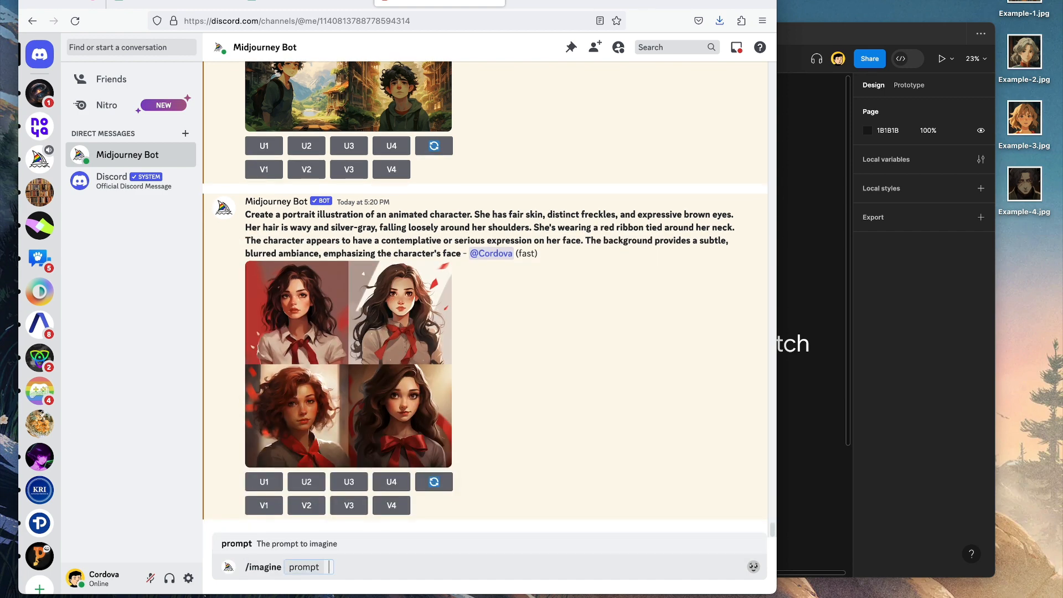
text(a)
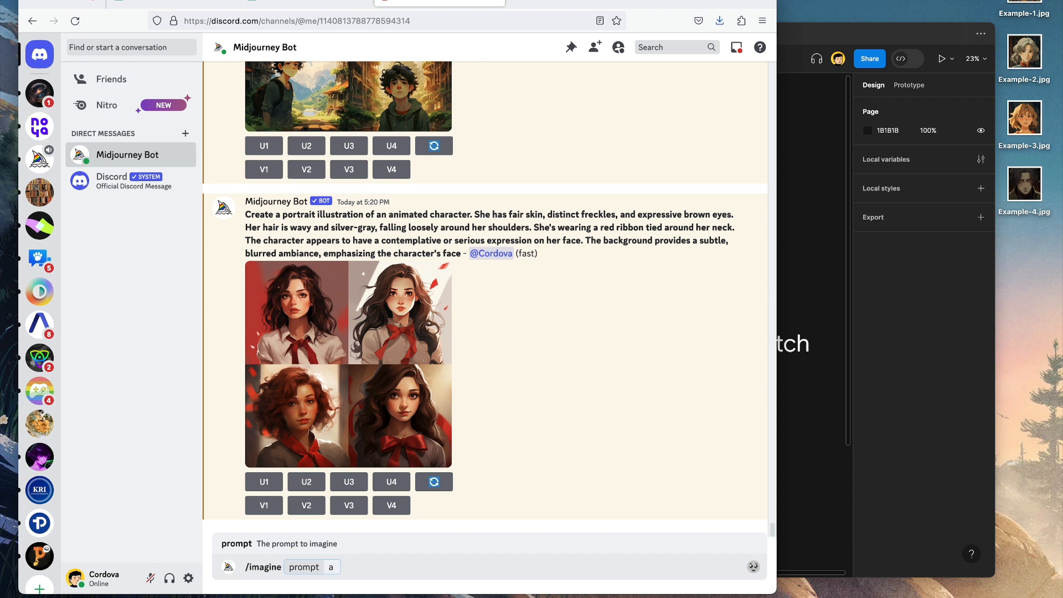
text(portrait)
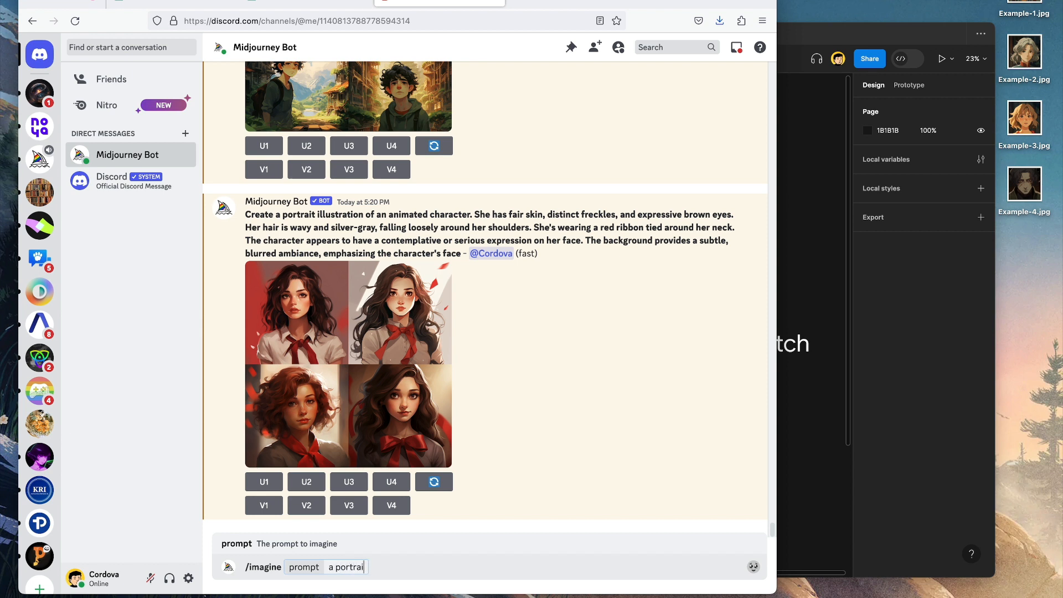
text(illustration)
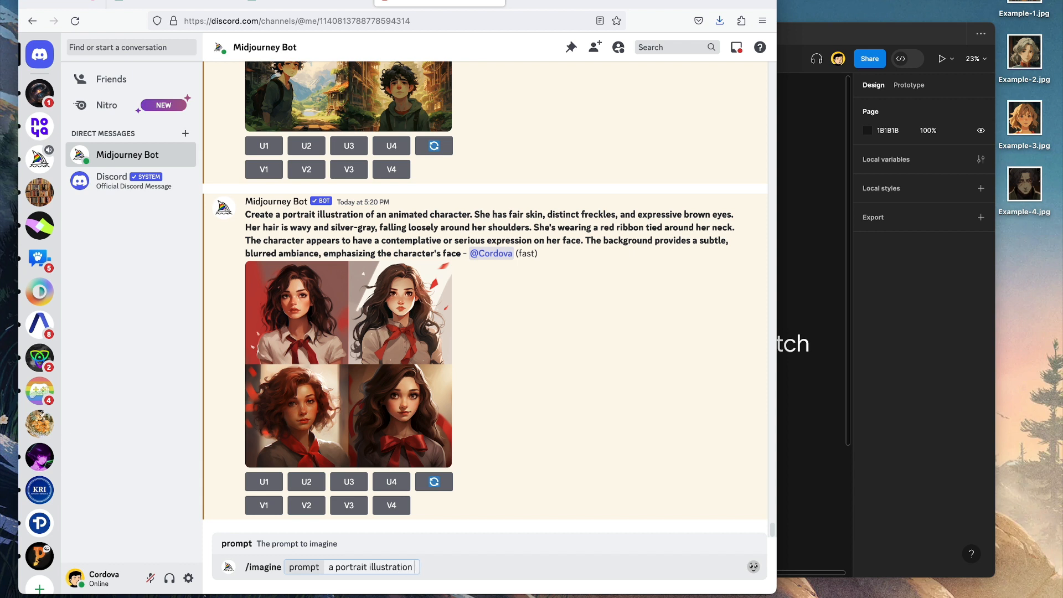
text(of a male character,)
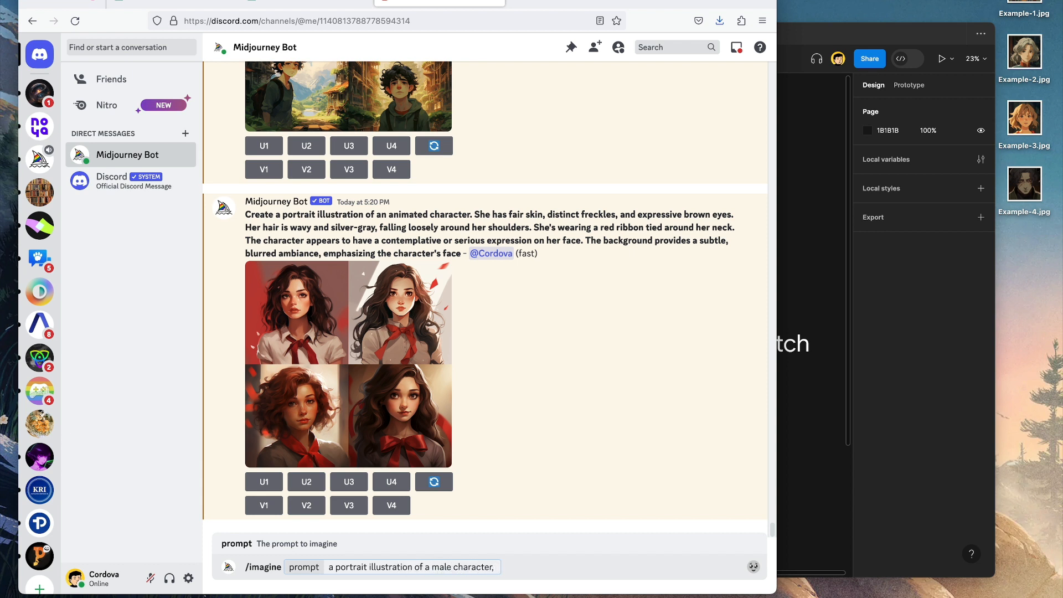
text(ghibli)
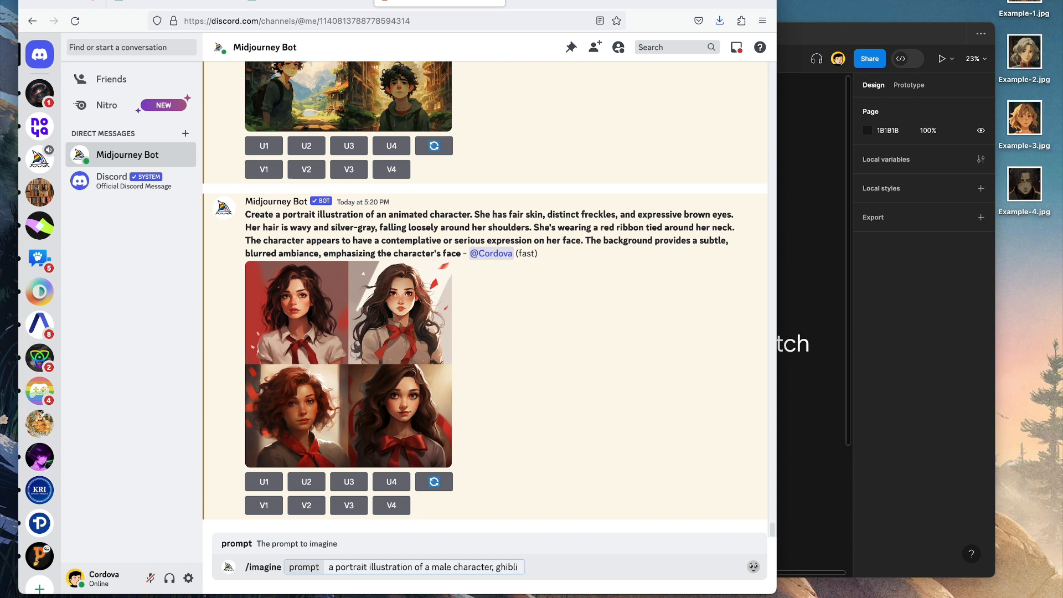
text(artwork styl)
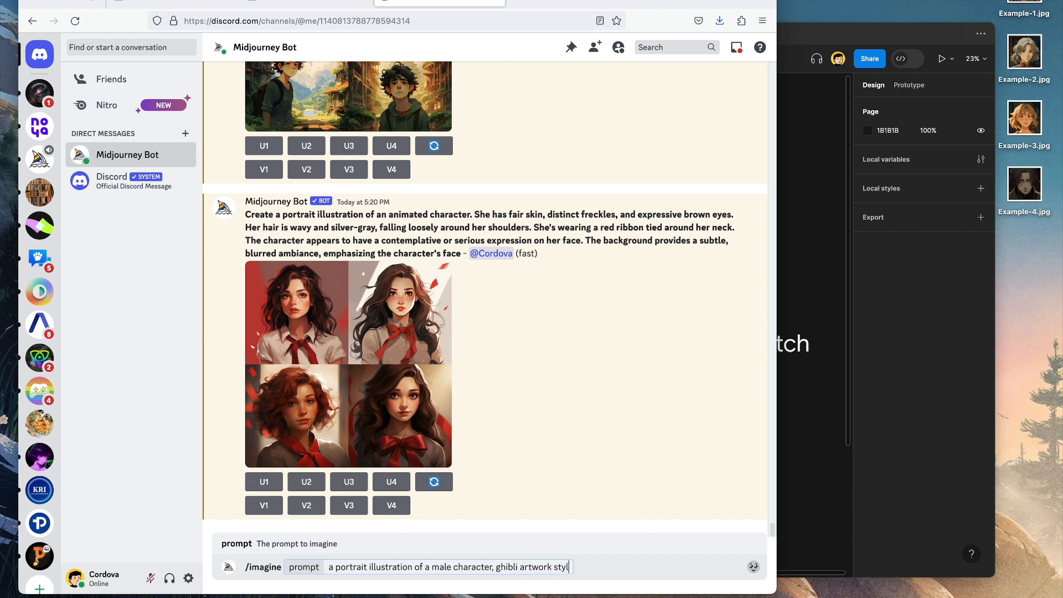
key(Return)
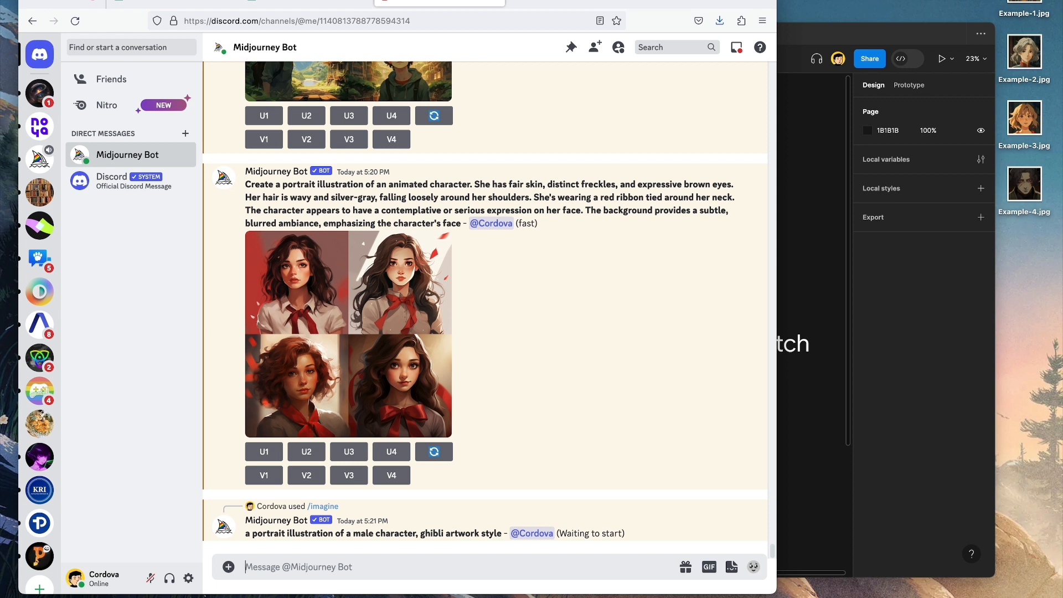
scroll(down, 3)
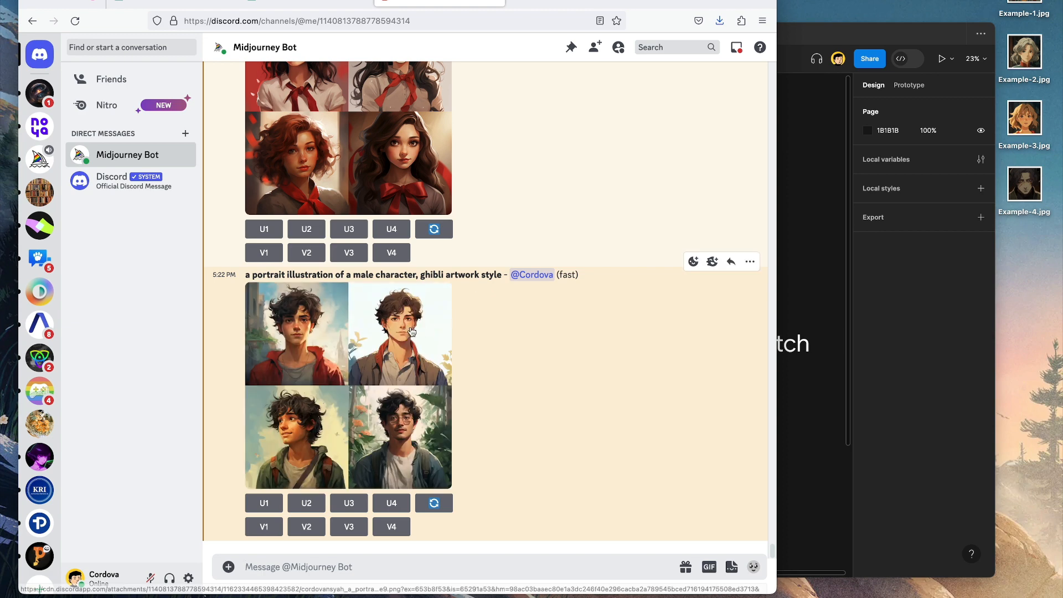
click(348, 383)
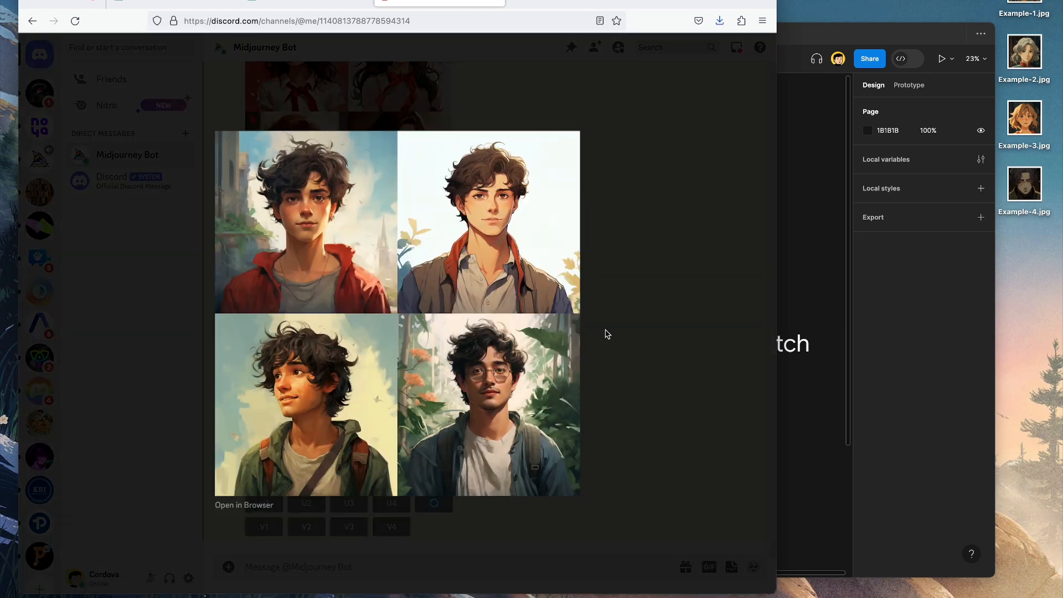
mouse_move(617, 292)
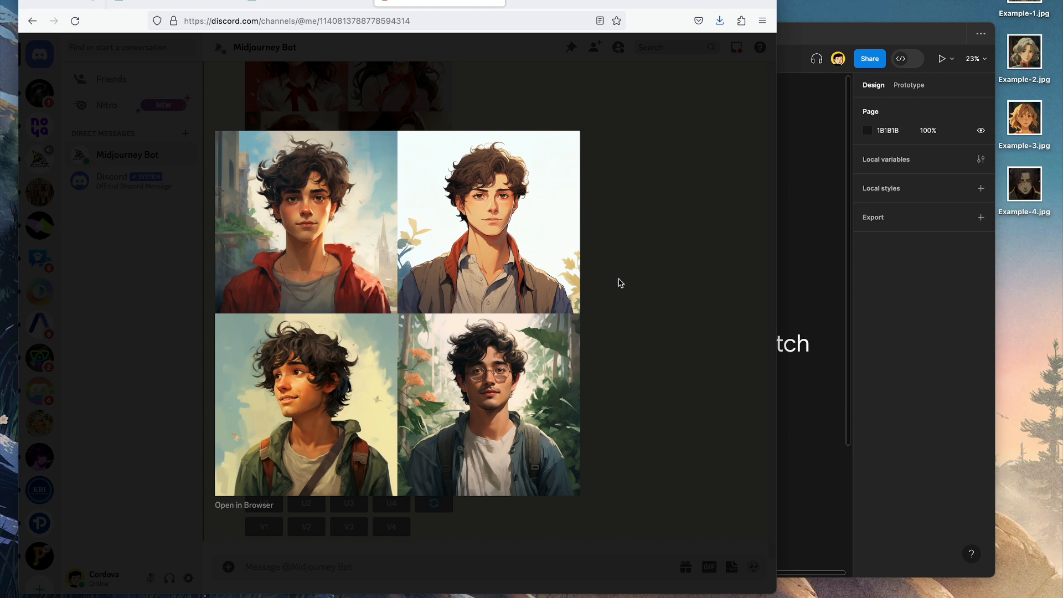
mouse_move(565, 344)
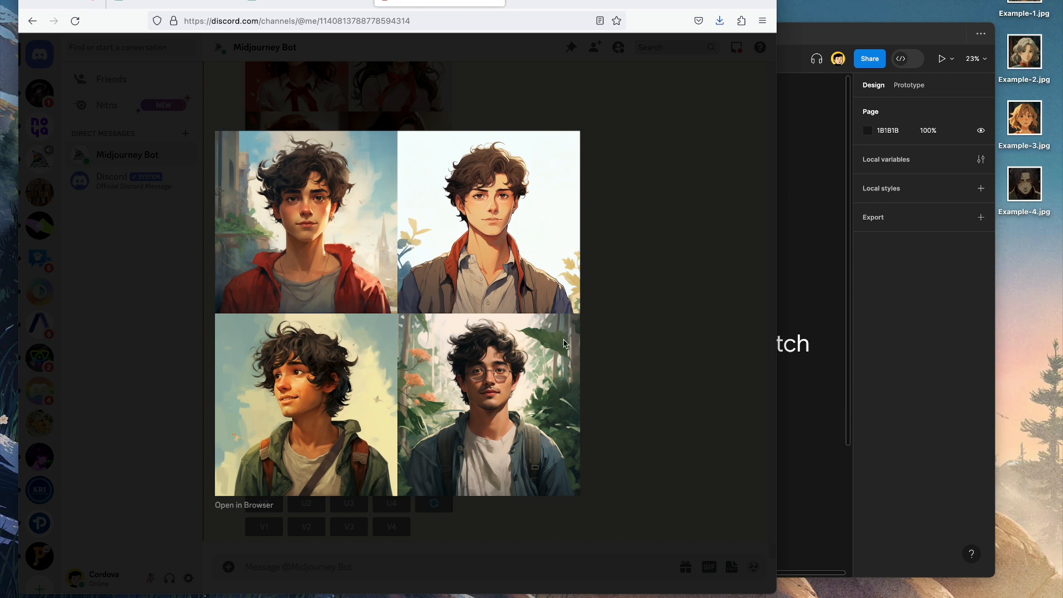
mouse_move(404, 356)
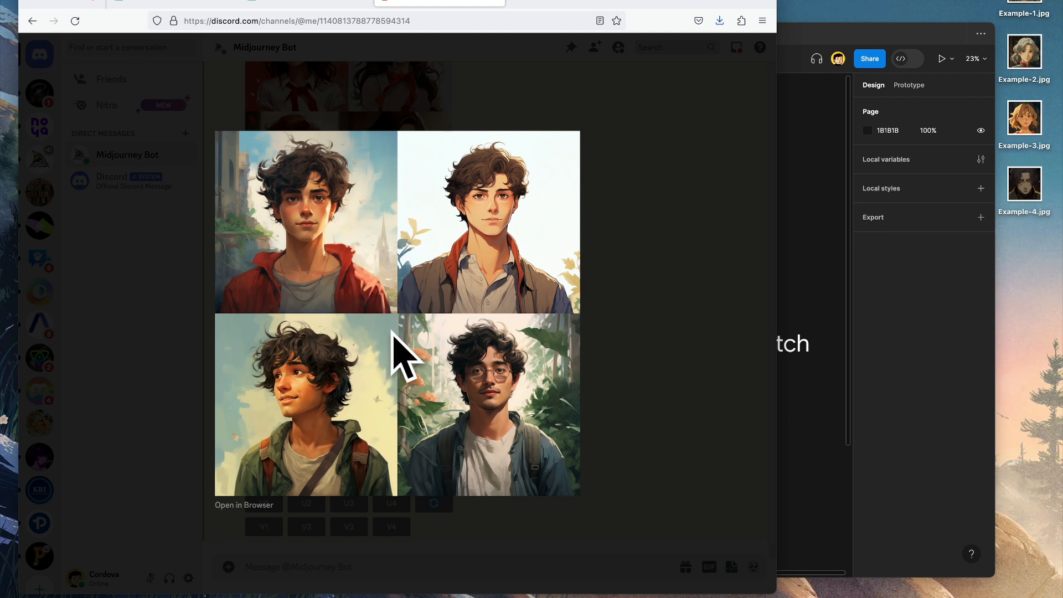
mouse_move(380, 330)
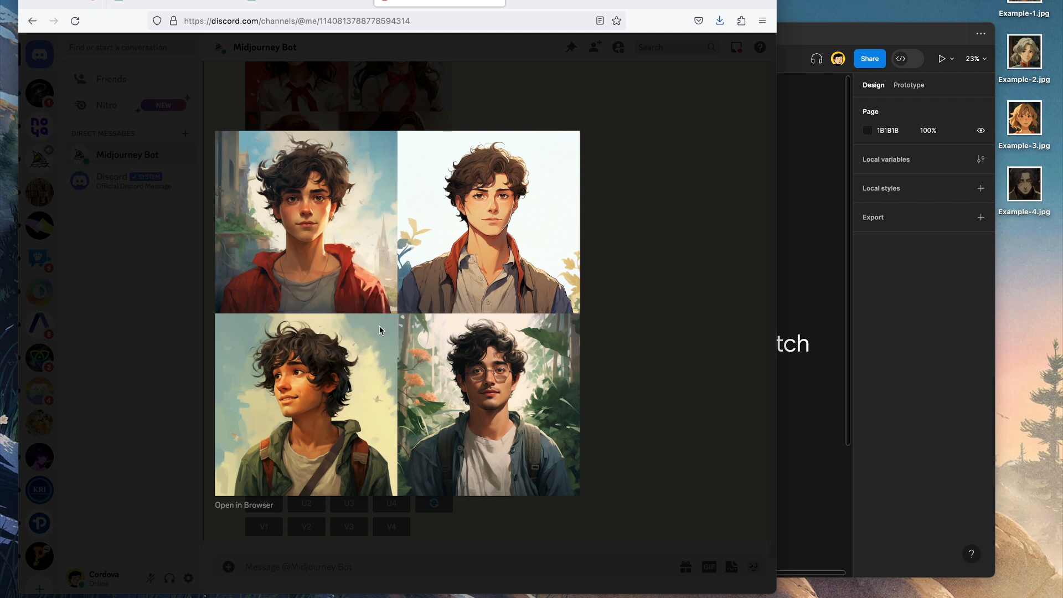
mouse_move(379, 328)
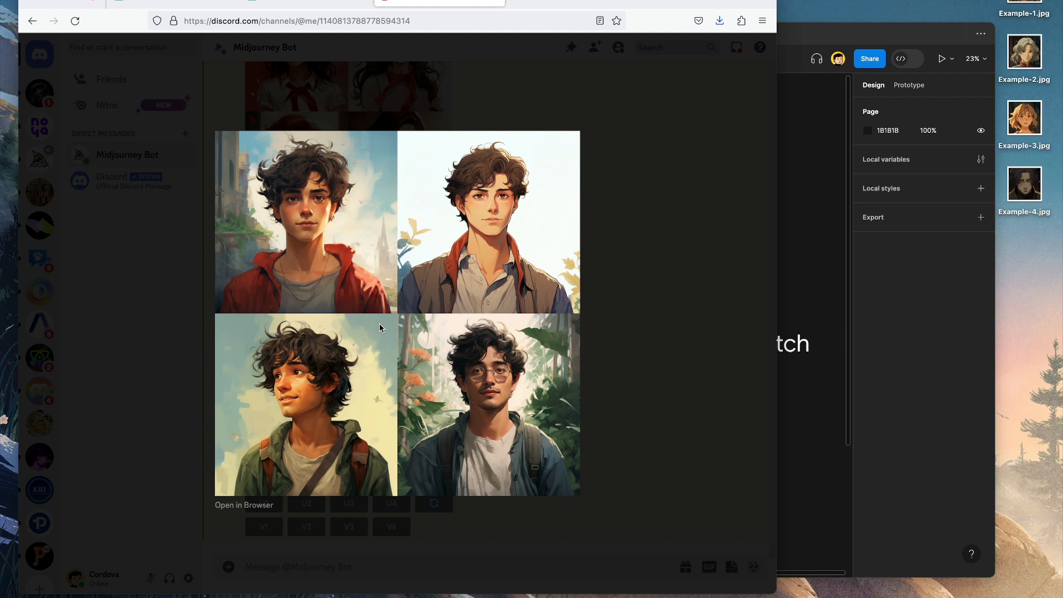
mouse_move(643, 362)
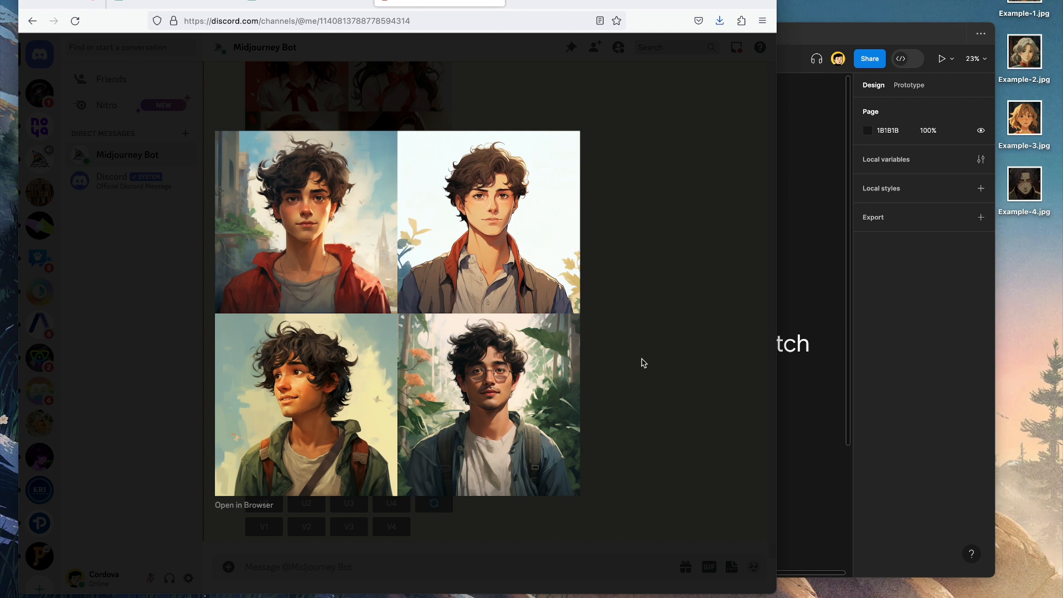
mouse_move(380, 370)
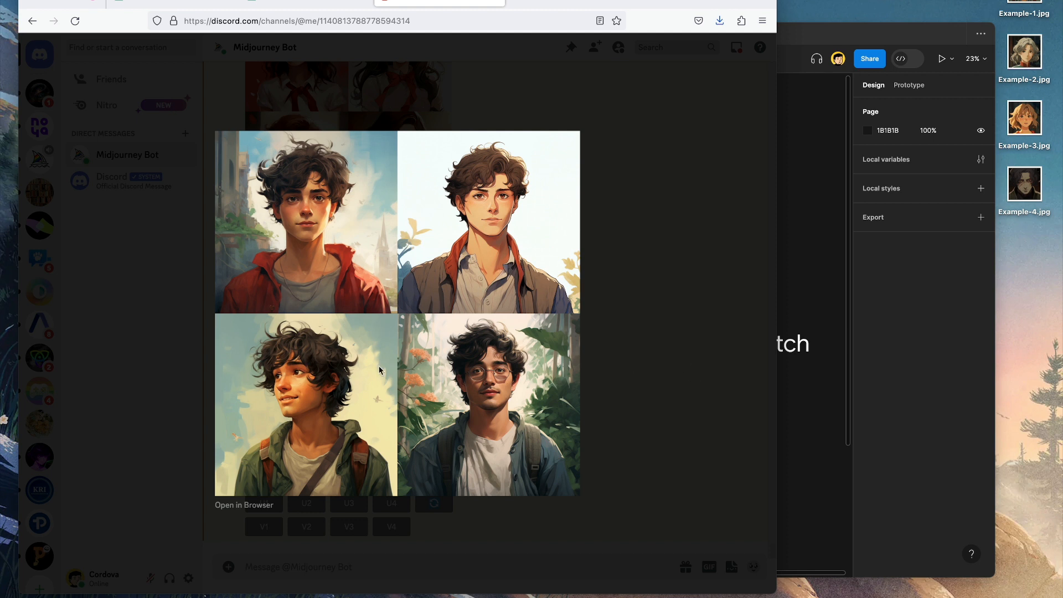
mouse_move(319, 413)
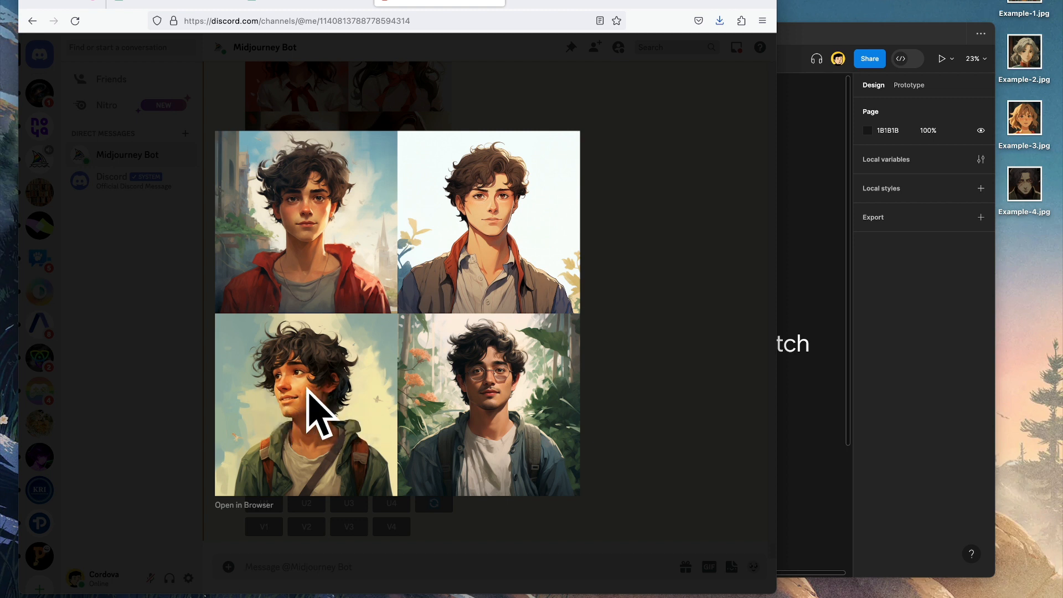
mouse_move(344, 382)
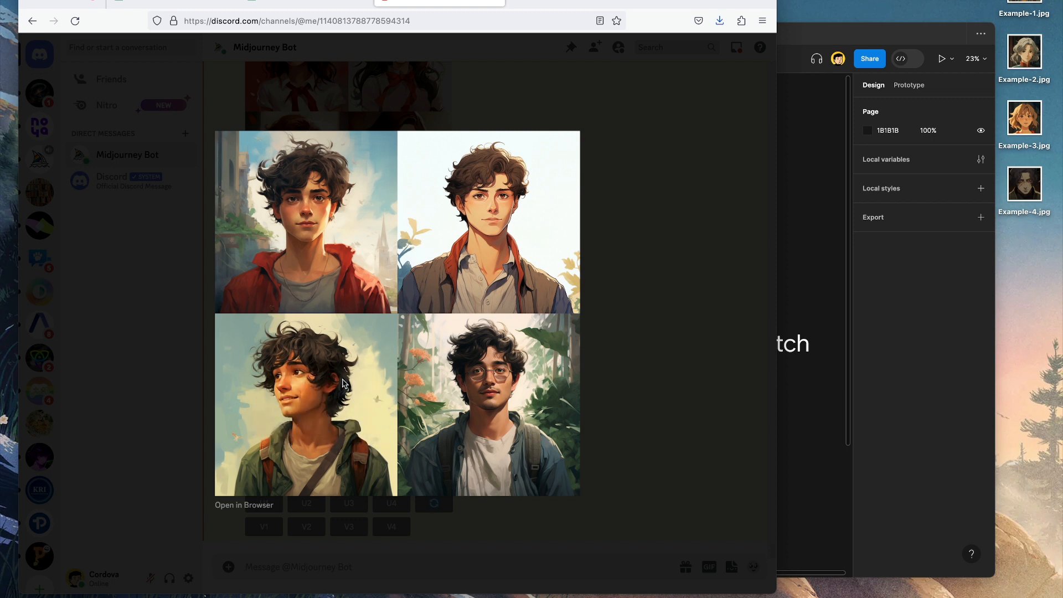
mouse_move(712, 332)
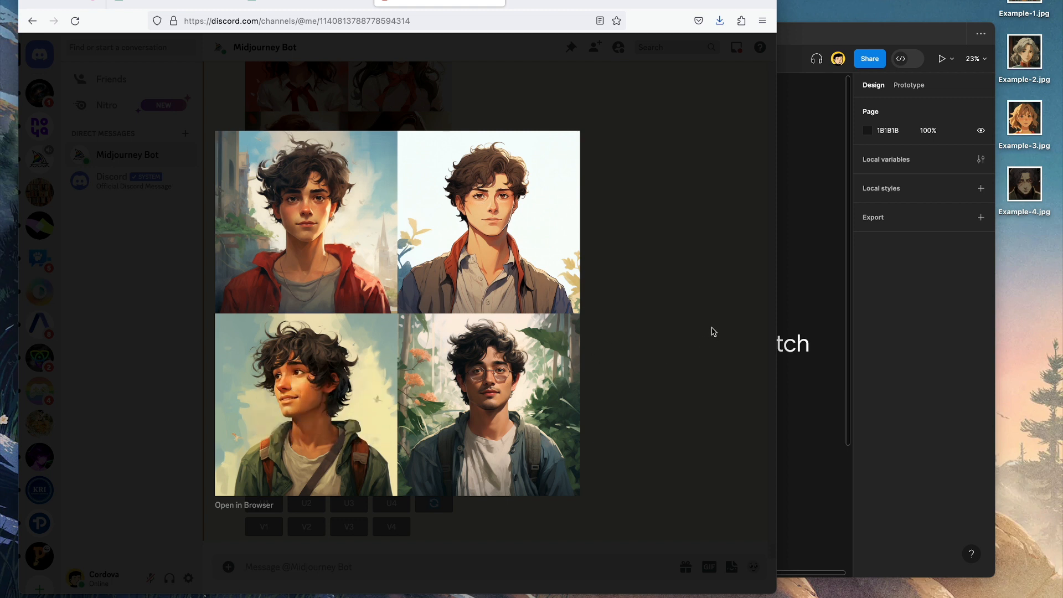
Upscale boy portrait U3 and save it as a PNG to the Desktop
scroll(up, 3)
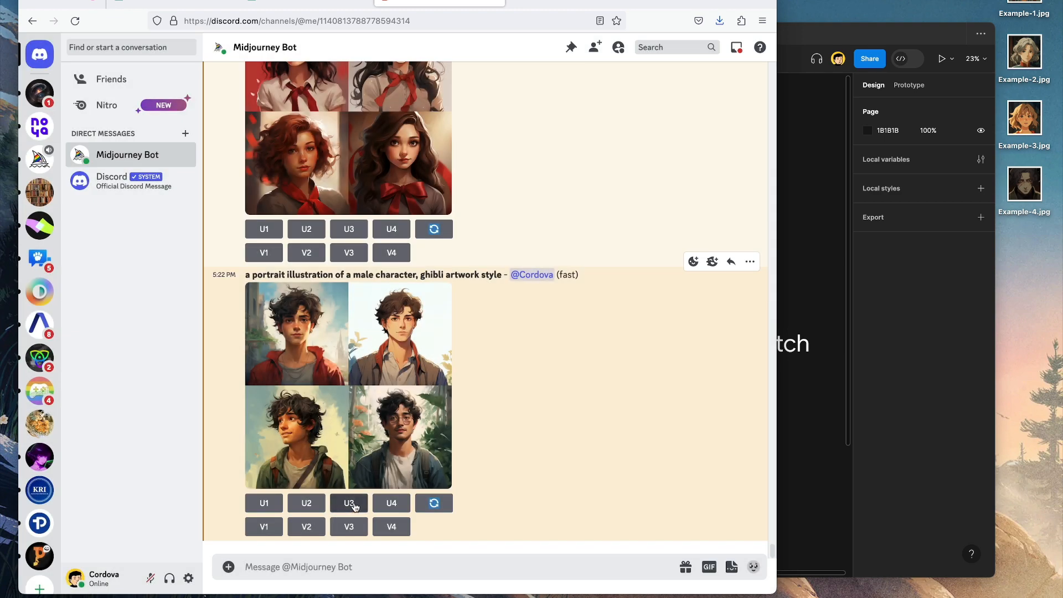
click(349, 503)
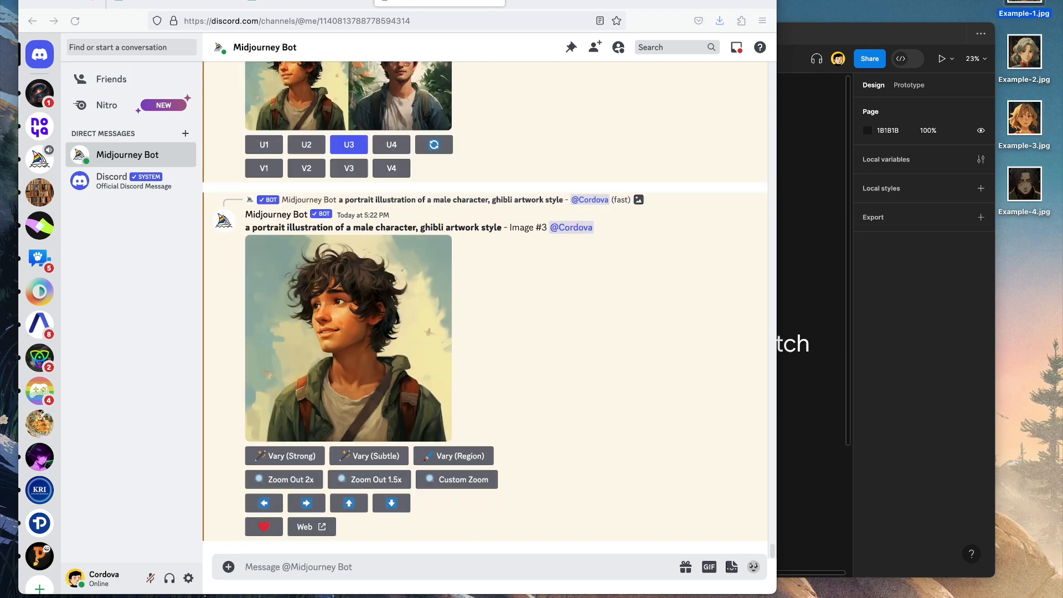
click(347, 338)
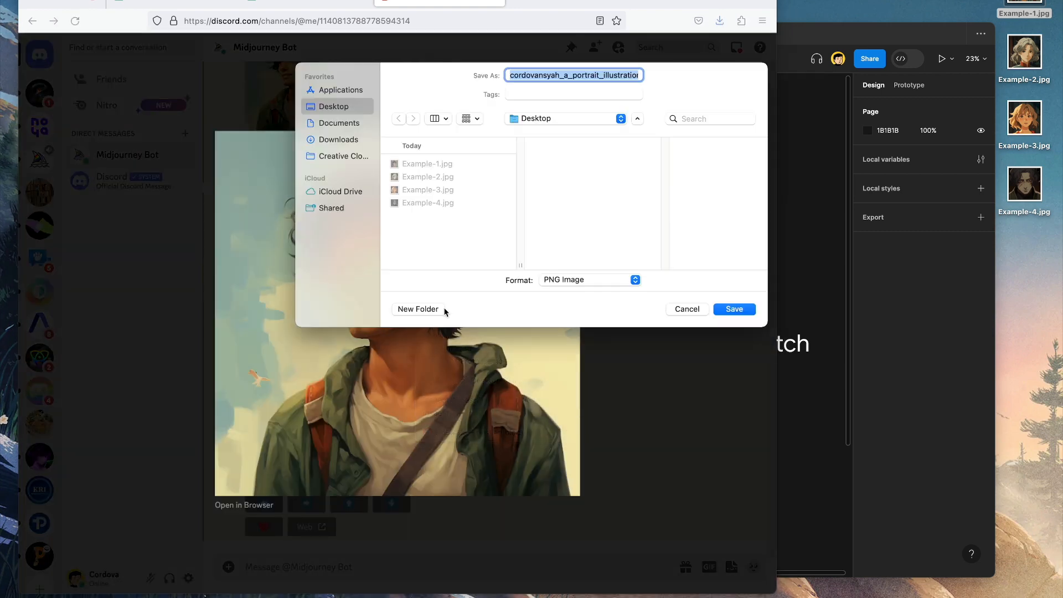
click(733, 308)
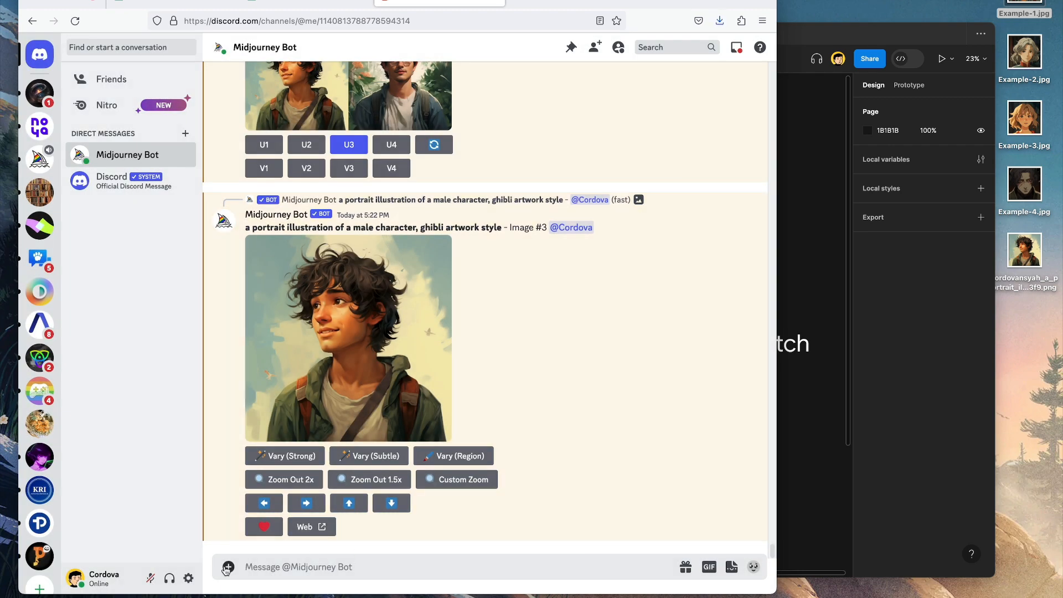
Cancel a file upload, then run /blend on two images for a boy portrait grid
click(227, 566)
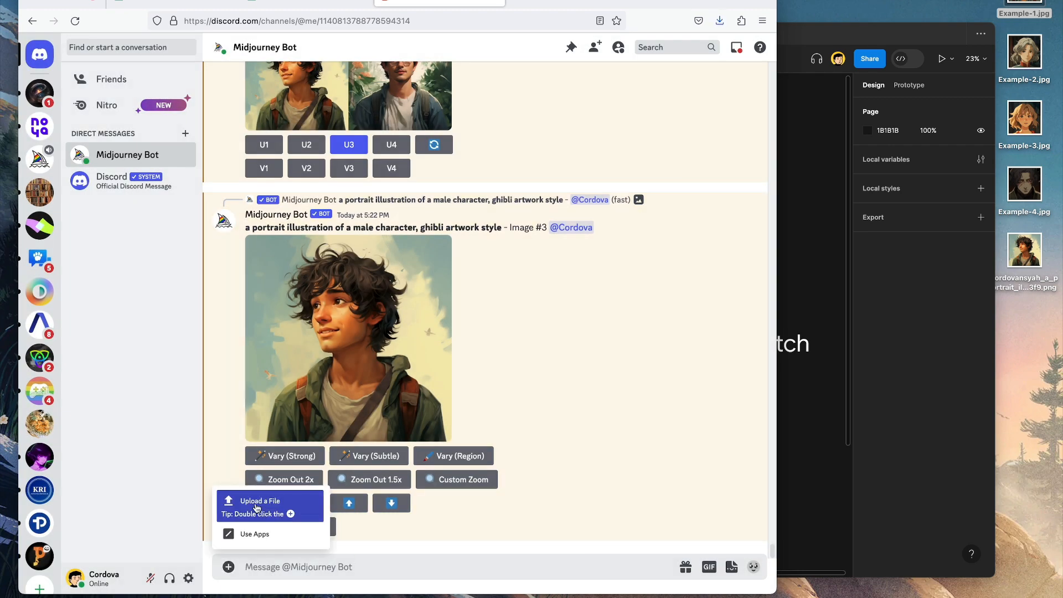
click(260, 501)
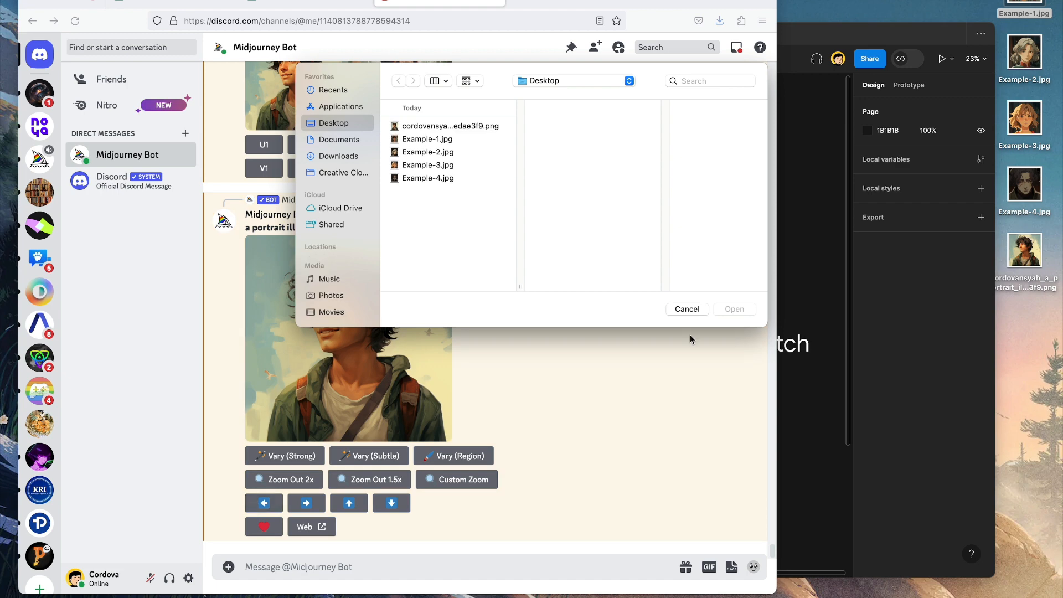
click(686, 308)
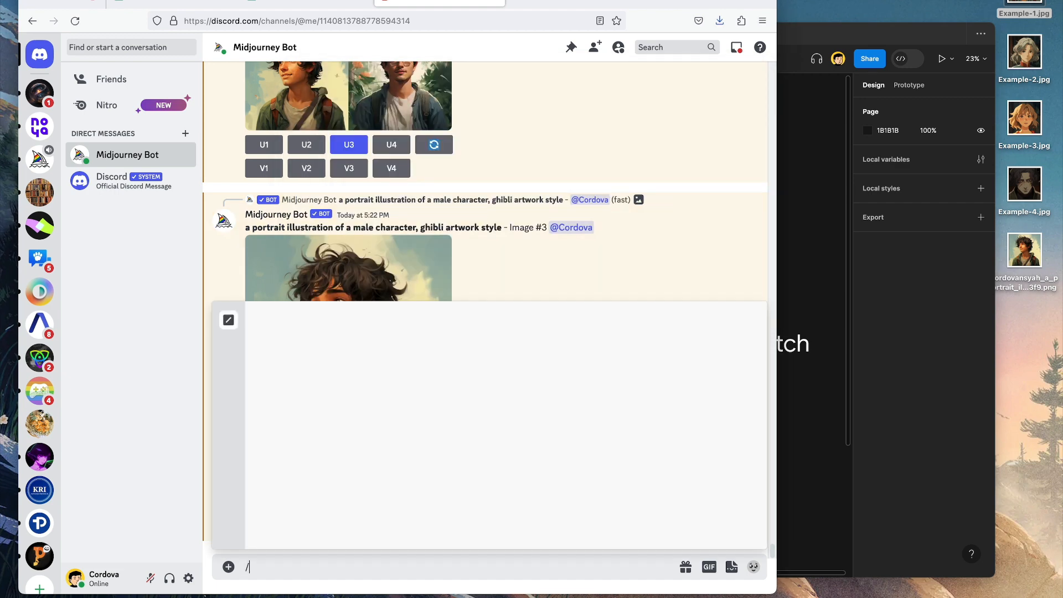
text(blen)
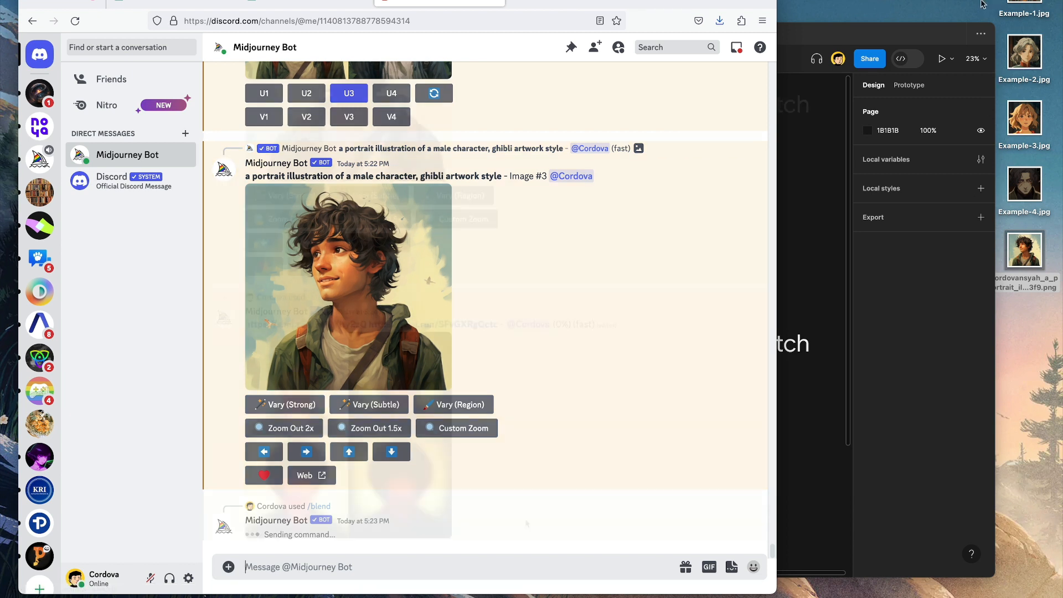
scroll(down, 3)
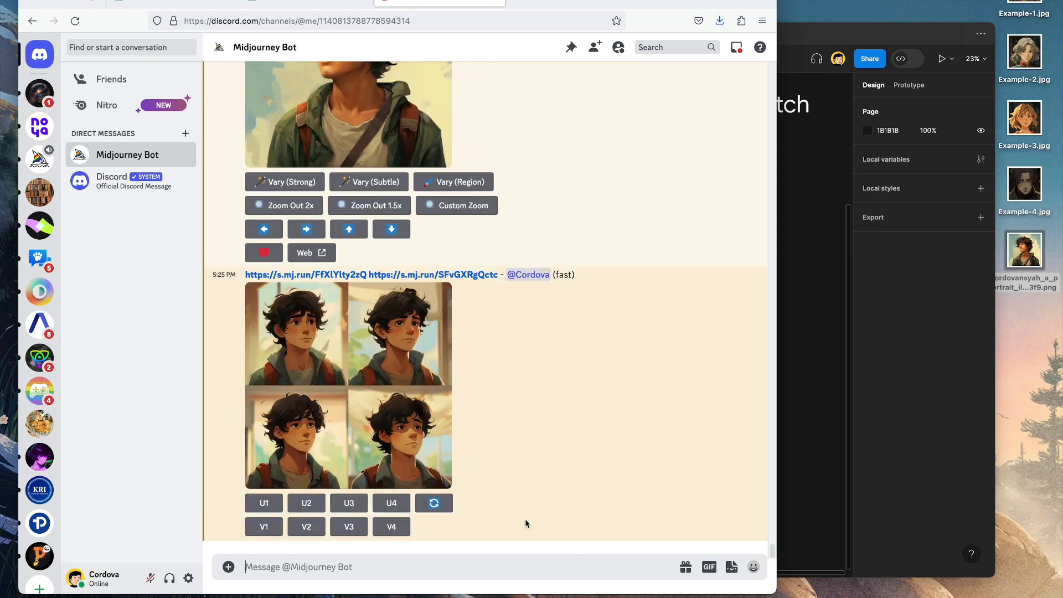
Close the enlarged preview and re-roll for a second curly-haired boy grid
click(348, 385)
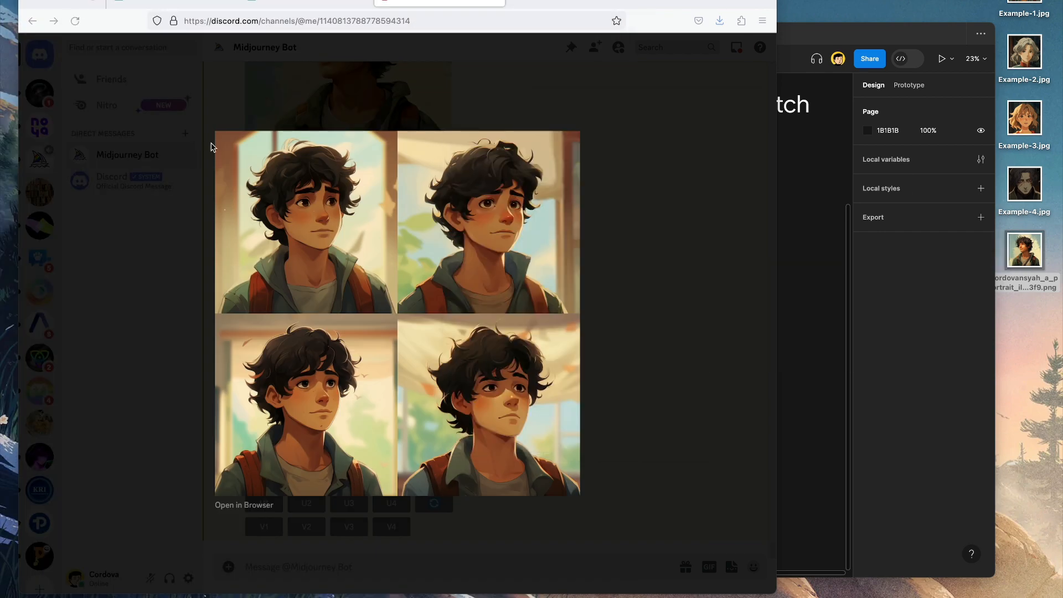
mouse_move(495, 372)
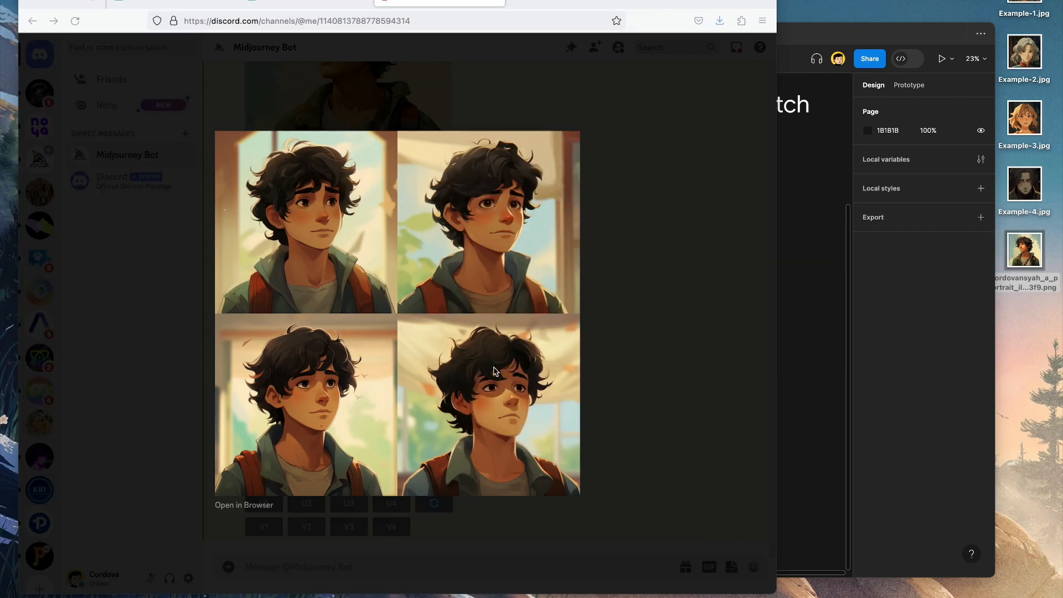
mouse_move(531, 434)
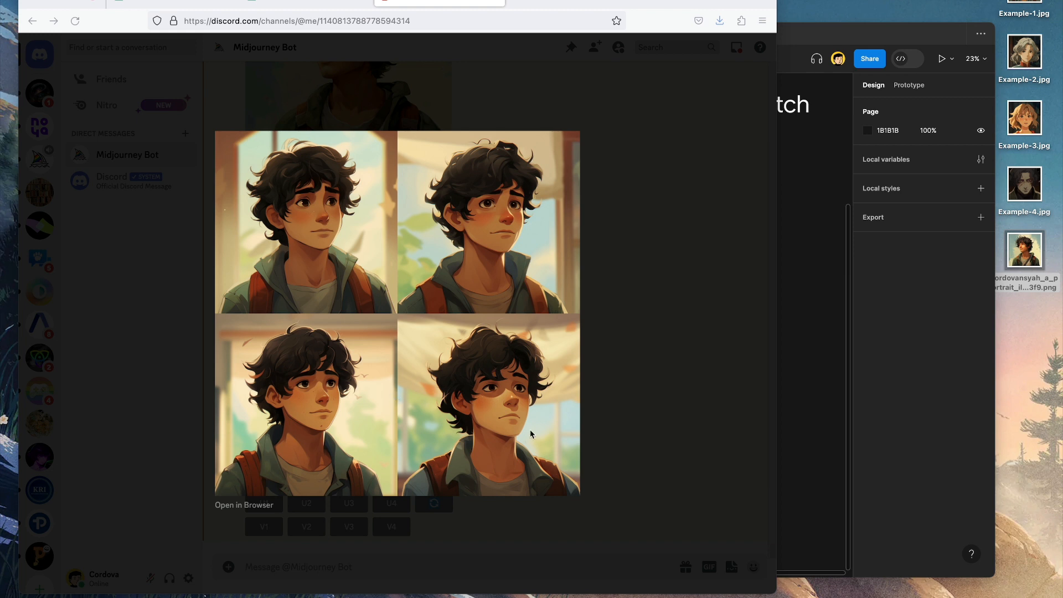
mouse_move(495, 394)
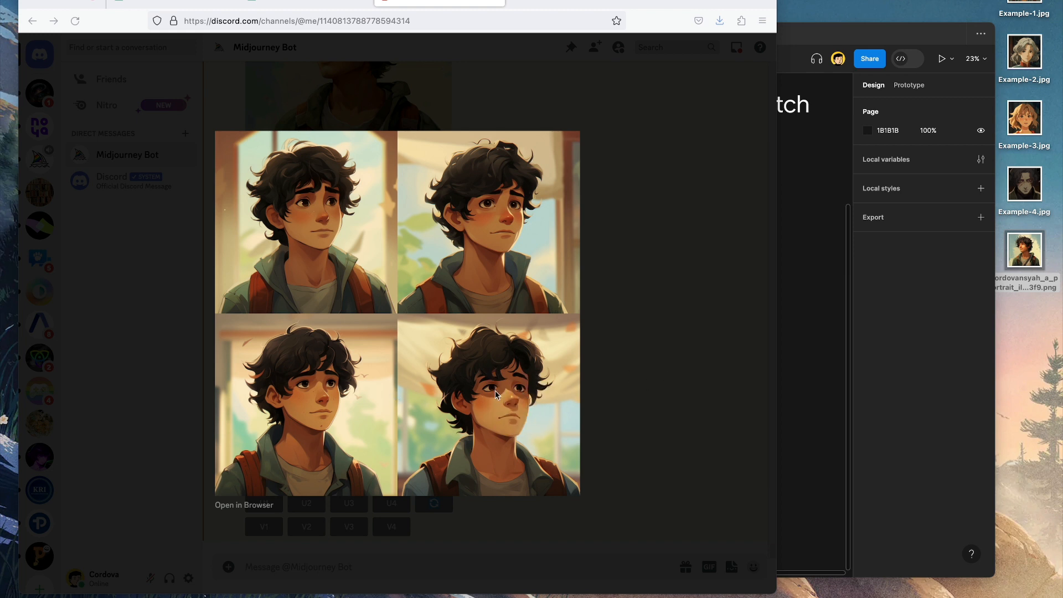
mouse_move(643, 393)
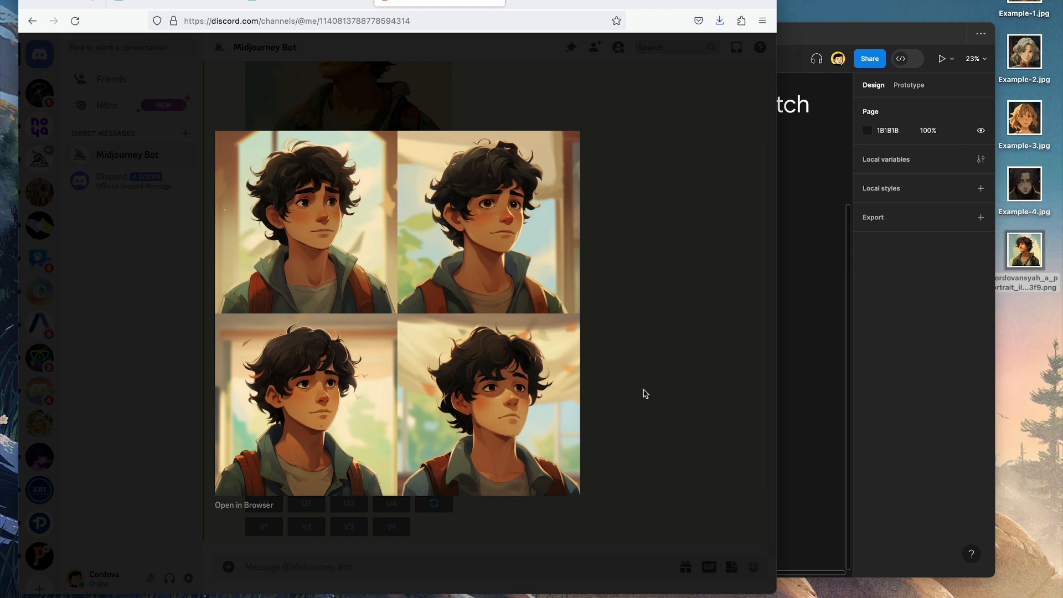
scroll(up, 3)
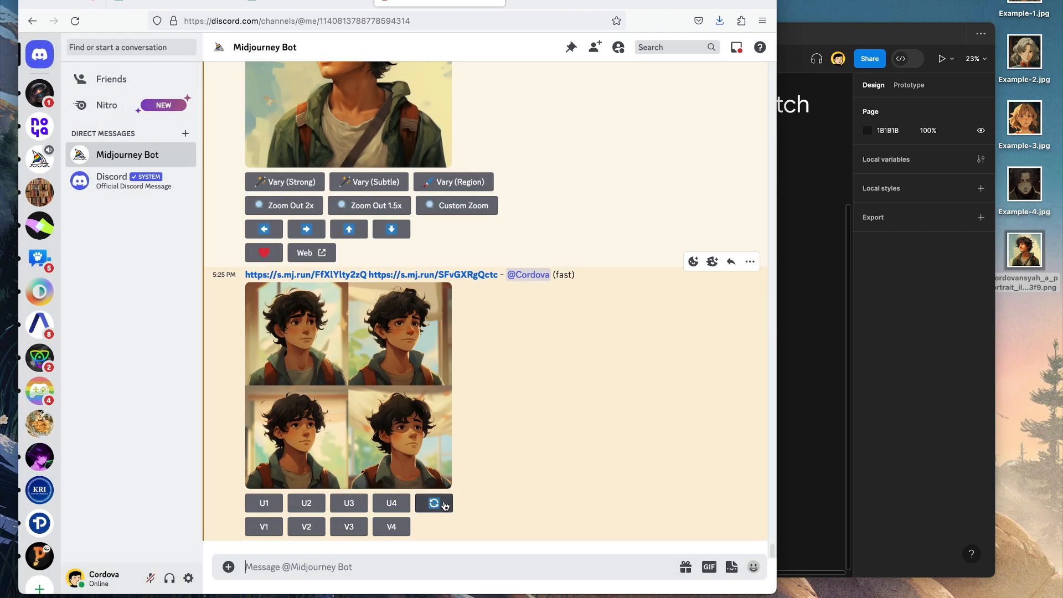
mouse_move(503, 438)
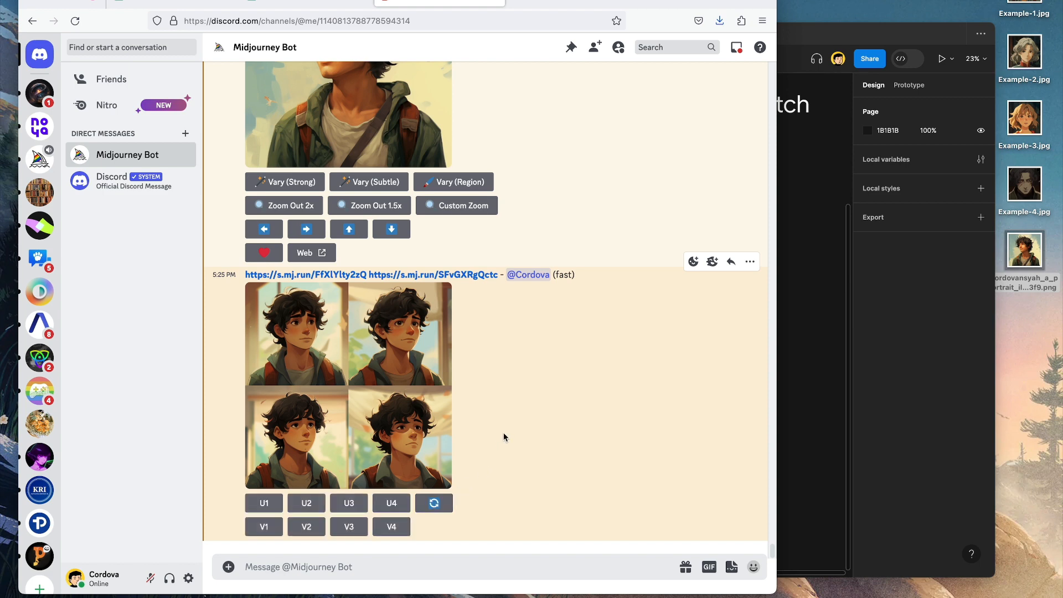
click(433, 503)
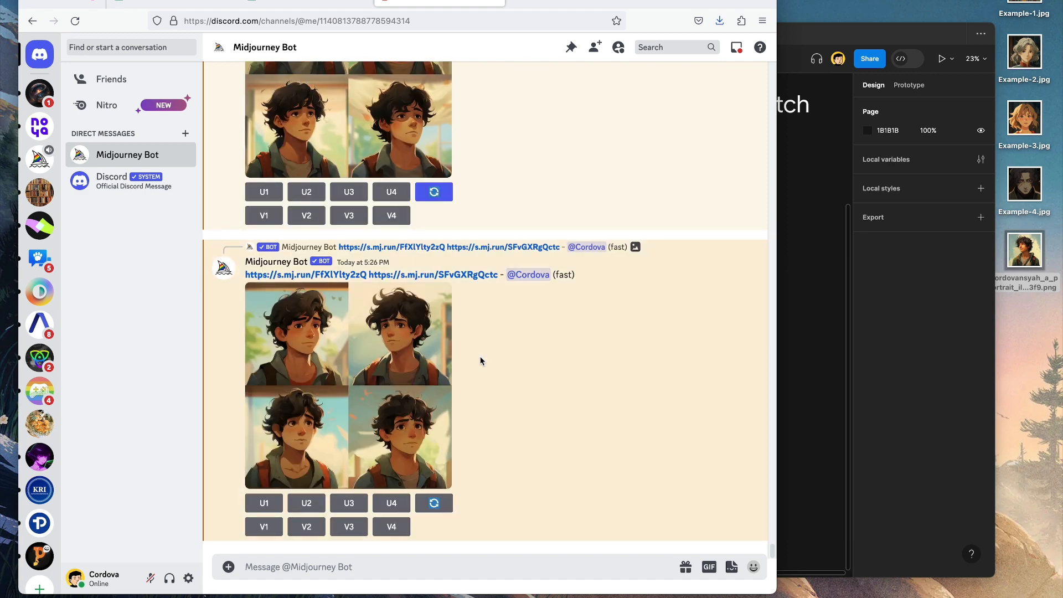
scroll(down, 3)
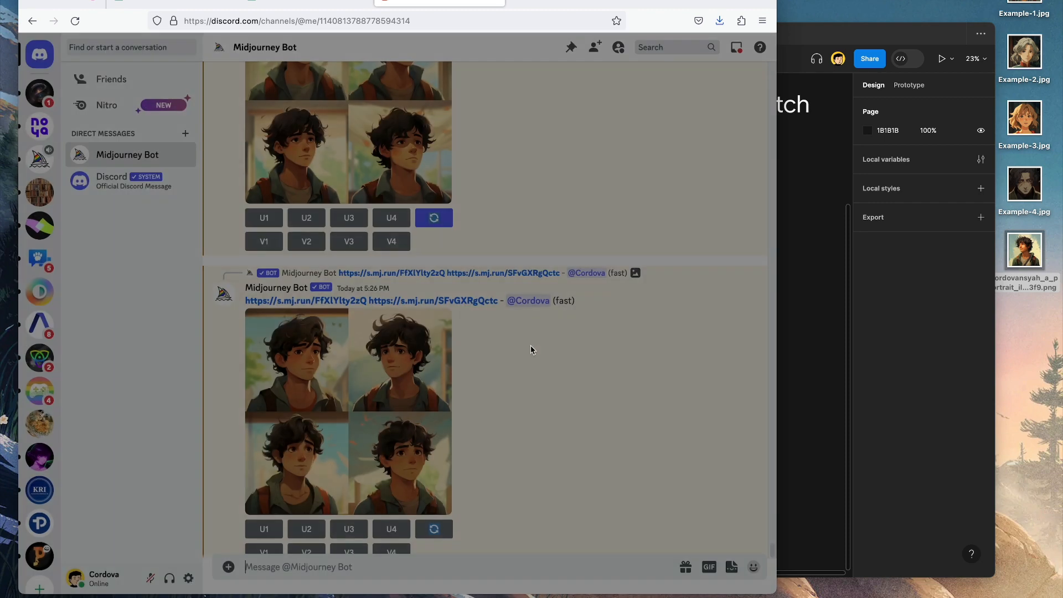
Upscale portrait U4 from the rerolled grid and save it as a PNG to the Desktop
click(348, 410)
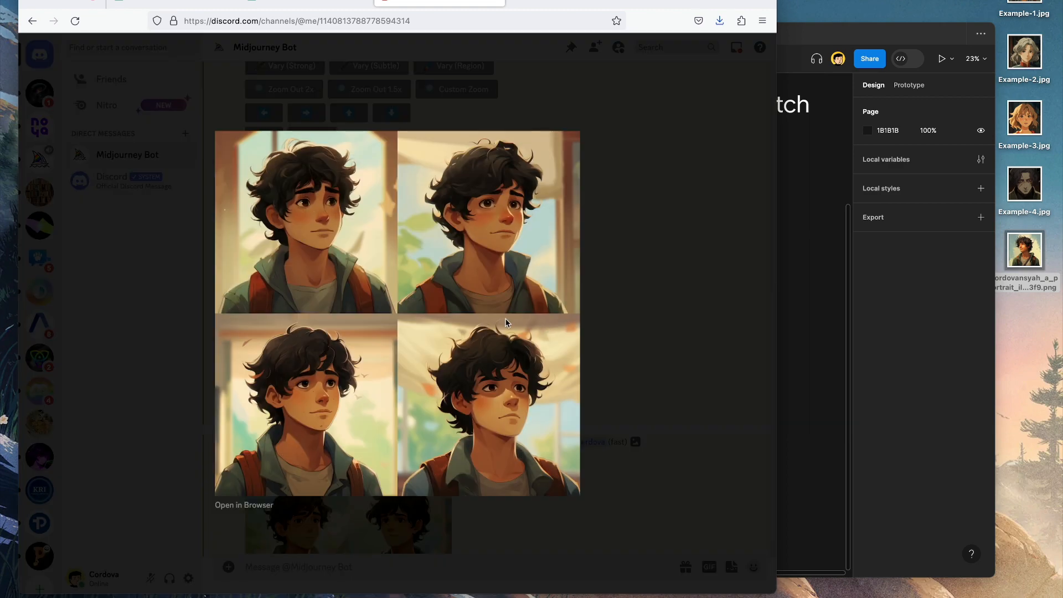
scroll(down, 3)
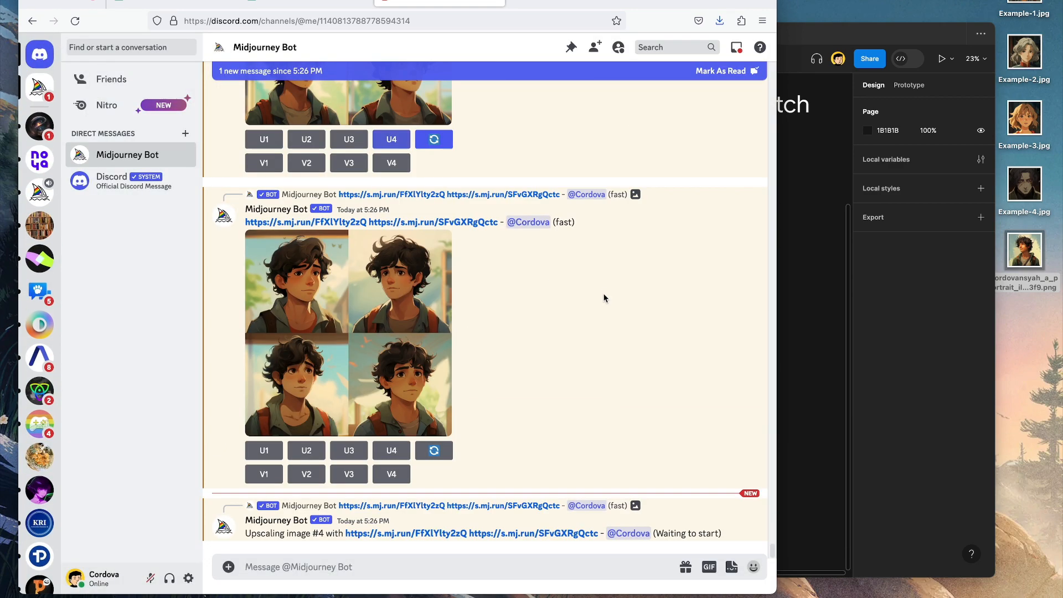
mouse_move(591, 286)
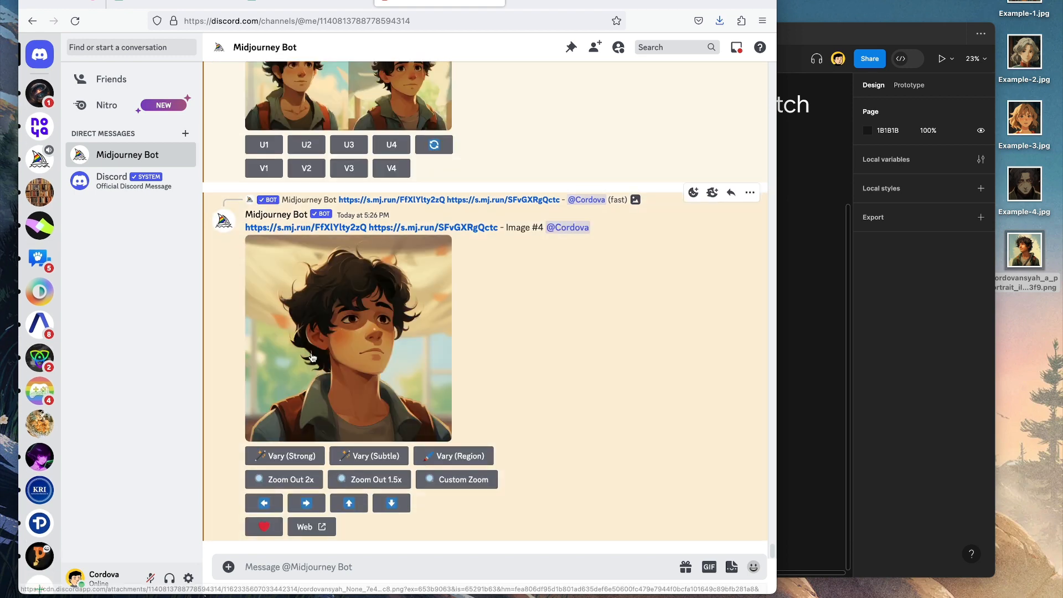
click(347, 337)
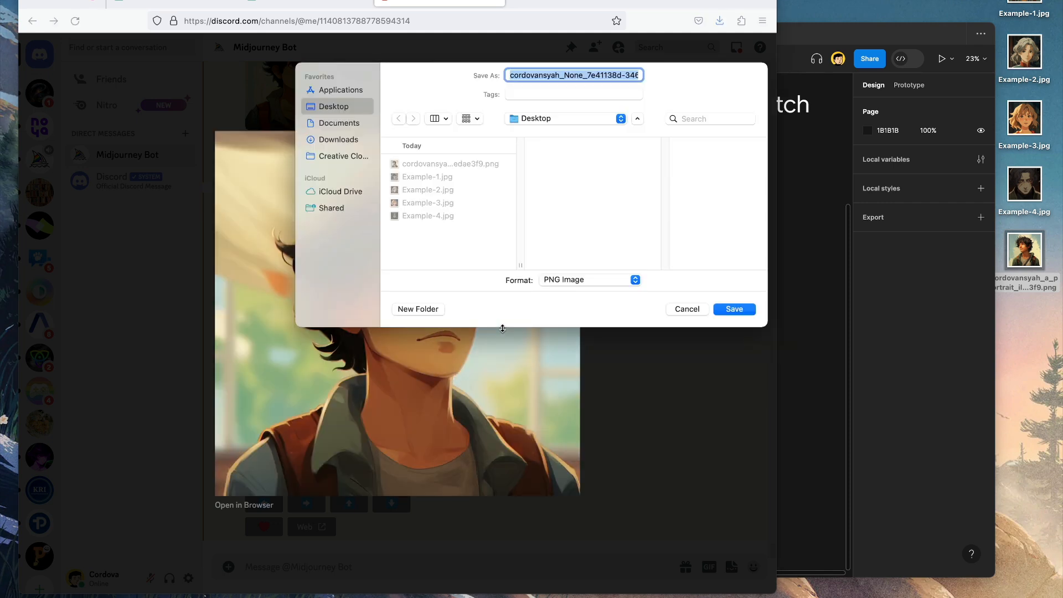
click(734, 308)
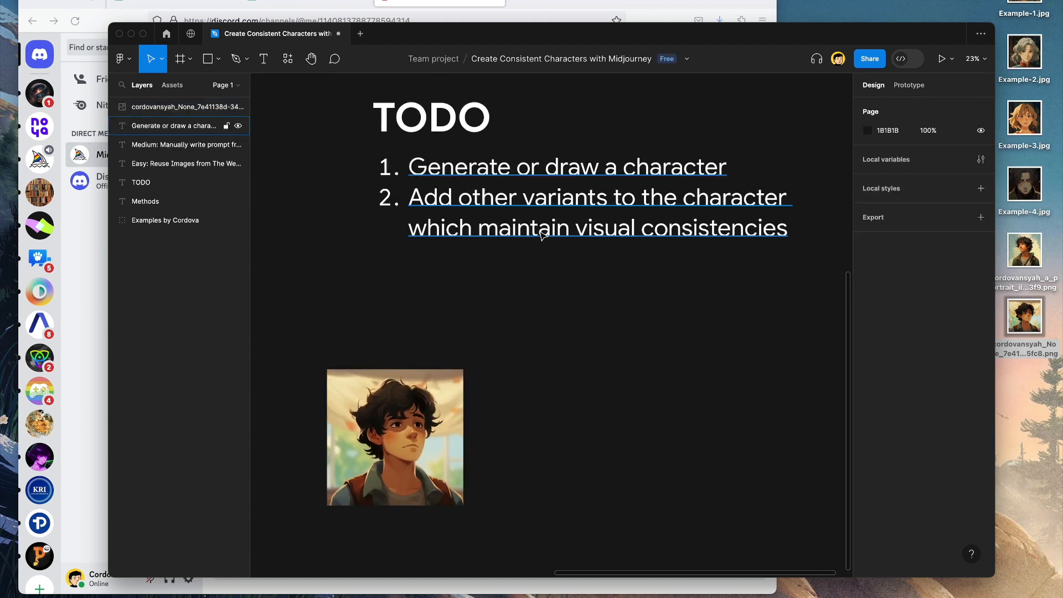
Select the boy portrait placed below the TODO slide on the Figma canvas
click(395, 437)
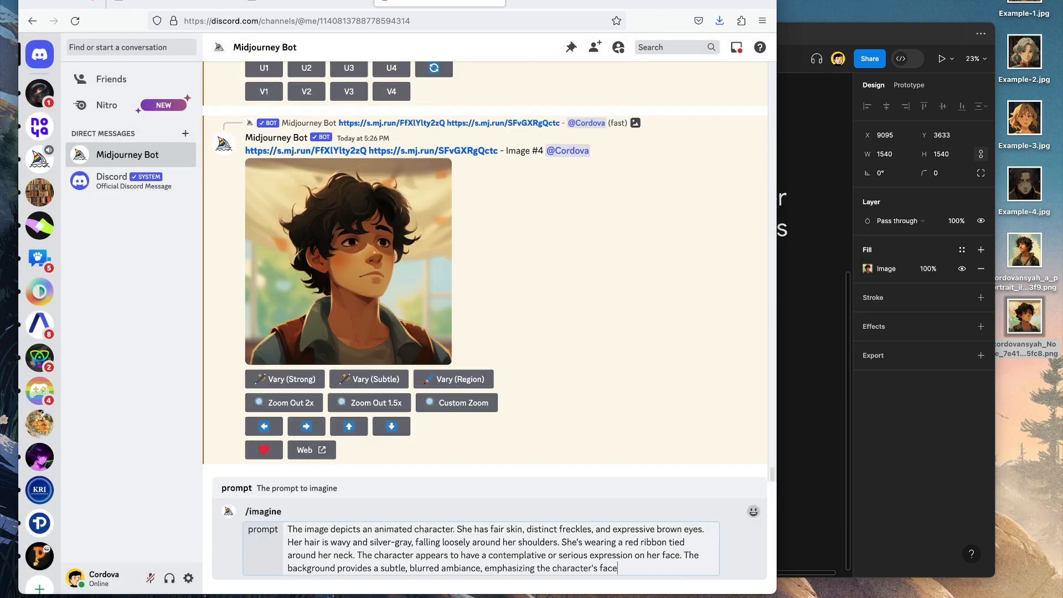
Submit the portrait link with 'male character, facing left, hopeful expression, ghibli artwork style'
click(347, 261)
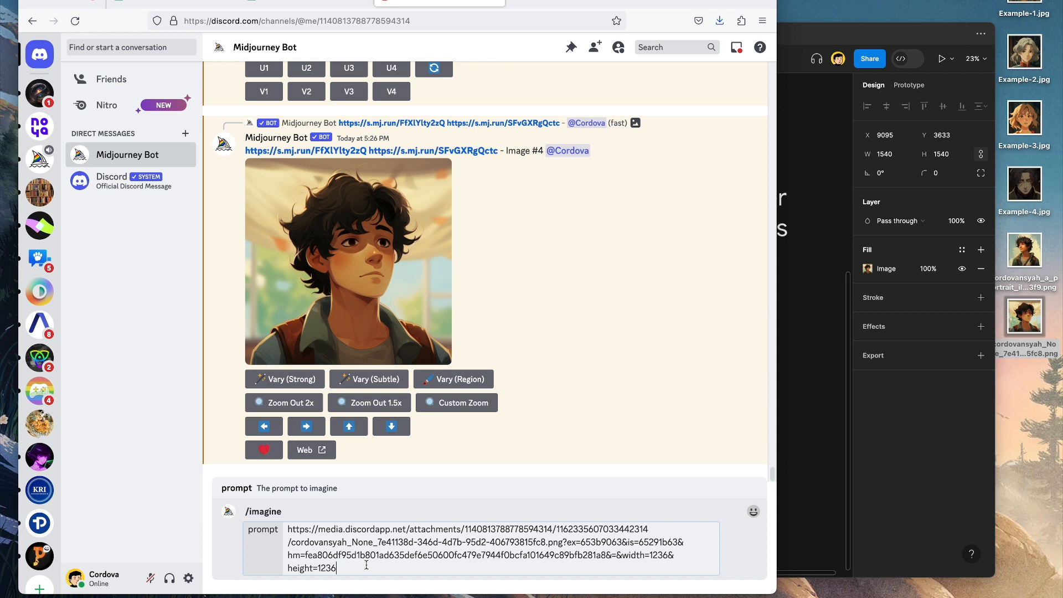
text(male ch)
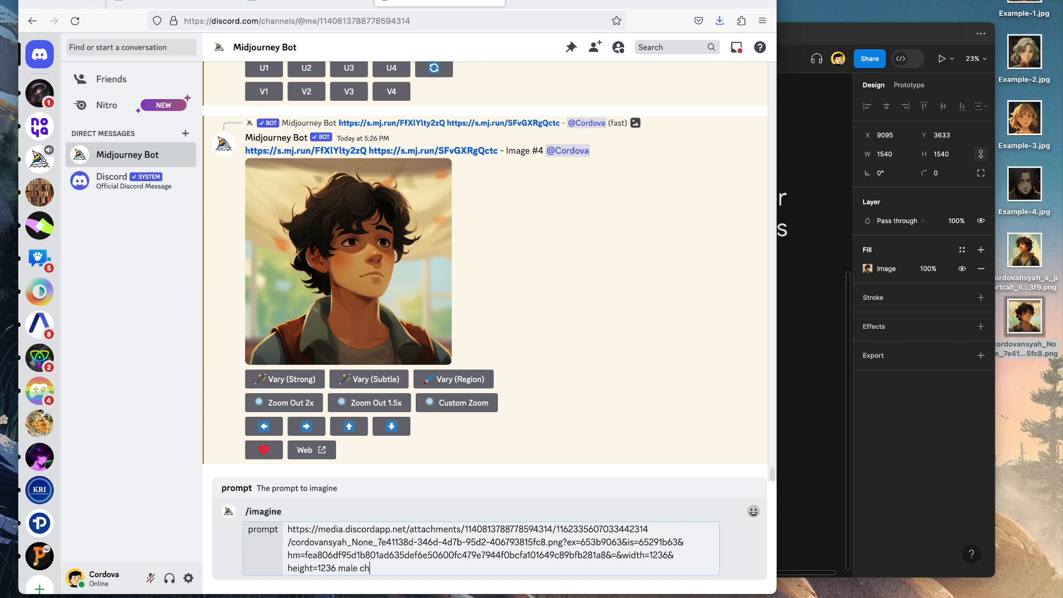
text(aracter, facing lef)
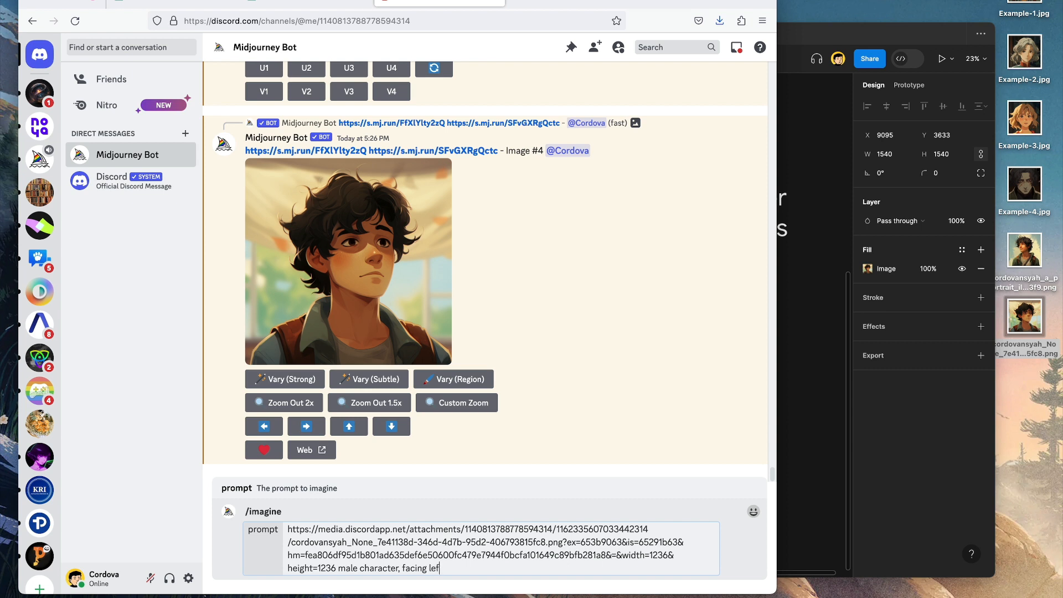
text(, hopeful)
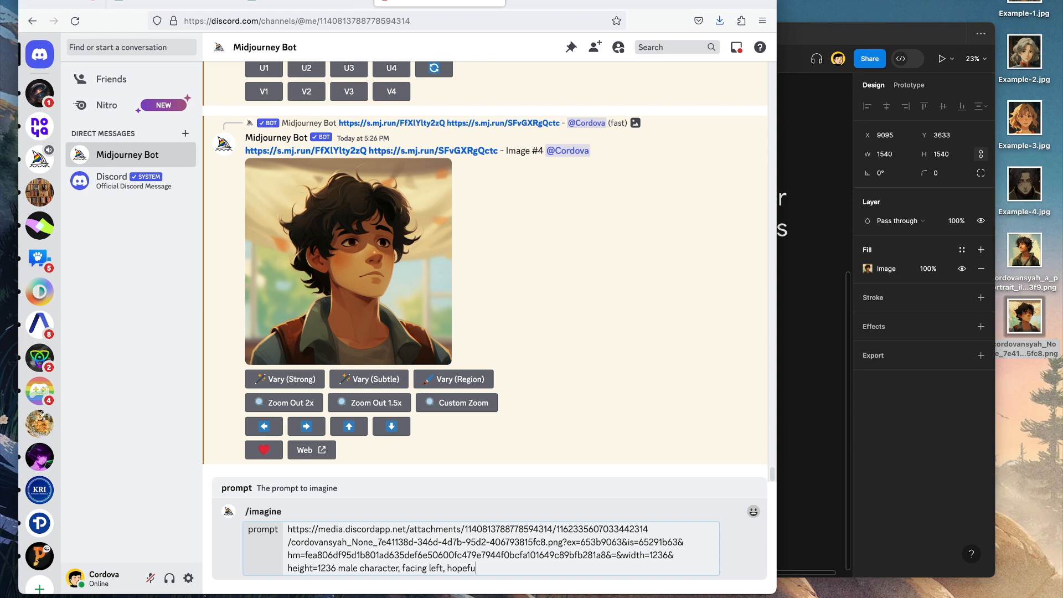
text(l expression,)
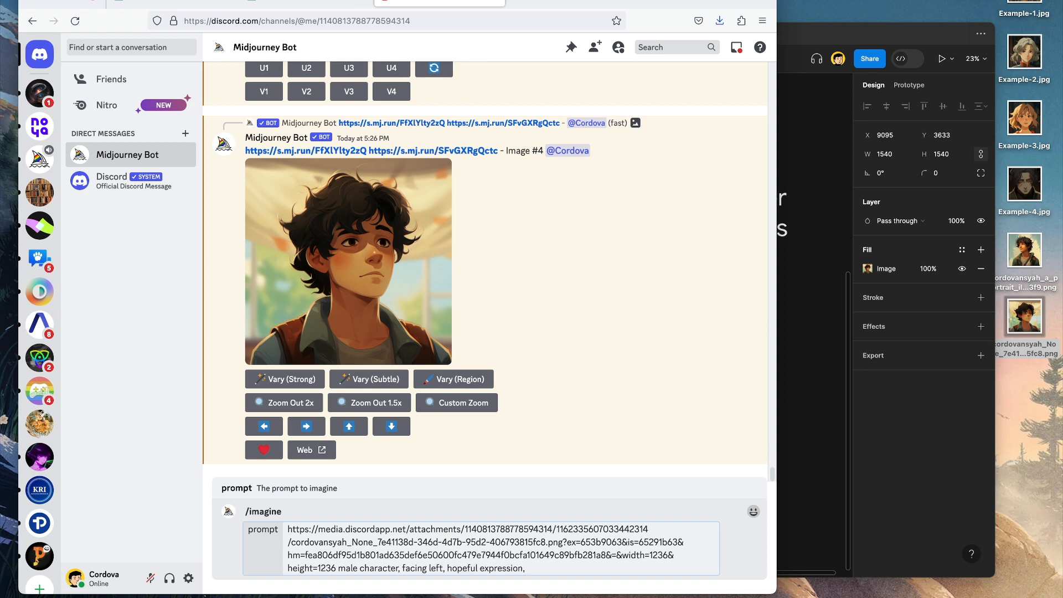
text(ghibli a)
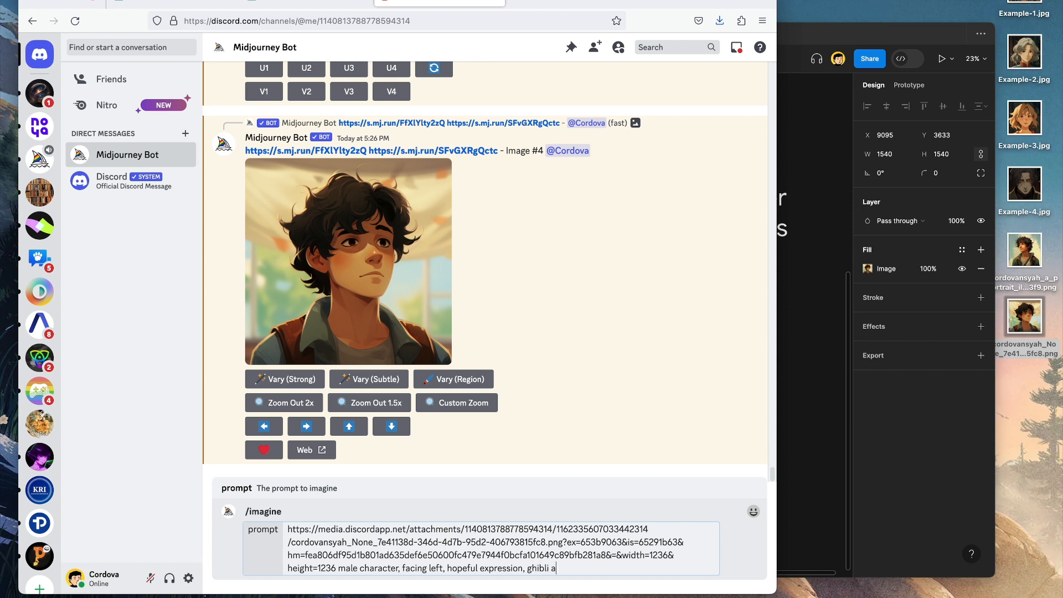
key(Return)
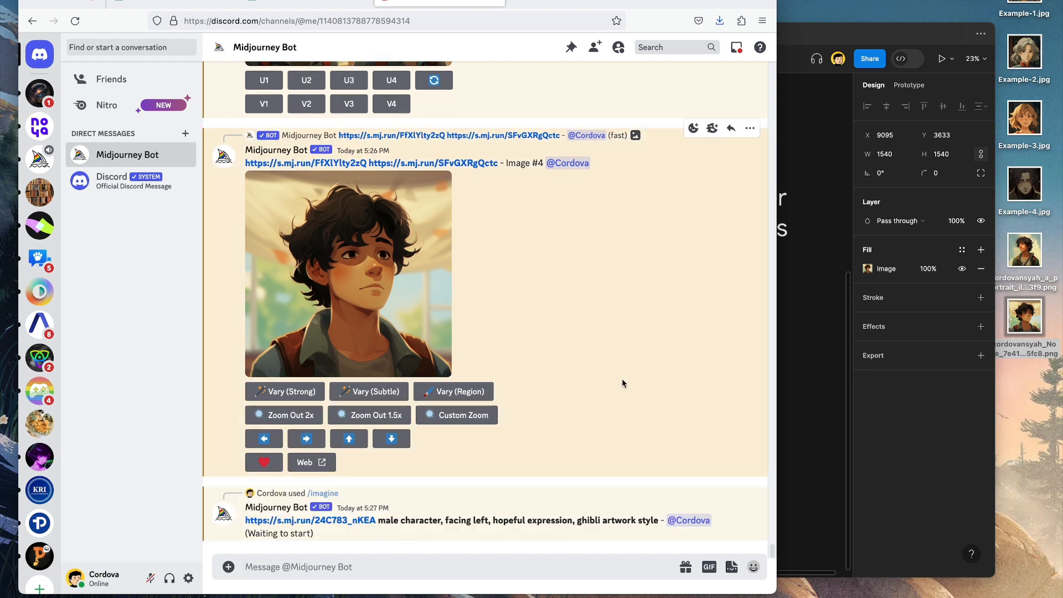
mouse_move(820, 385)
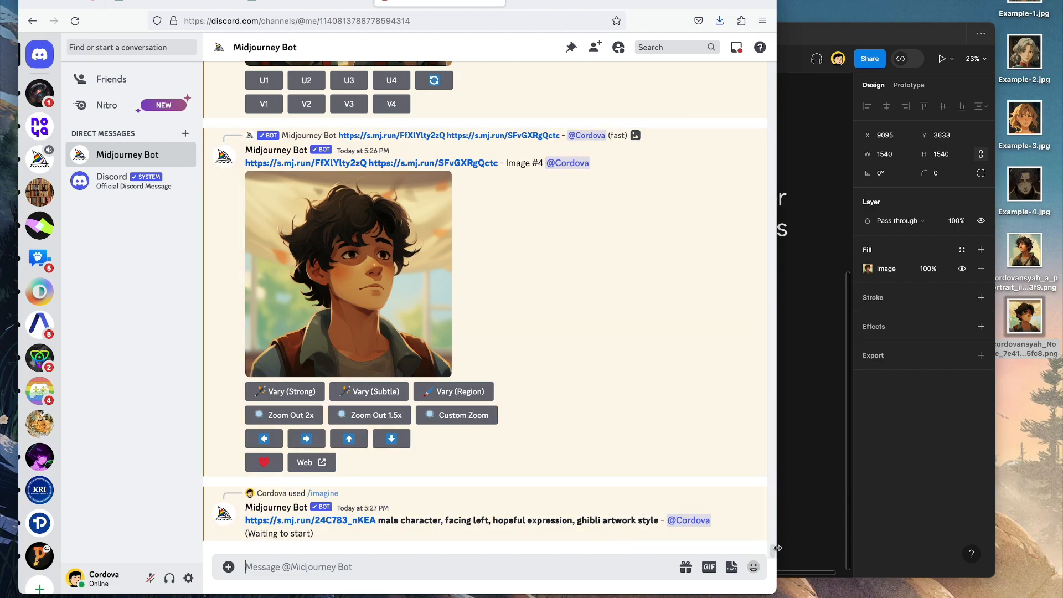
mouse_move(775, 550)
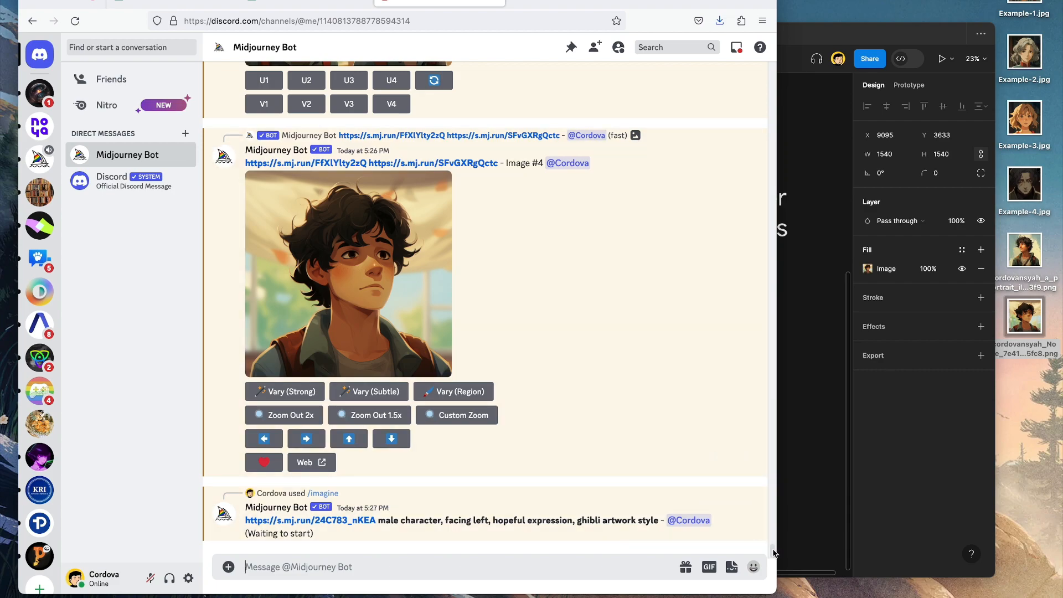
scroll(up, 3)
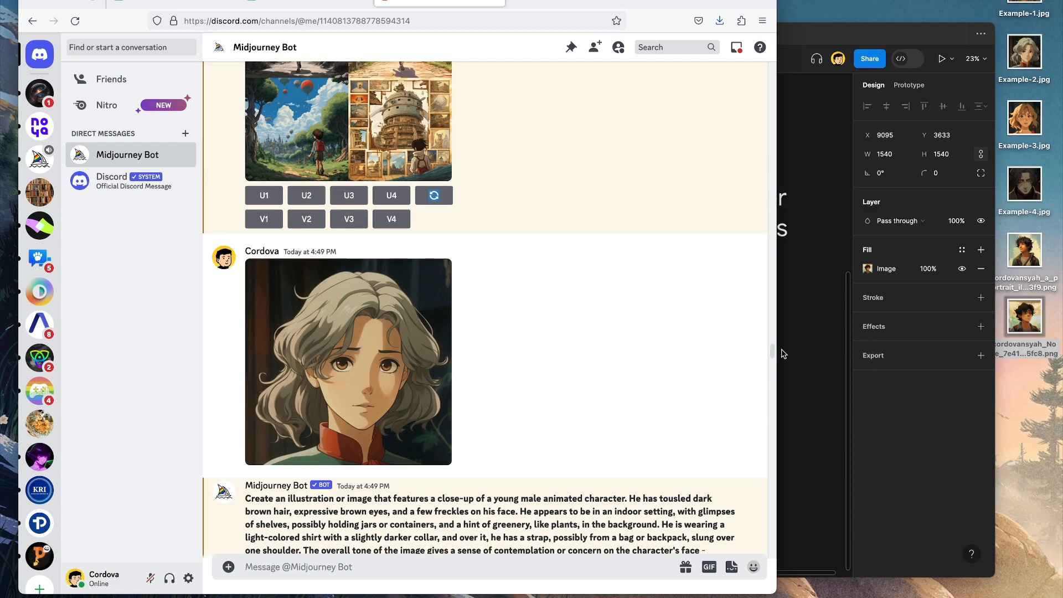
scroll(down, 3)
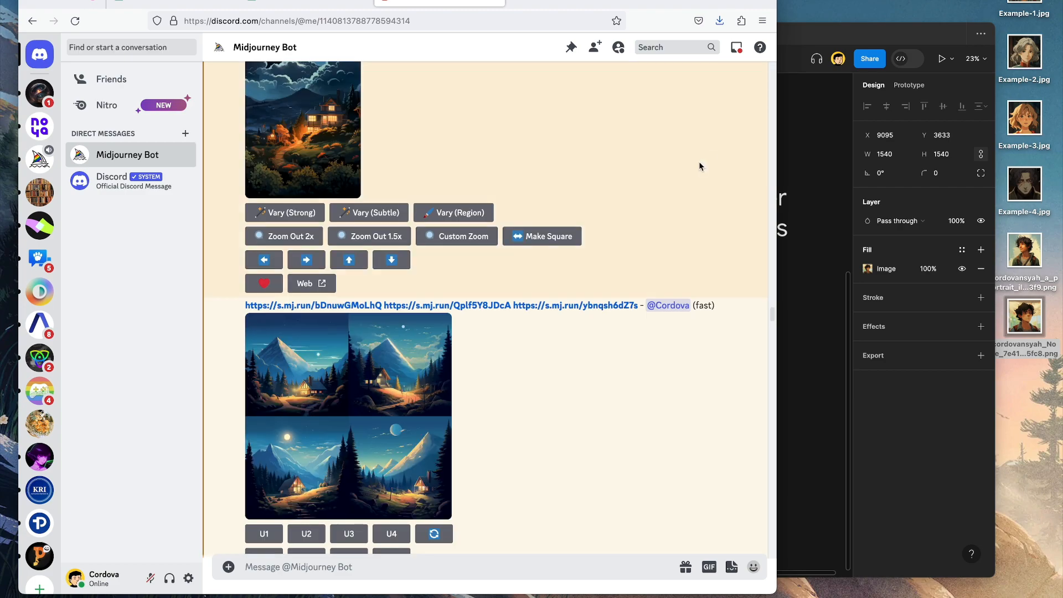
scroll(down, 3)
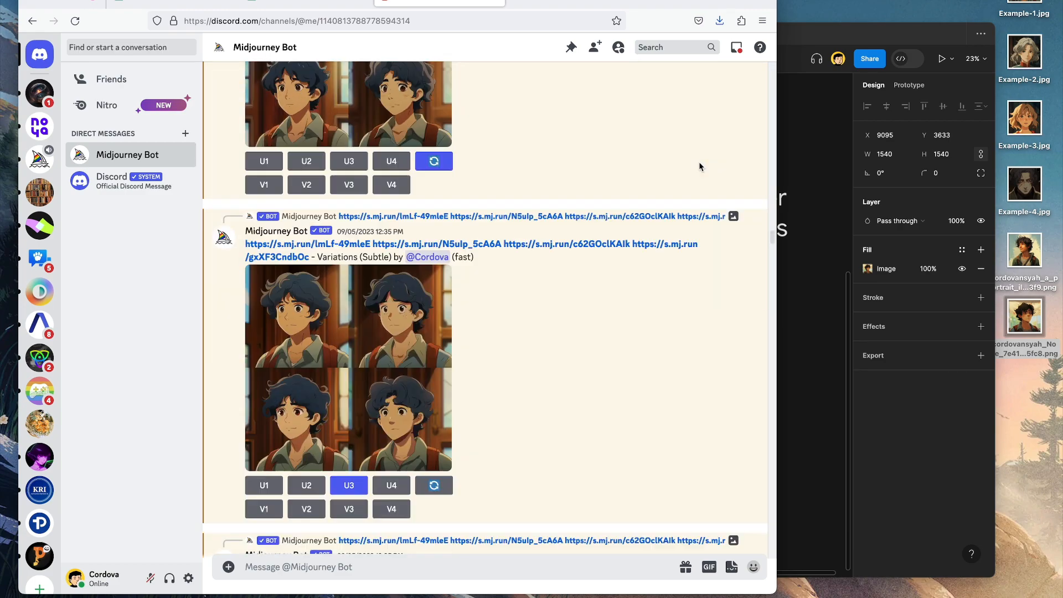
scroll(down, 3)
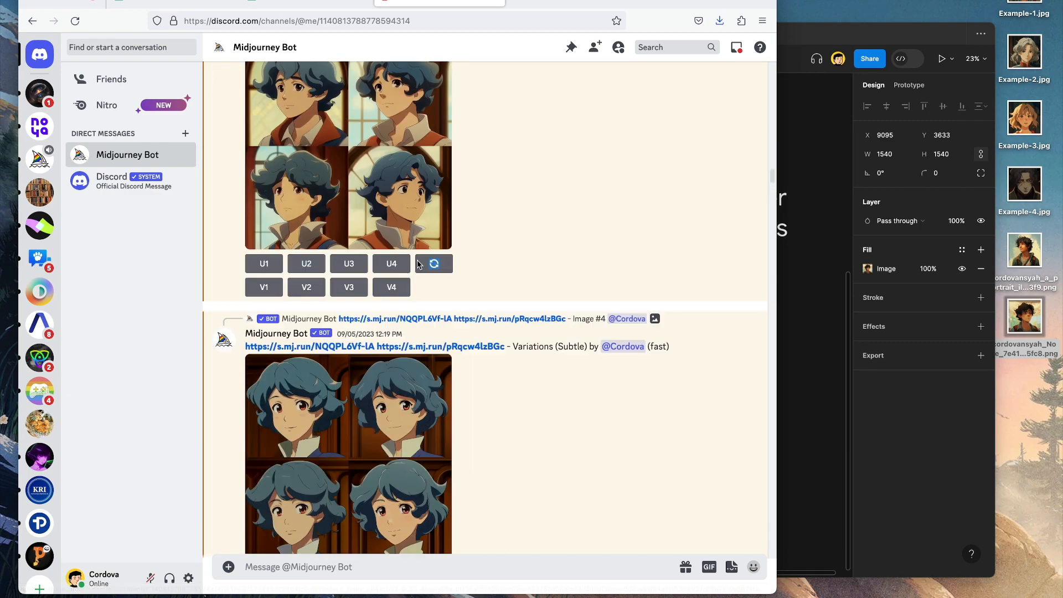
scroll(down, 3)
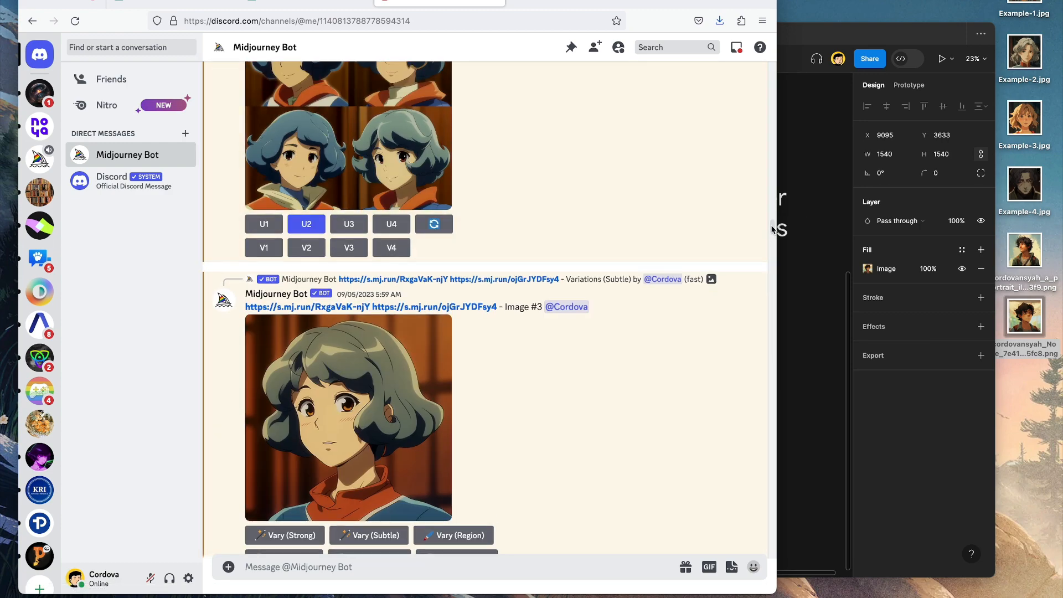
scroll(down, 3)
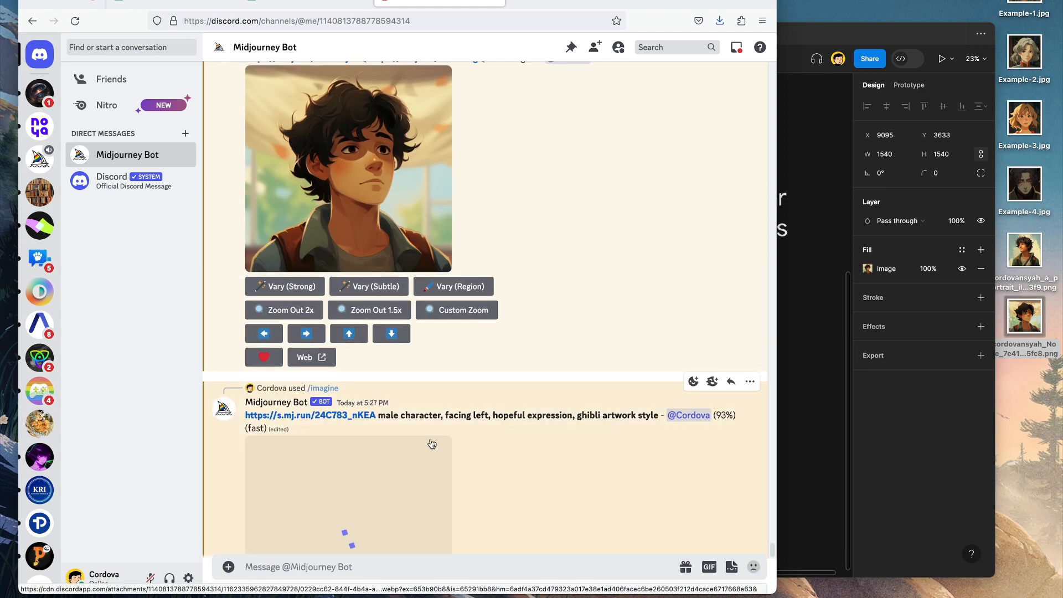
Scroll the chat to watch the left-facing hopeful boy grid finish rendering
scroll(down, 3)
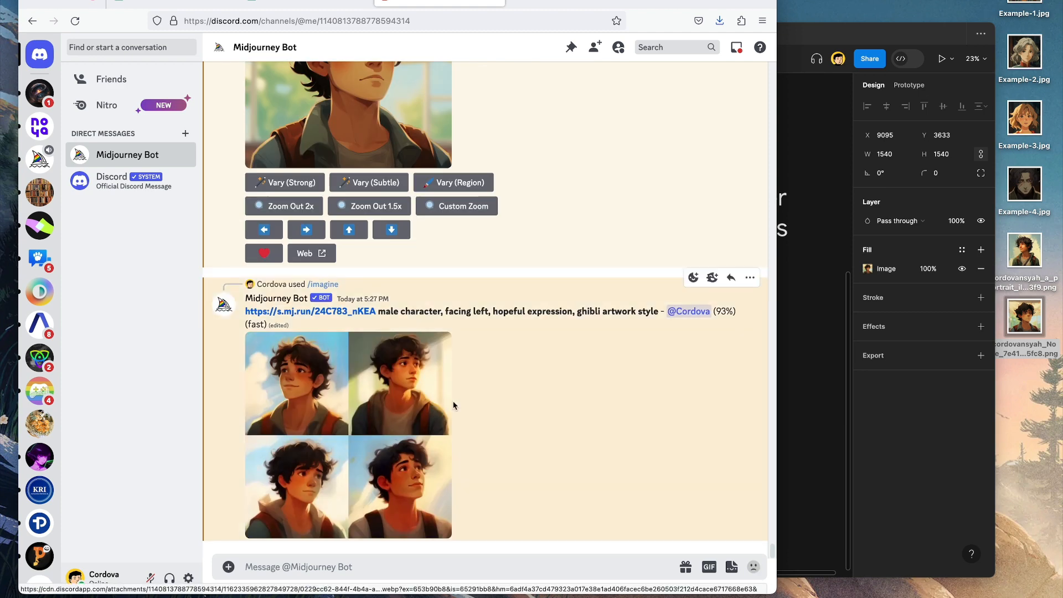
scroll(down, 3)
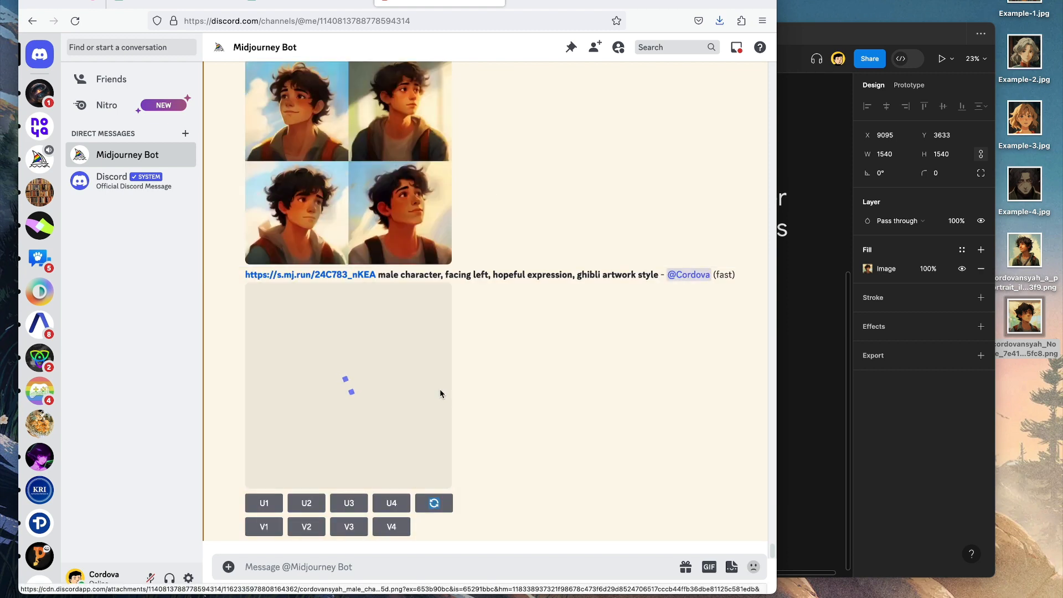
scroll(up, 3)
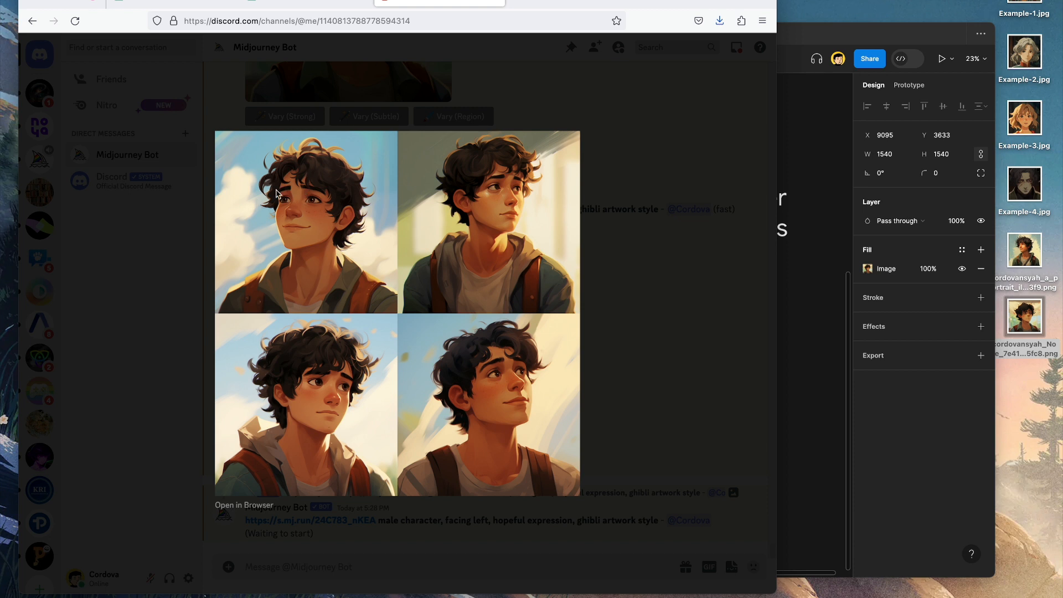
mouse_move(300, 205)
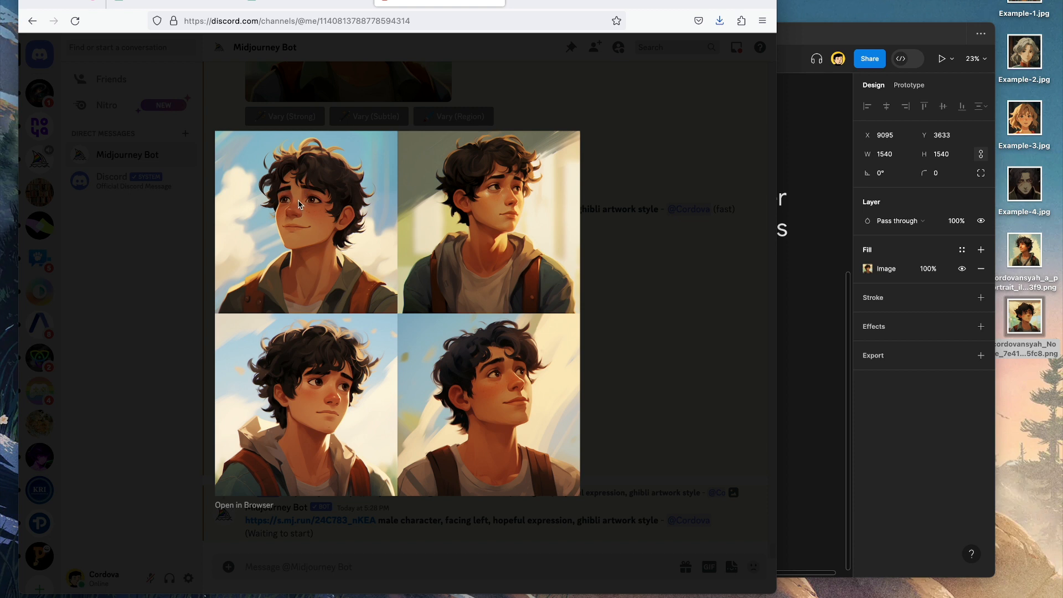
mouse_move(513, 382)
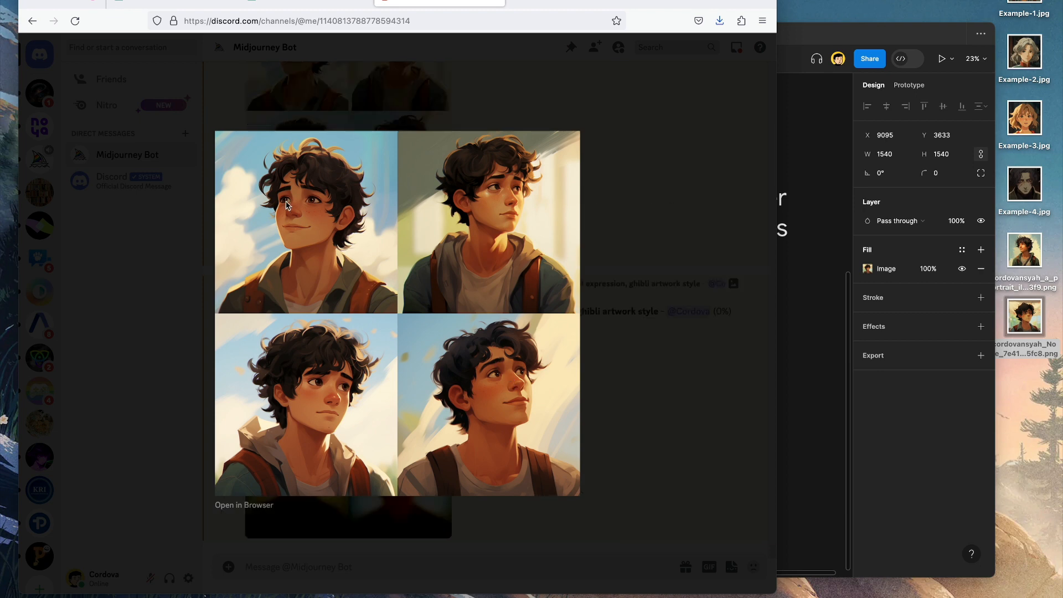
mouse_move(681, 339)
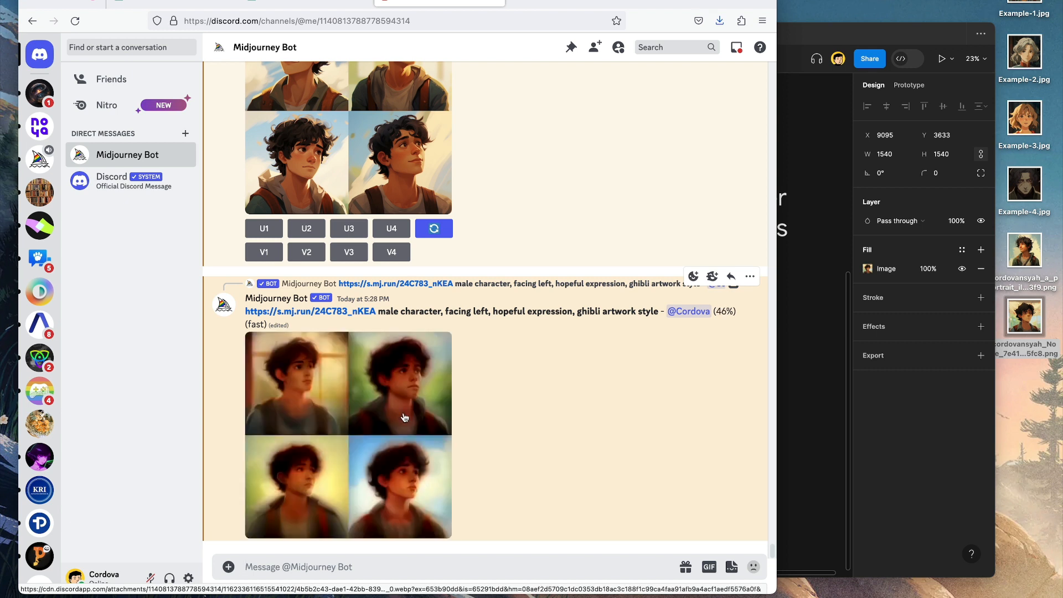
mouse_move(401, 406)
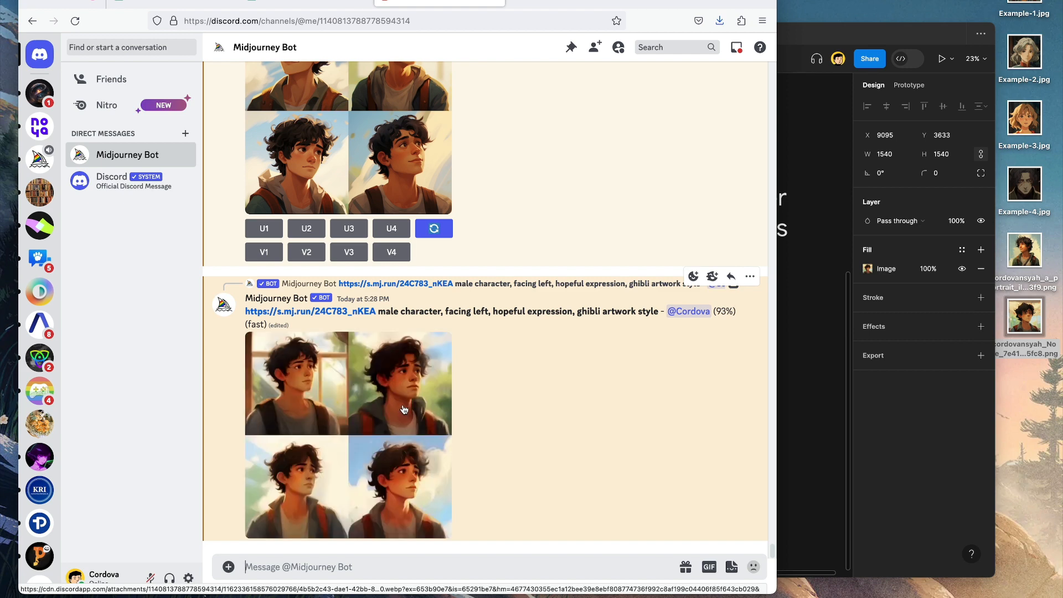
mouse_move(812, 384)
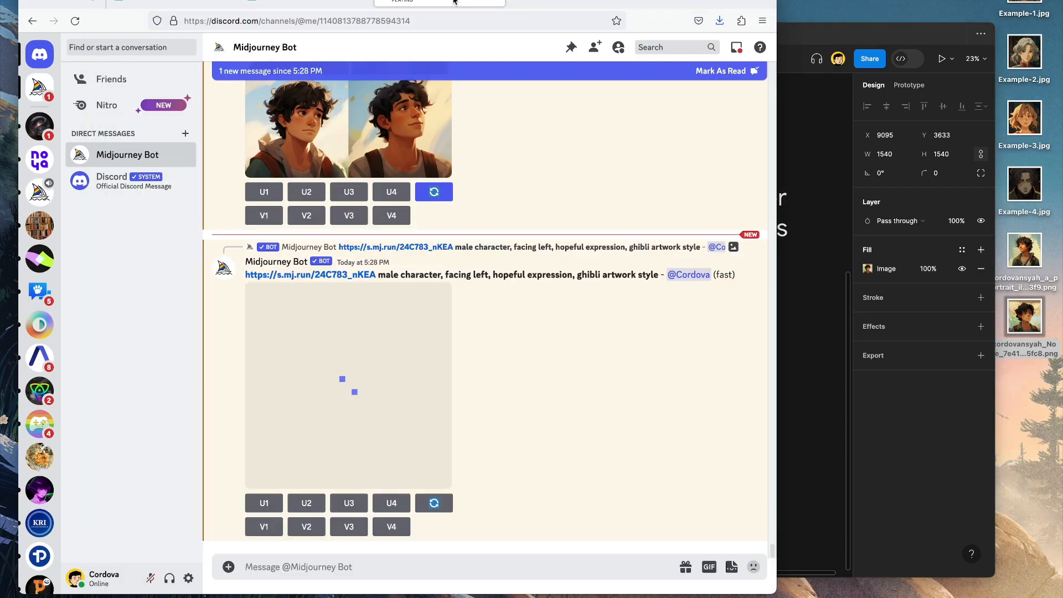
Preview the finished left-facing boy grid and upscale its third portrait (U3)
click(347, 383)
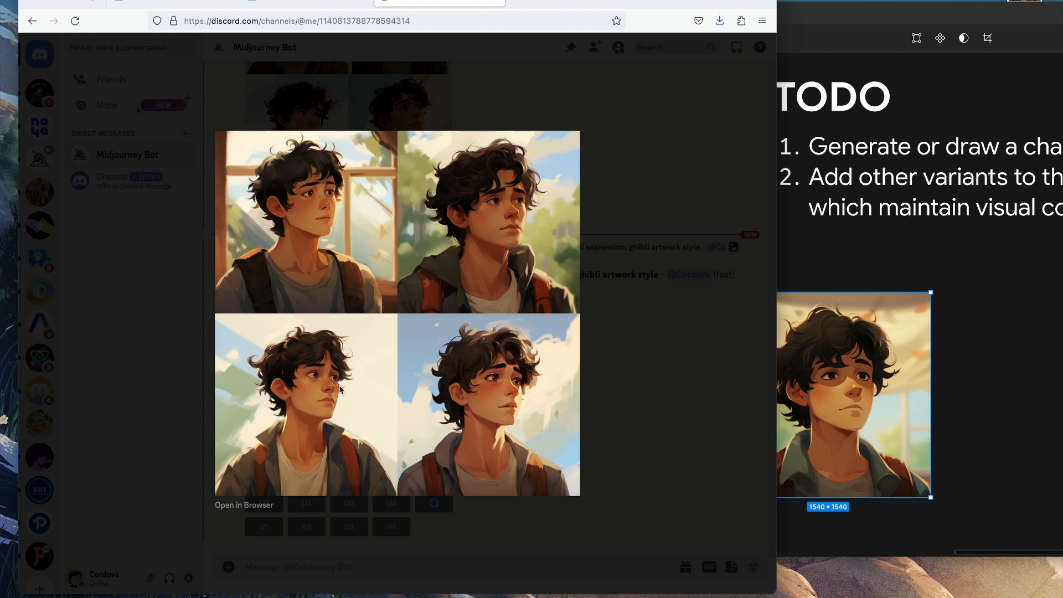
mouse_move(670, 420)
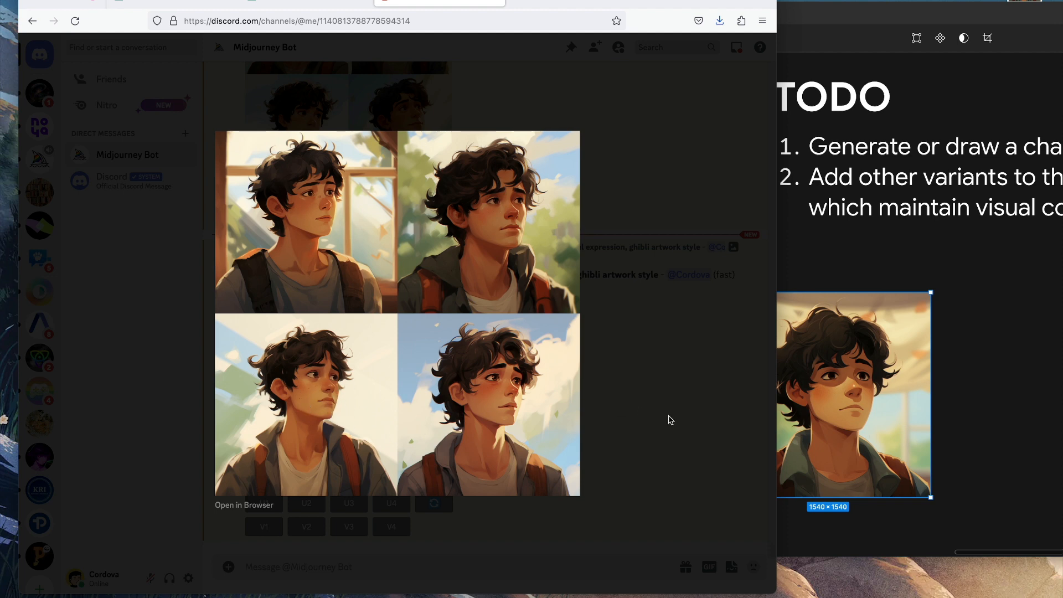
scroll(down, 3)
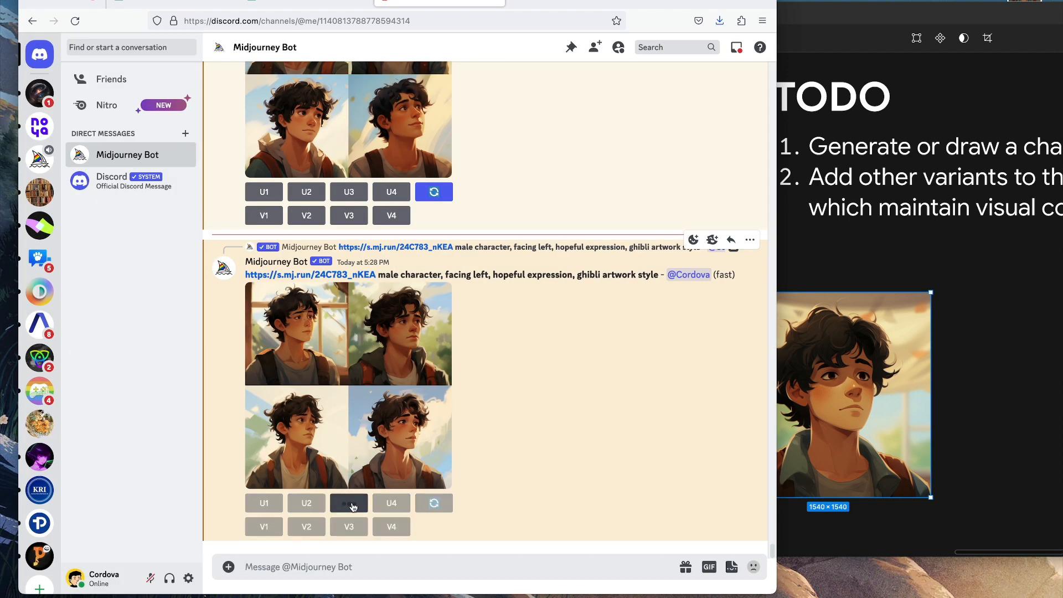
click(348, 503)
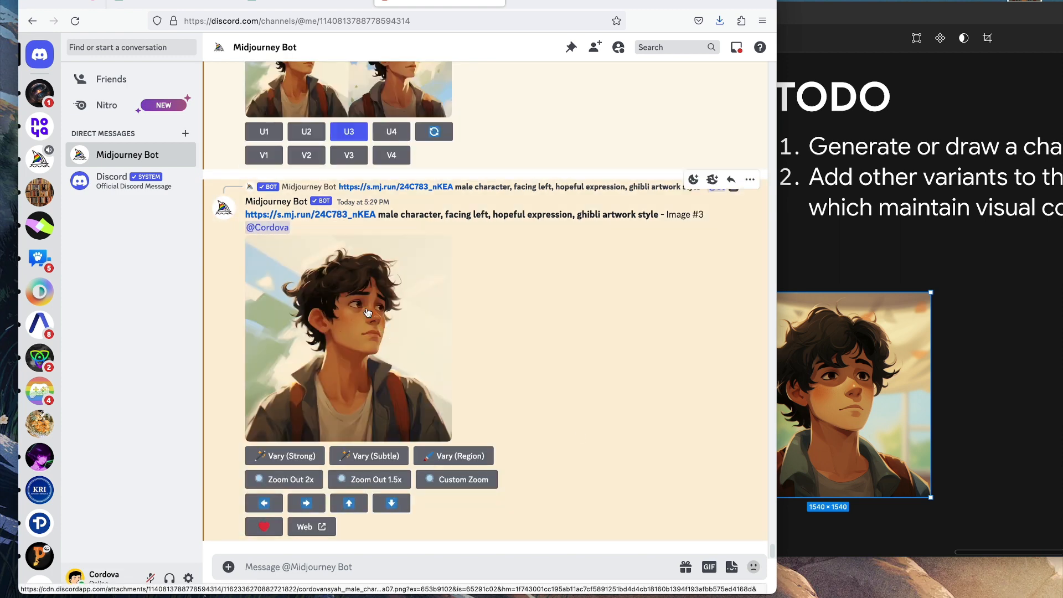
mouse_move(340, 416)
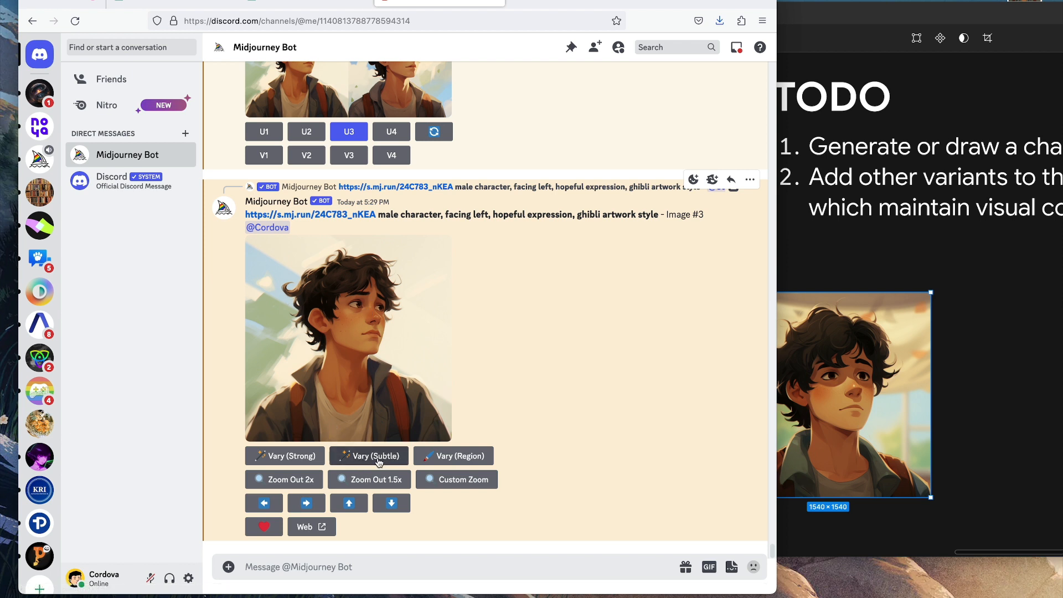
mouse_move(285, 456)
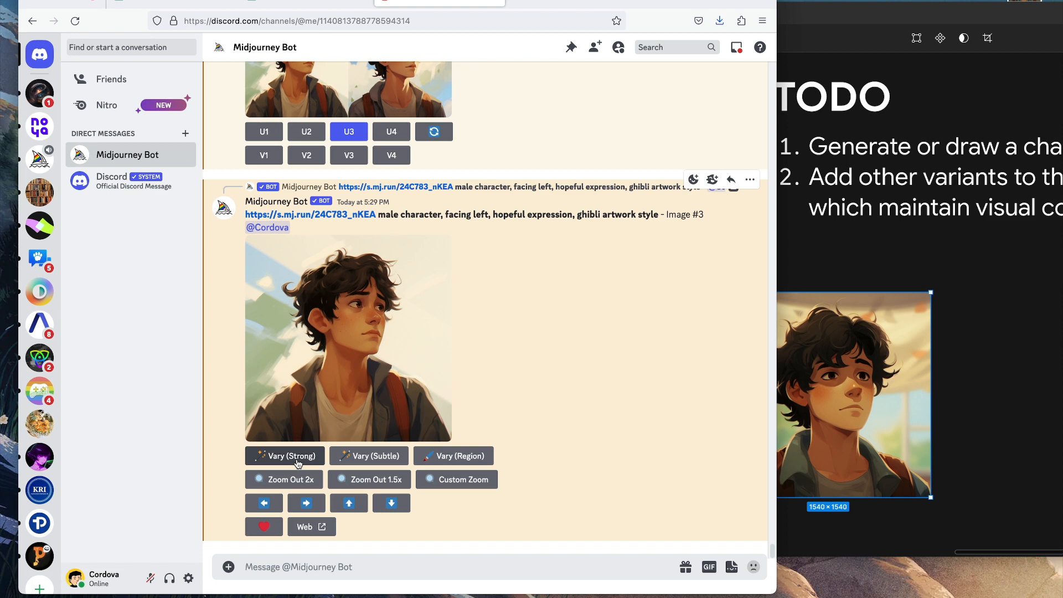
mouse_move(368, 455)
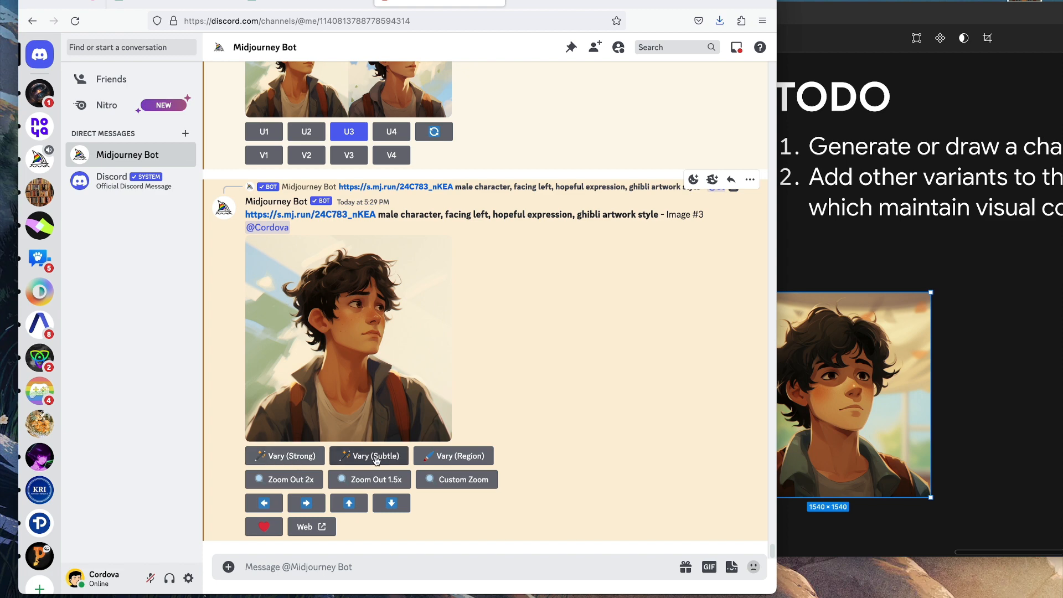
Request Vary (Subtle) on upscaled Image #3 and watch the four variations render
click(368, 455)
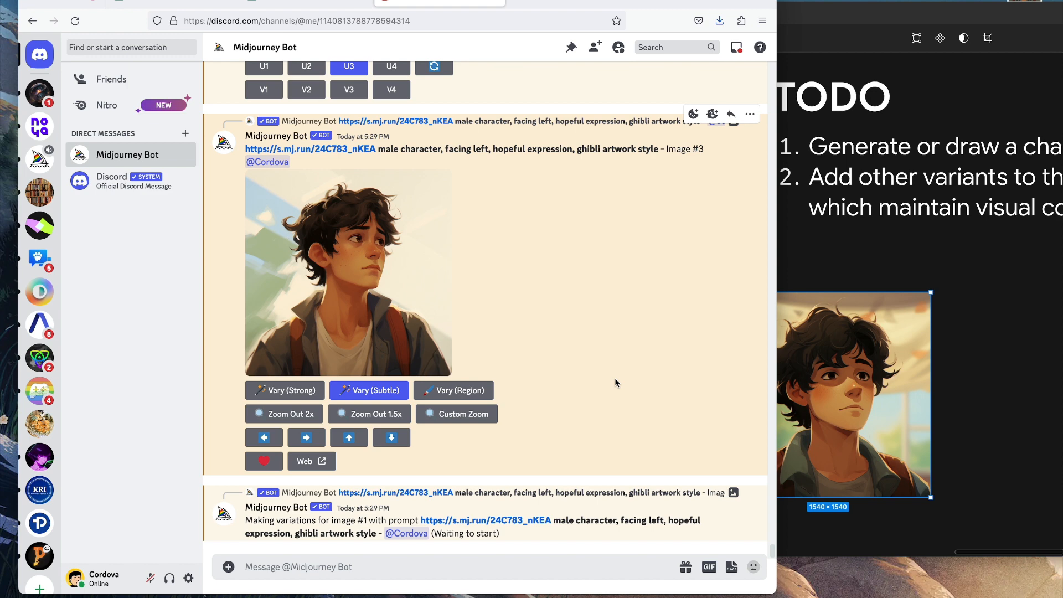
scroll(down, 3)
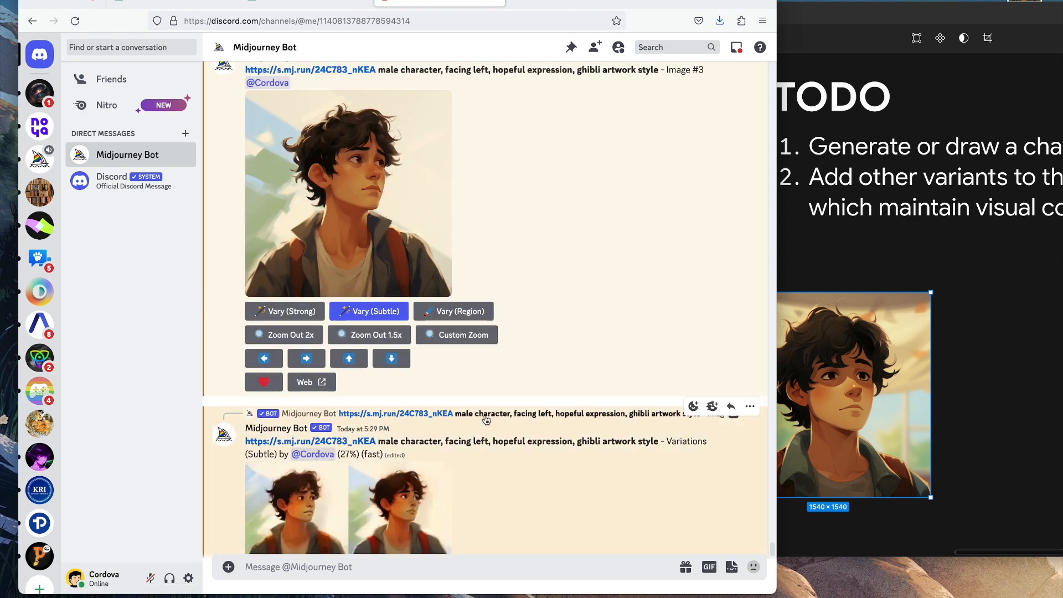
scroll(up, 3)
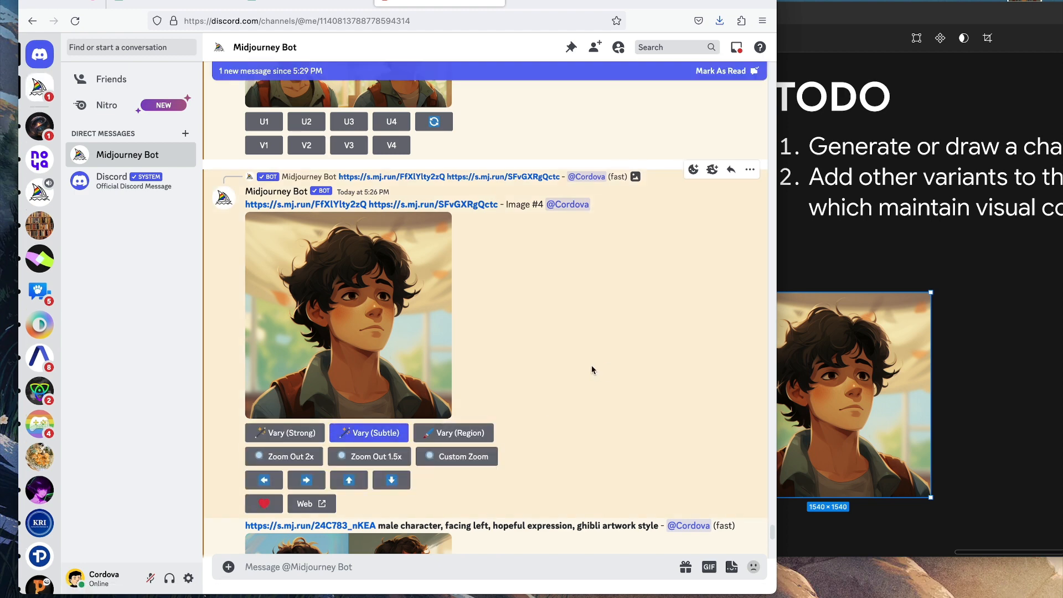
scroll(down, 3)
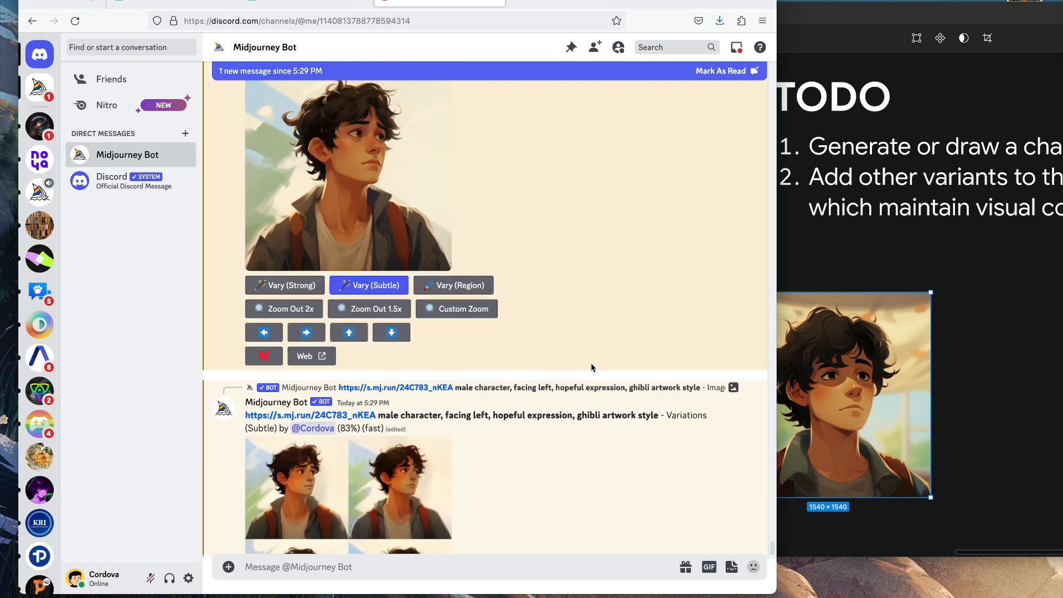
scroll(down, 3)
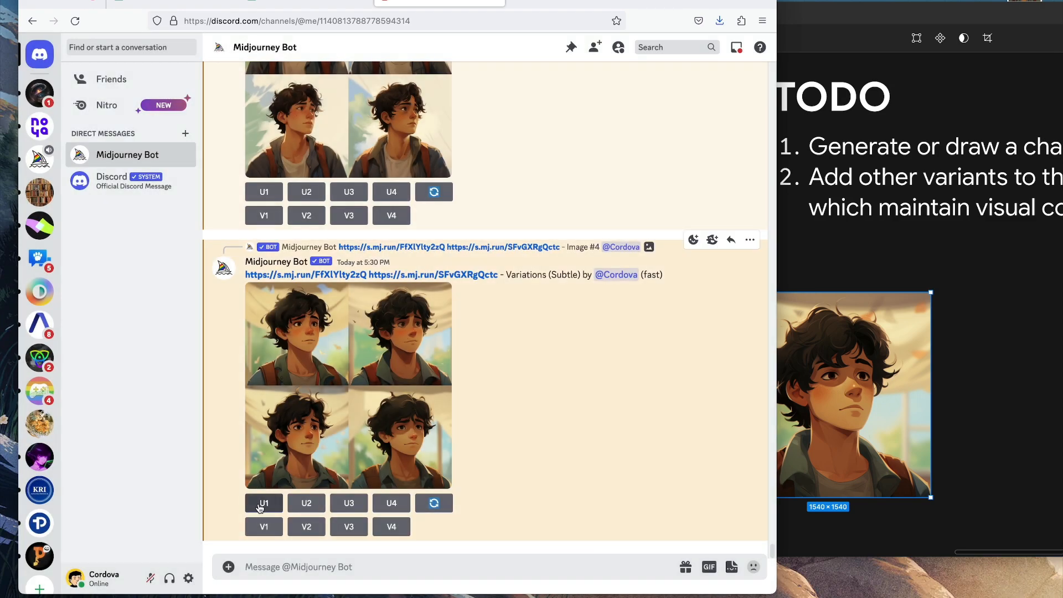
Upscale the first subtle variation (U1) and open the enlarged result
click(263, 503)
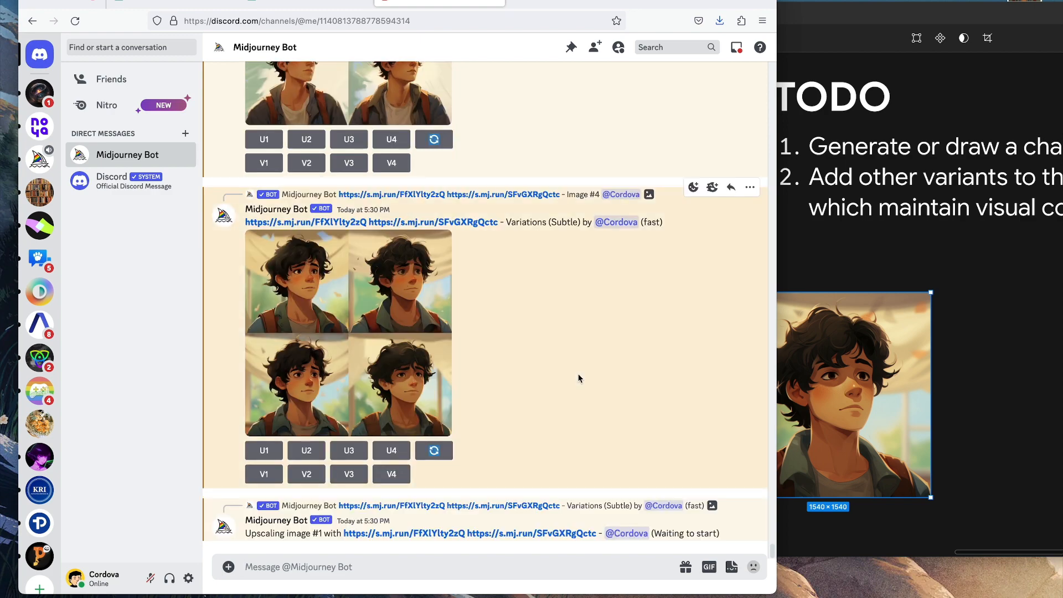
scroll(up, 3)
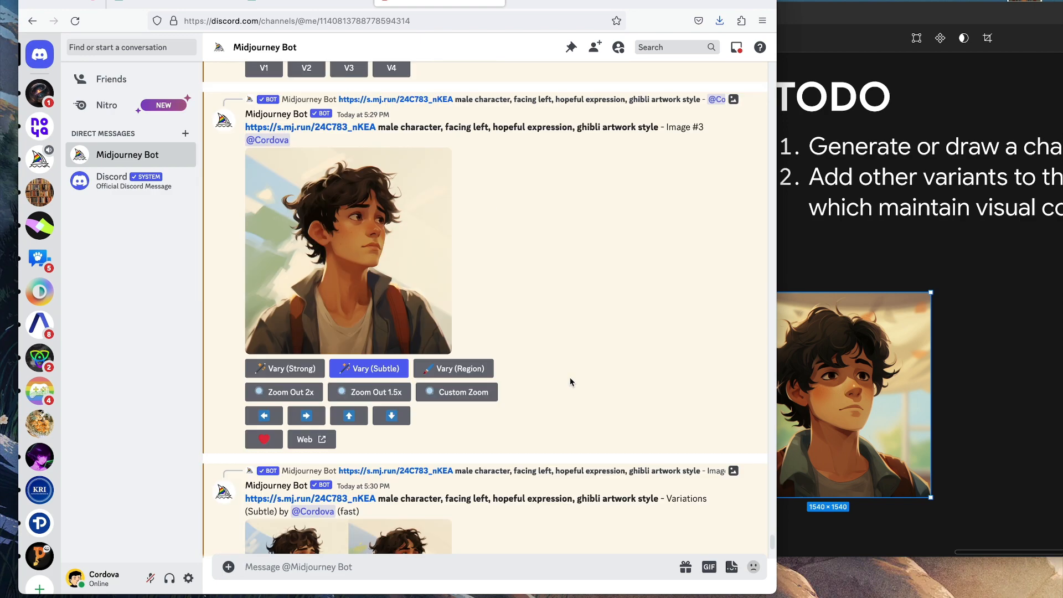
scroll(down, 3)
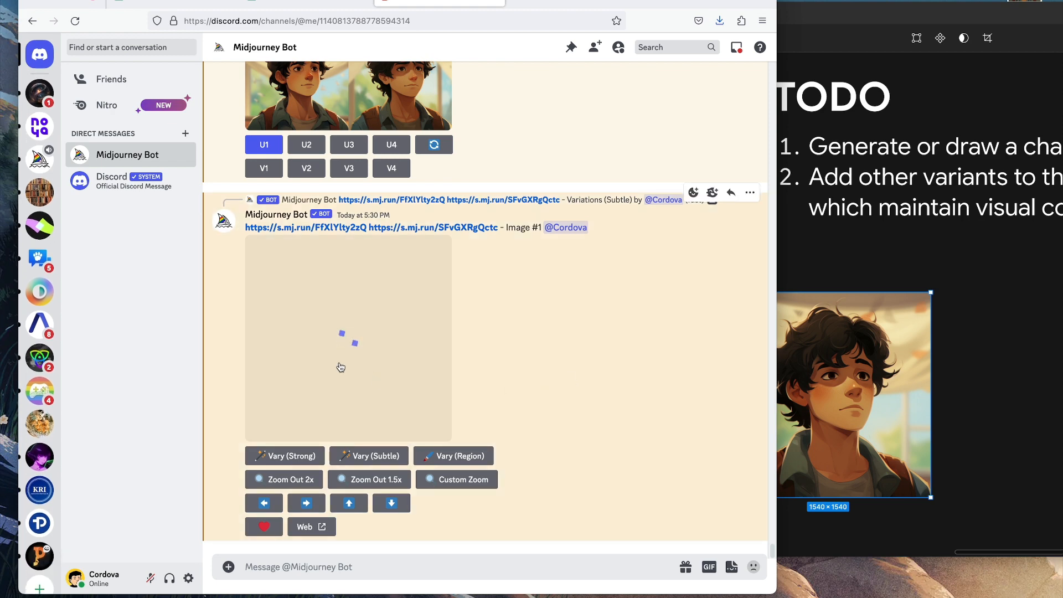
click(348, 337)
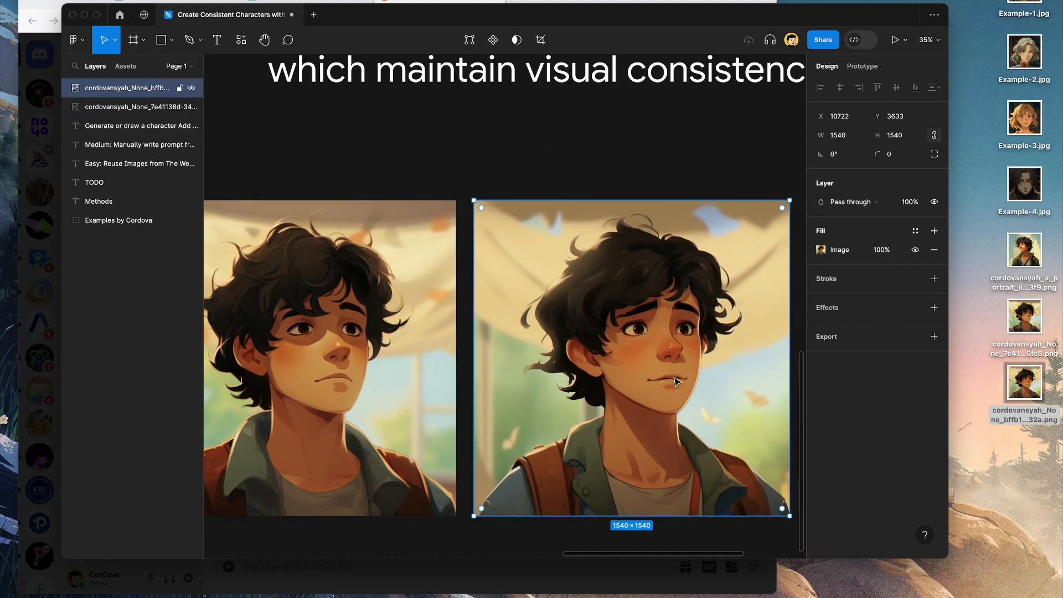
mouse_move(682, 380)
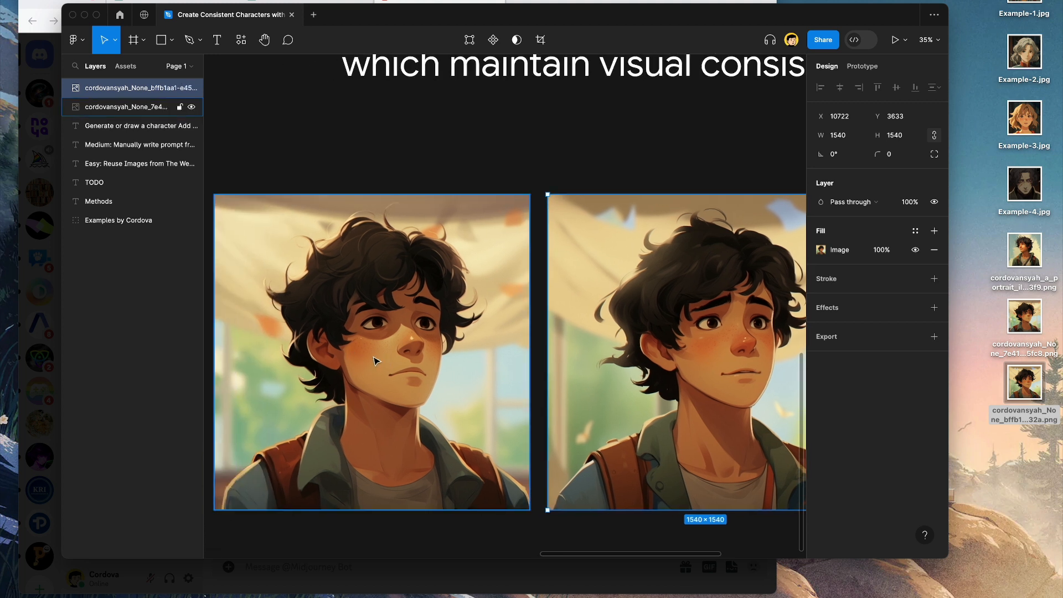
mouse_move(361, 366)
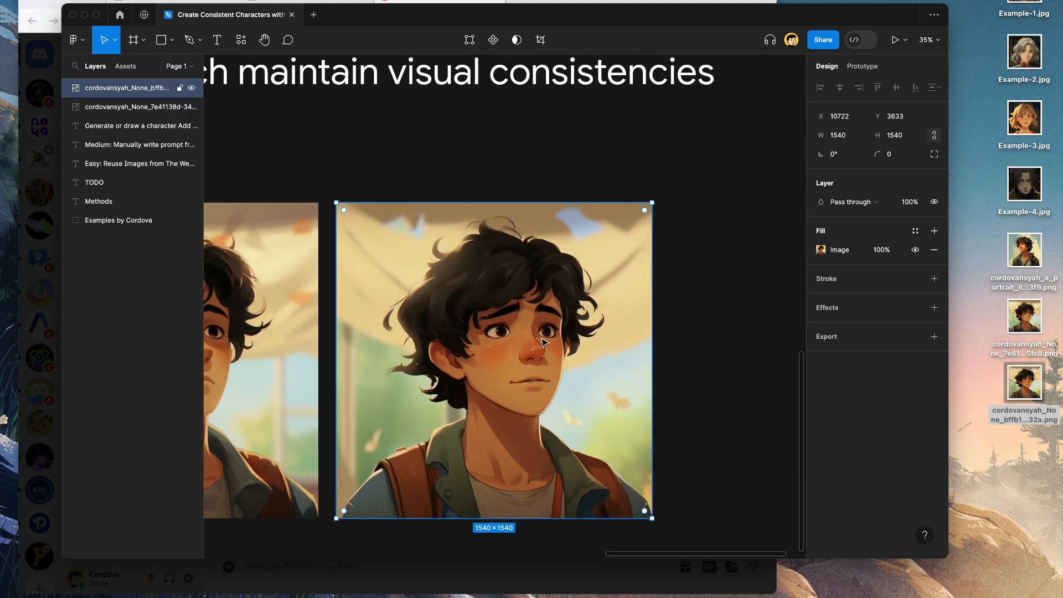
mouse_move(537, 337)
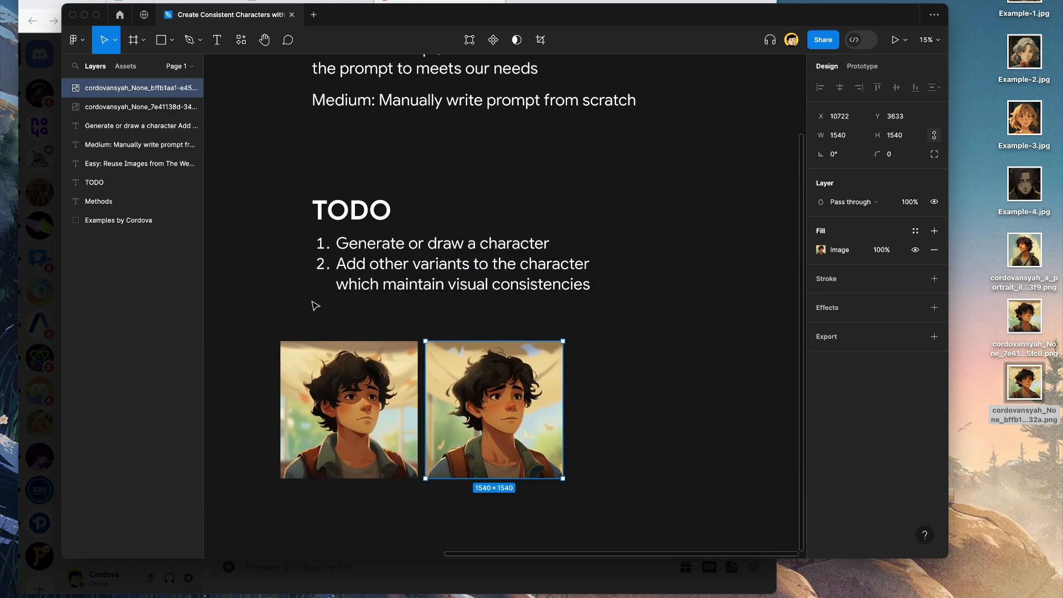
scroll(down, 3)
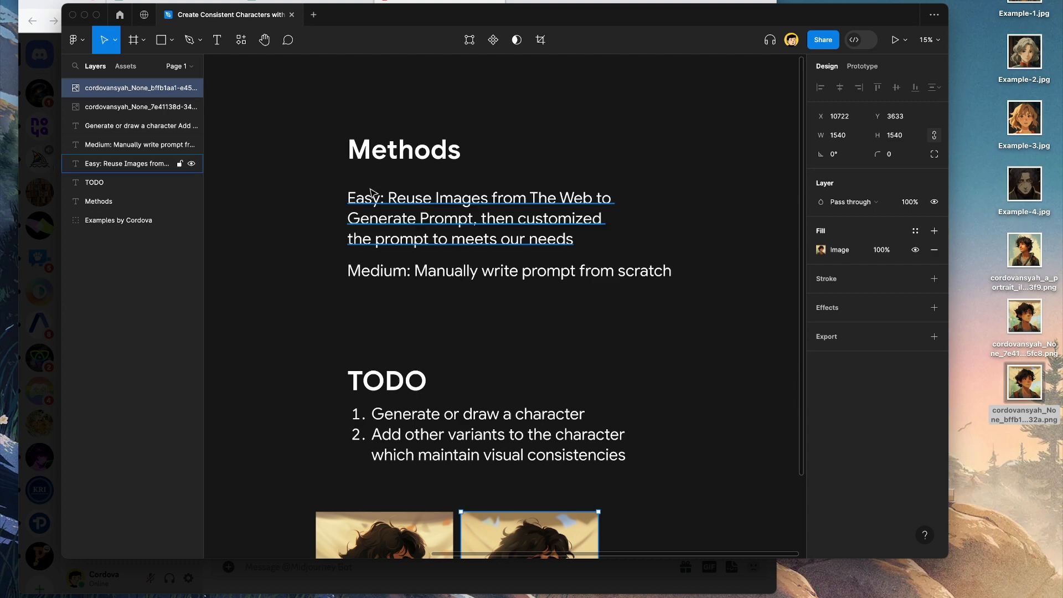
scroll(down, 3)
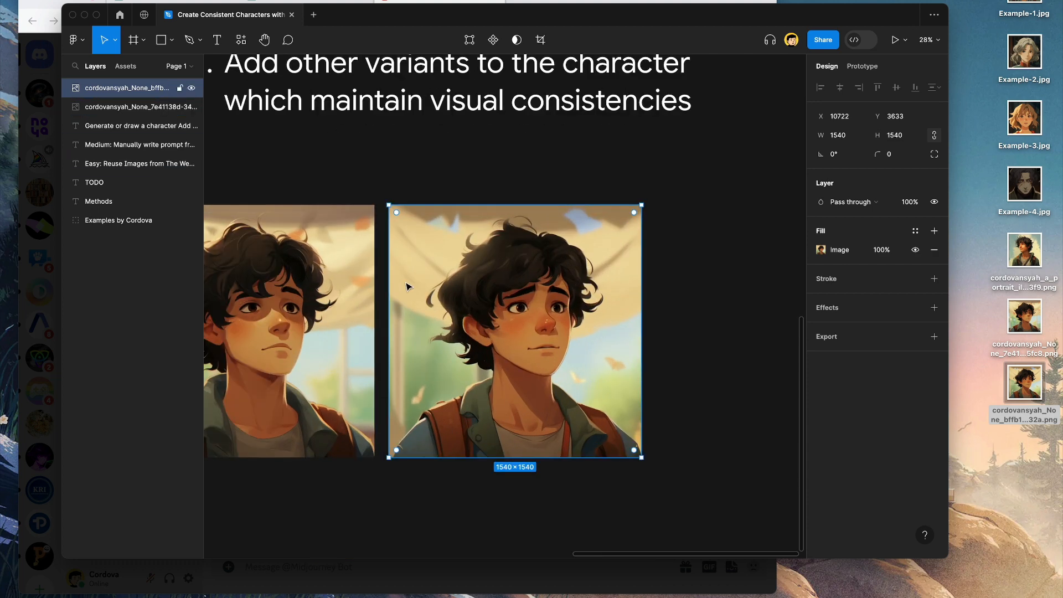
mouse_move(479, 296)
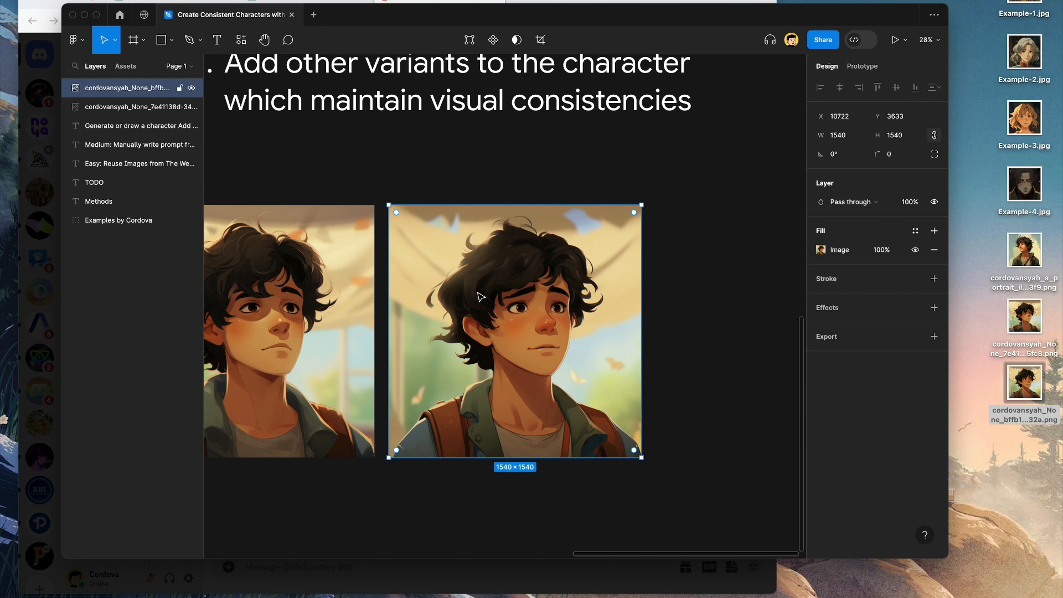
click(478, 174)
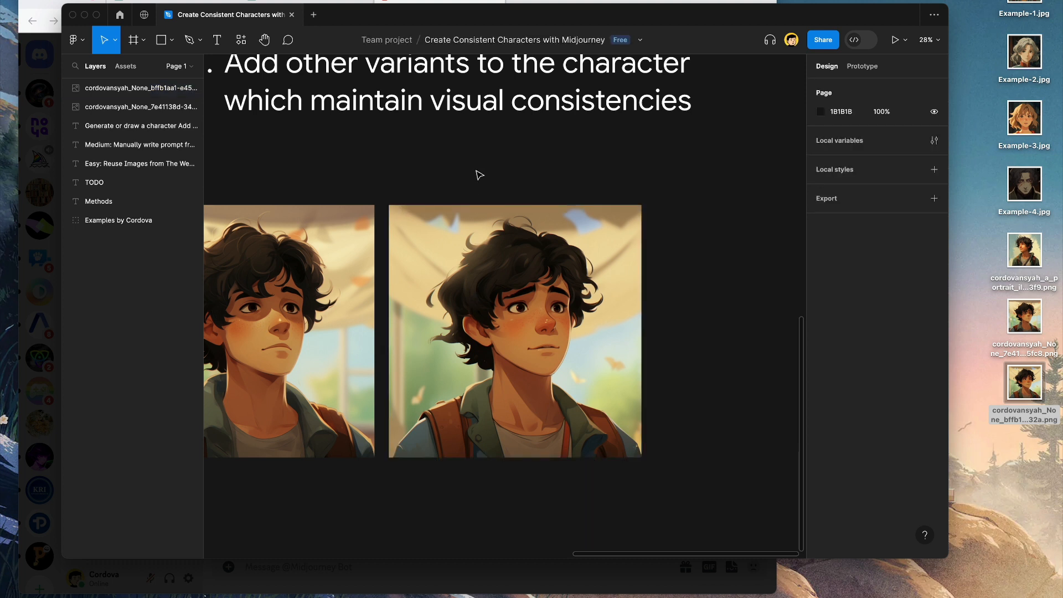